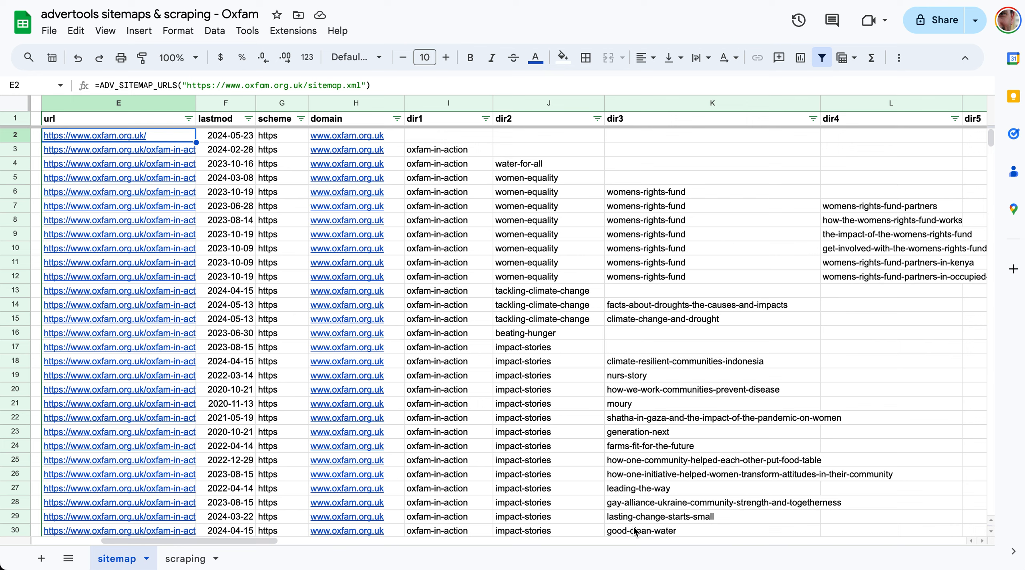
pyautogui.moveTo(501, 391)
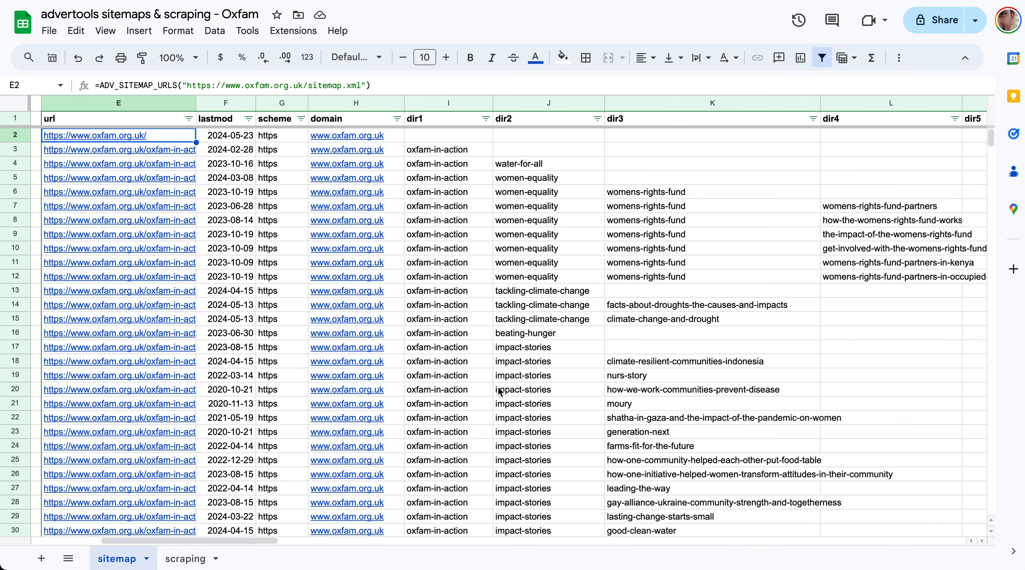
pyautogui.moveTo(489, 390)
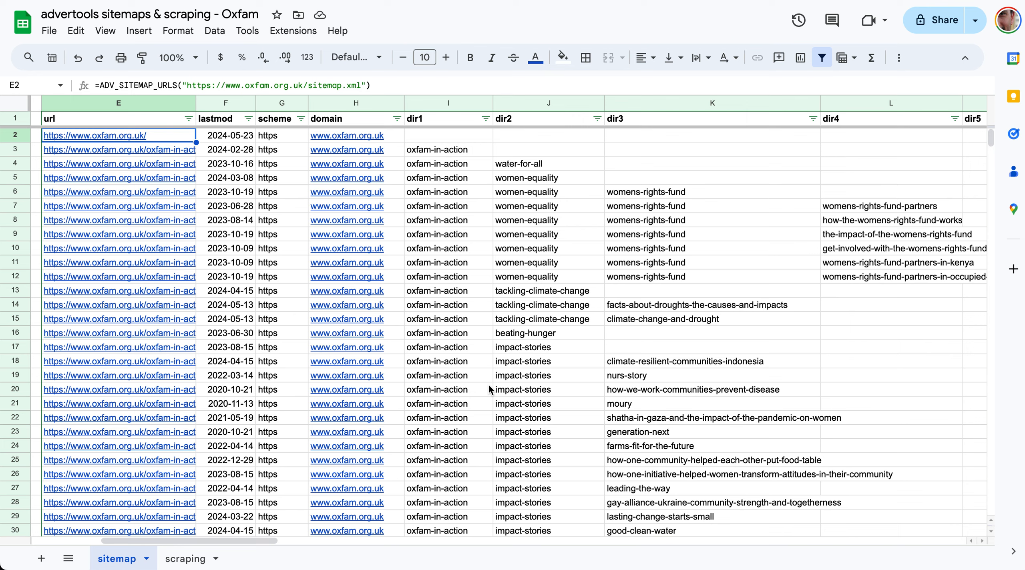
pyautogui.moveTo(236, 144)
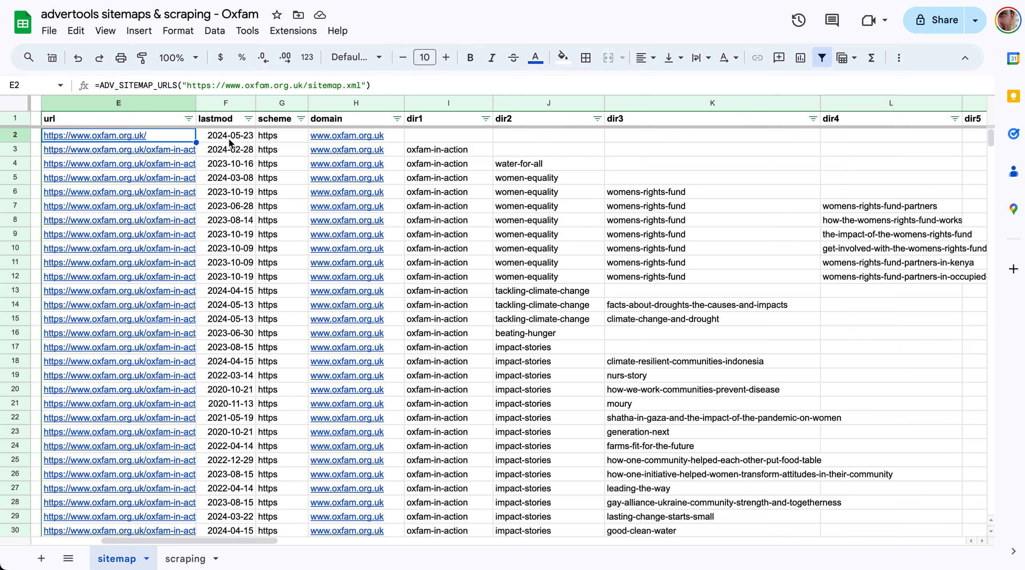
# Inspect the lastmod formula in F2 and the lastmod column's filter-by-condition options.
pyautogui.click(229, 136)
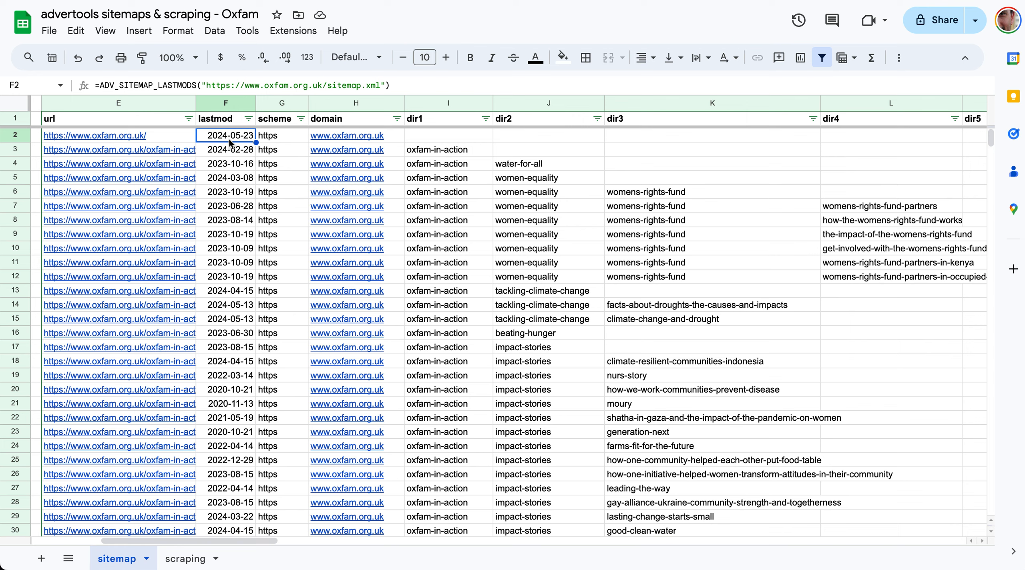
pyautogui.click(118, 136)
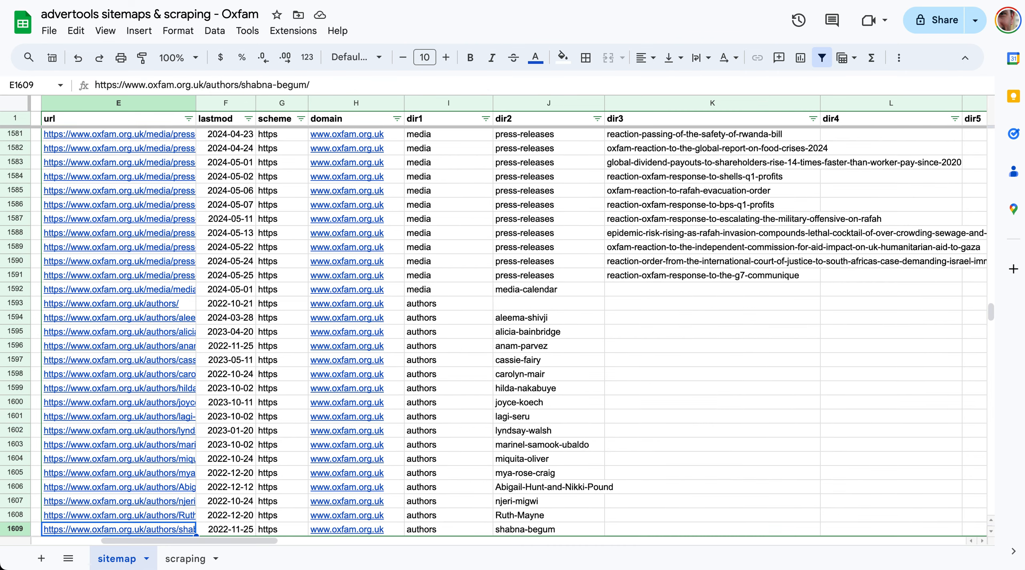
pyautogui.scroll(-3)
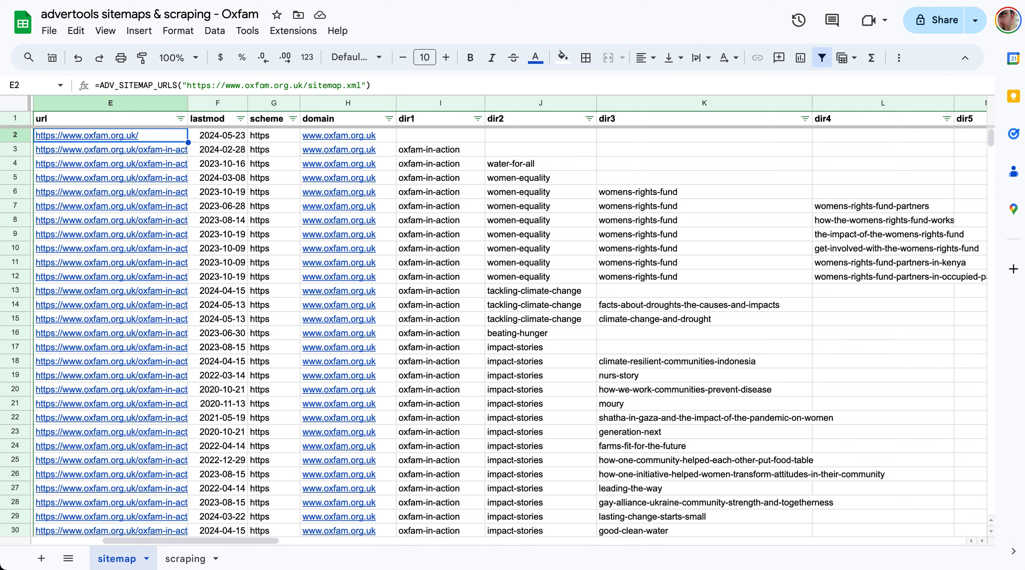
pyautogui.click(218, 136)
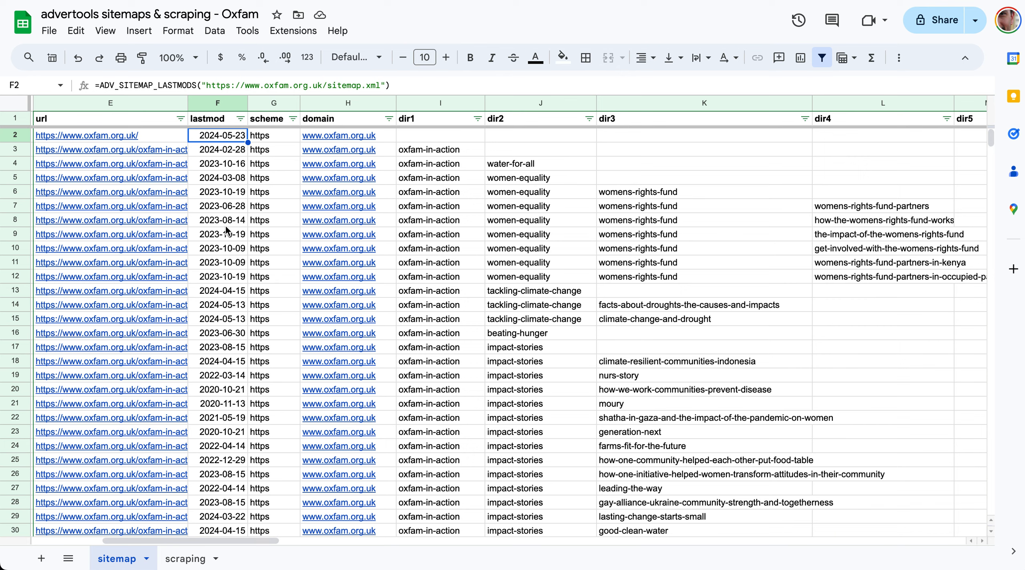
pyautogui.click(240, 119)
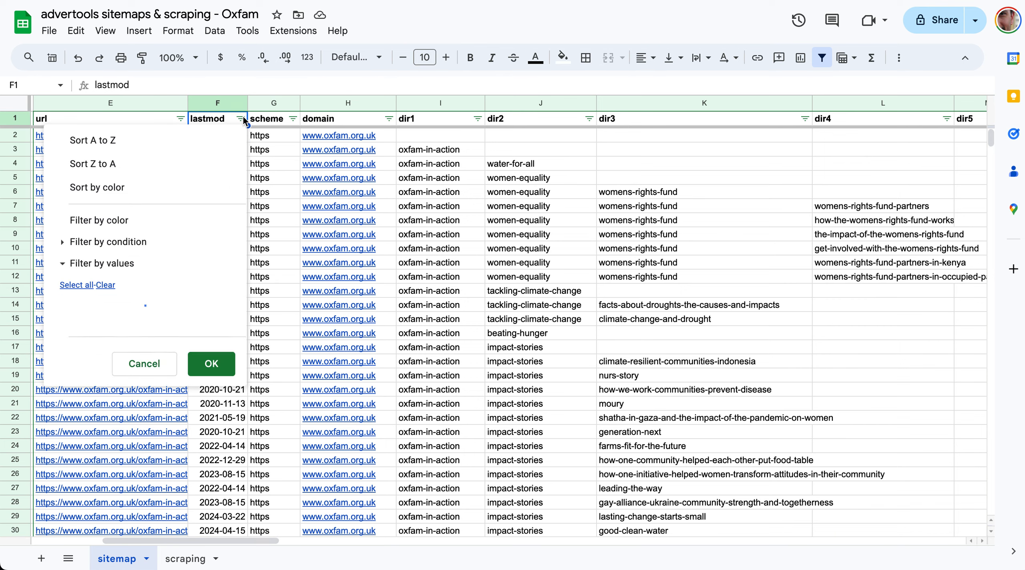
pyautogui.click(108, 242)
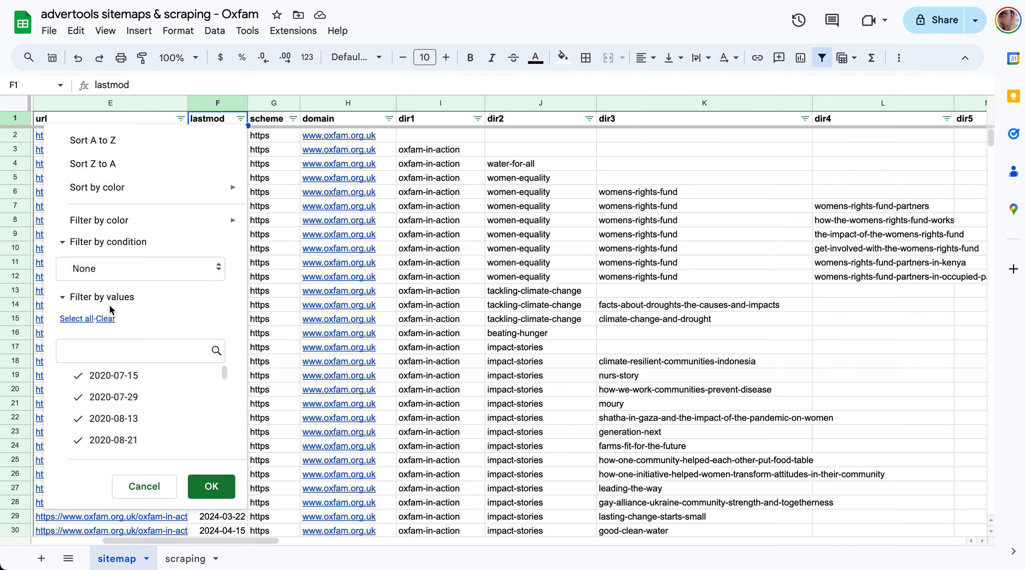
pyautogui.click(140, 269)
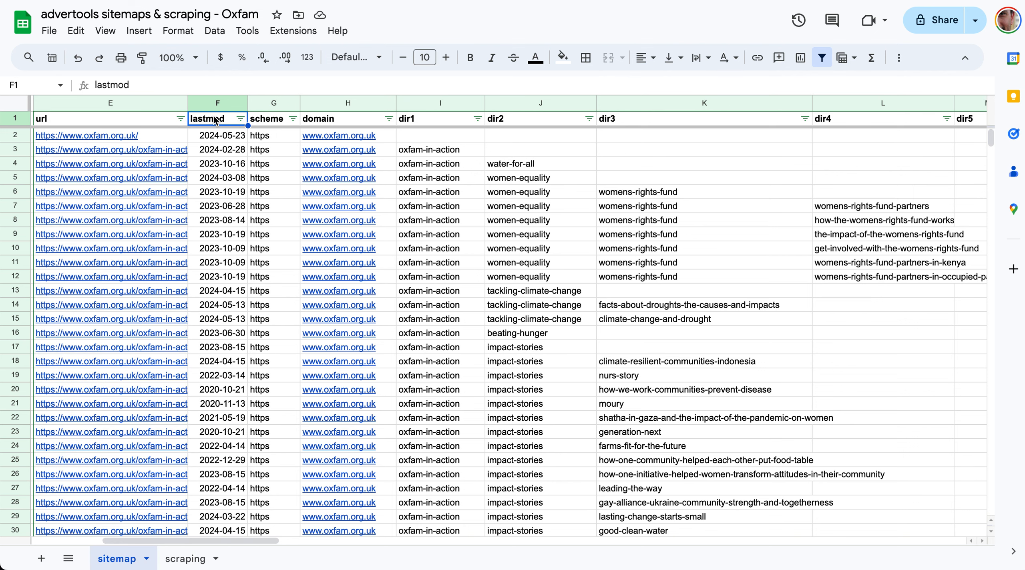
pyautogui.click(218, 135)
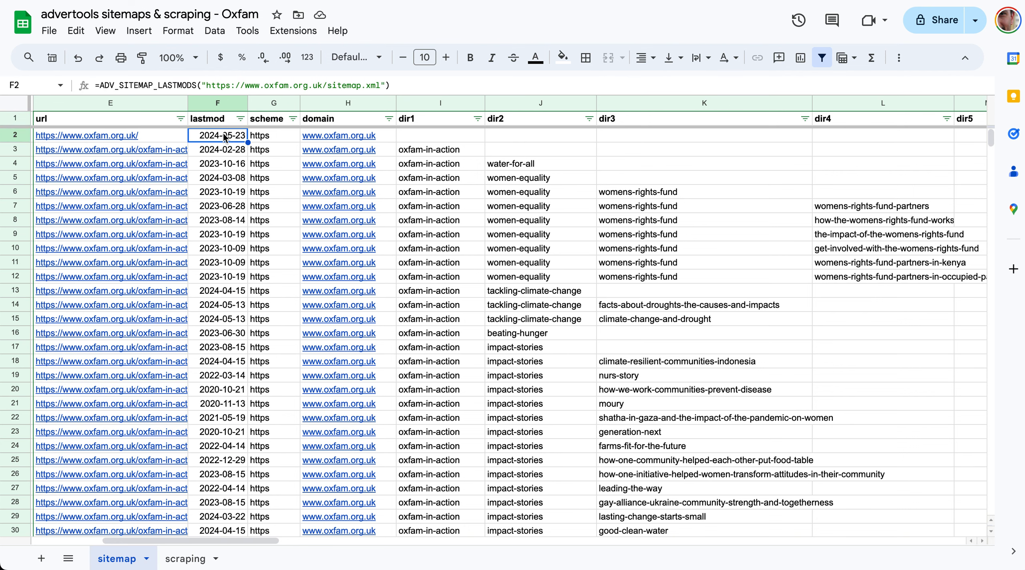
# Start an =adv_sitemap formula in the homepage row's empty dir1 cell and abandon it.
pyautogui.click(441, 135)
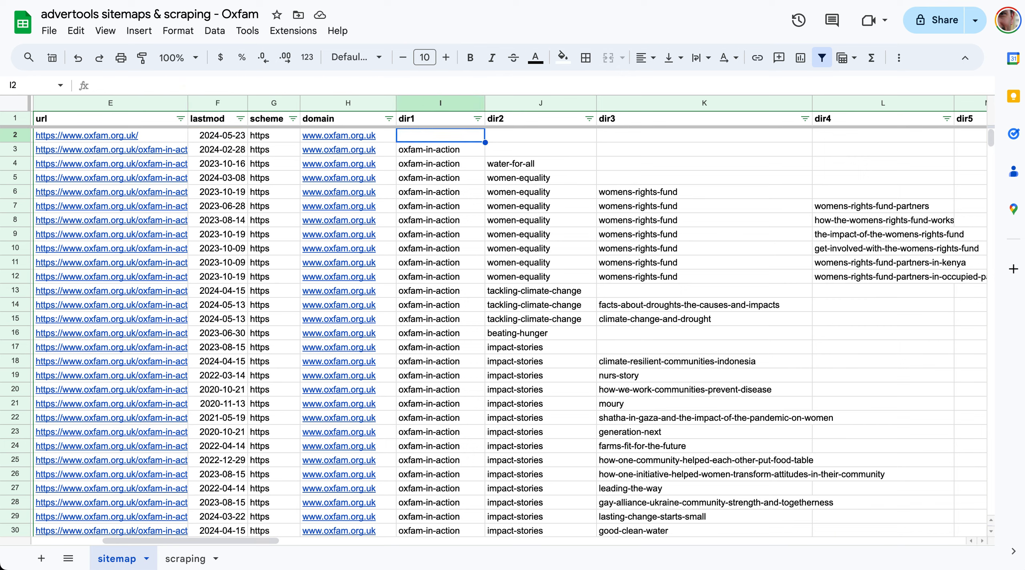
pyautogui.write('=adv')
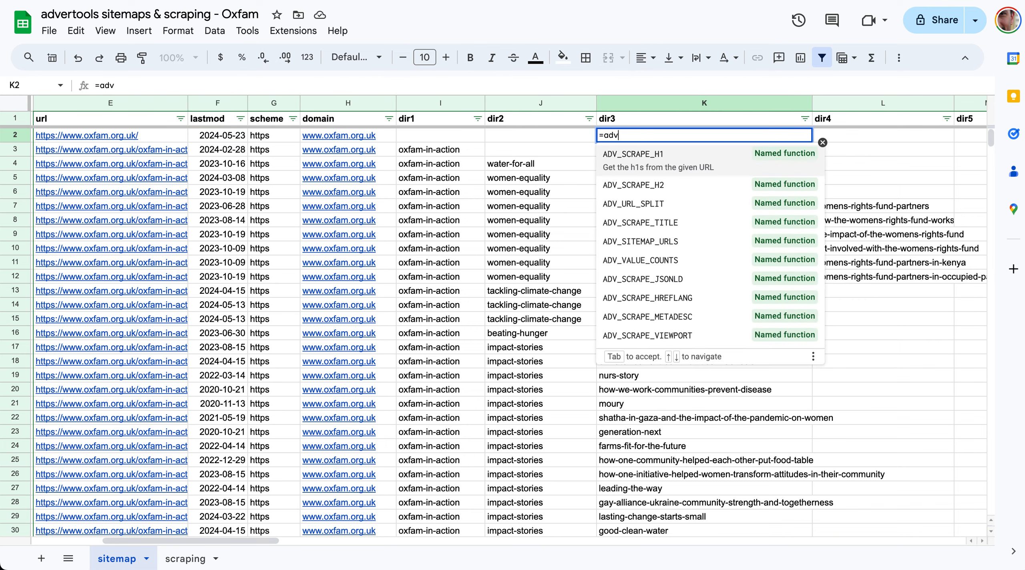
pyautogui.write('_sitemap')
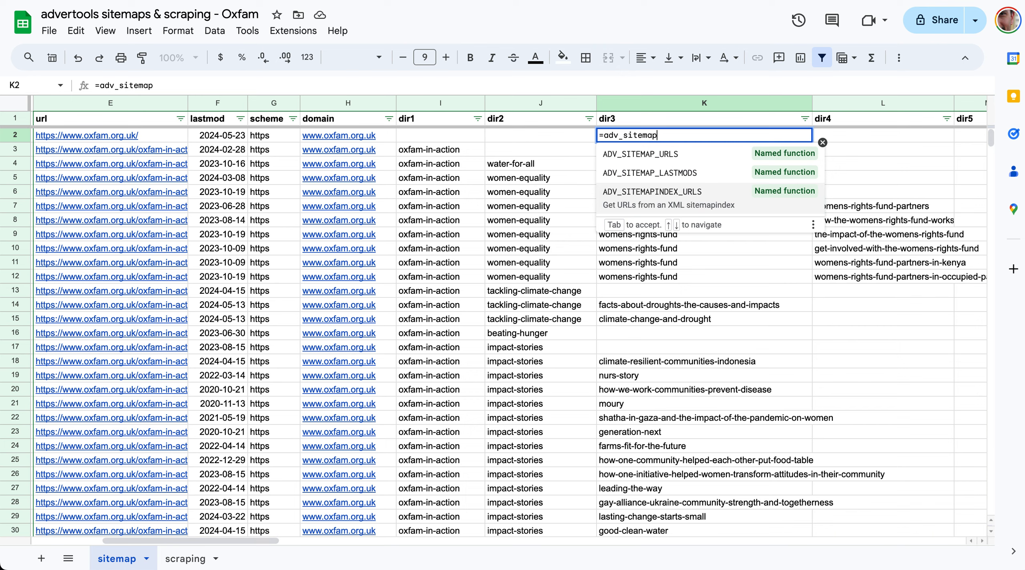
pyautogui.press('Escape')
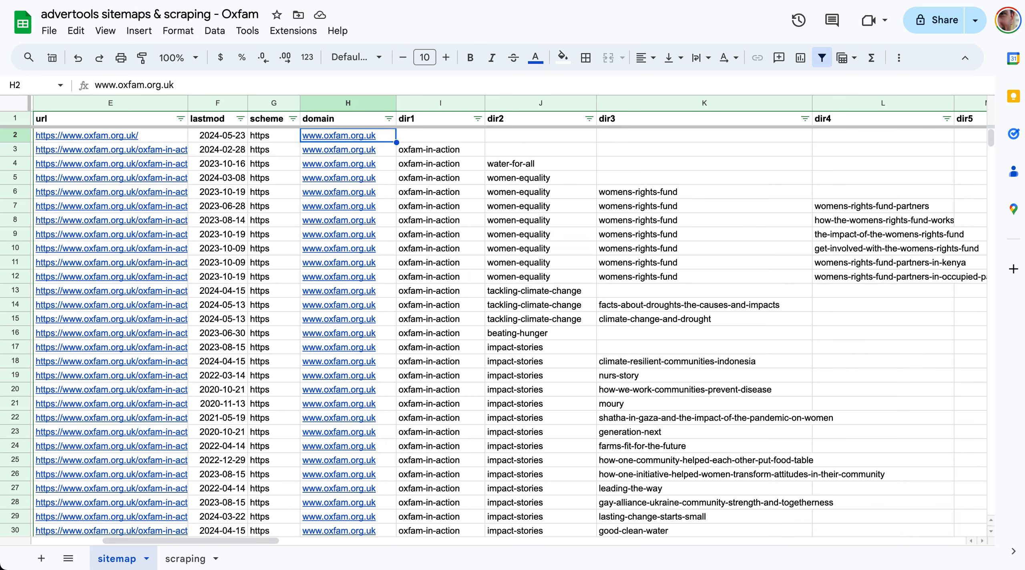
# Review the URL split formulas in G2 and G6 and the dir values such as women-equality.
pyautogui.click(274, 135)
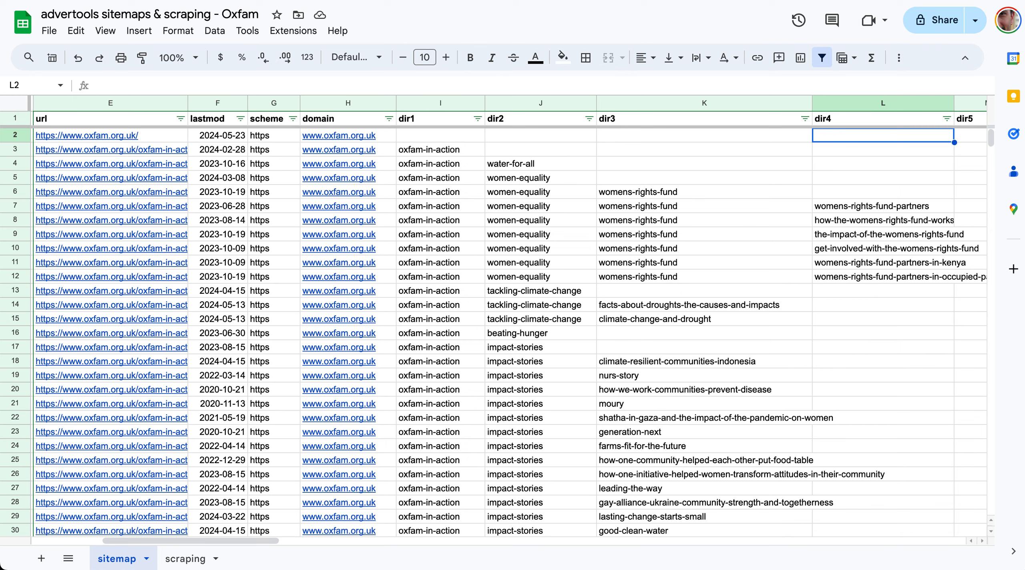
pyautogui.click(274, 135)
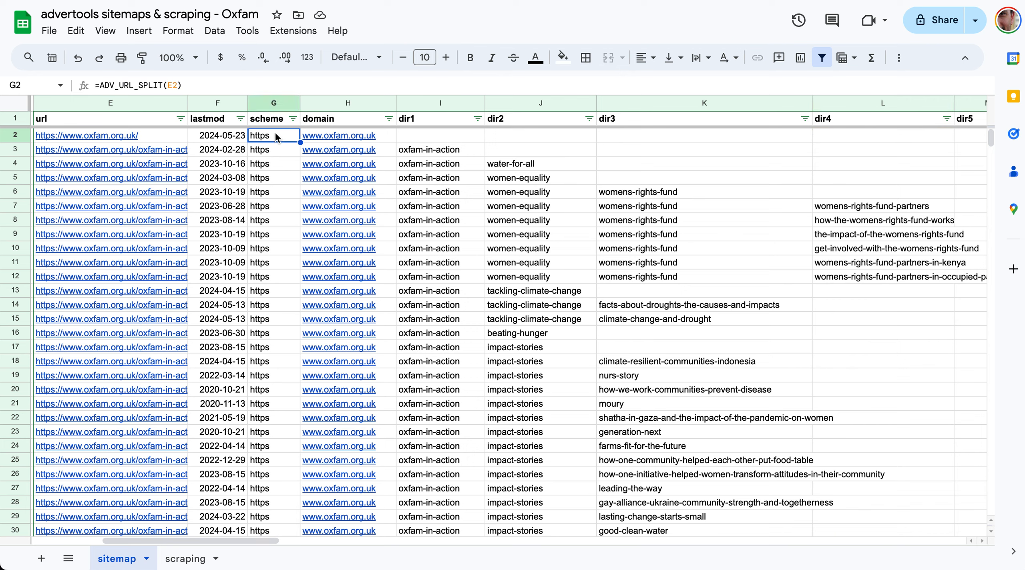
pyautogui.click(274, 192)
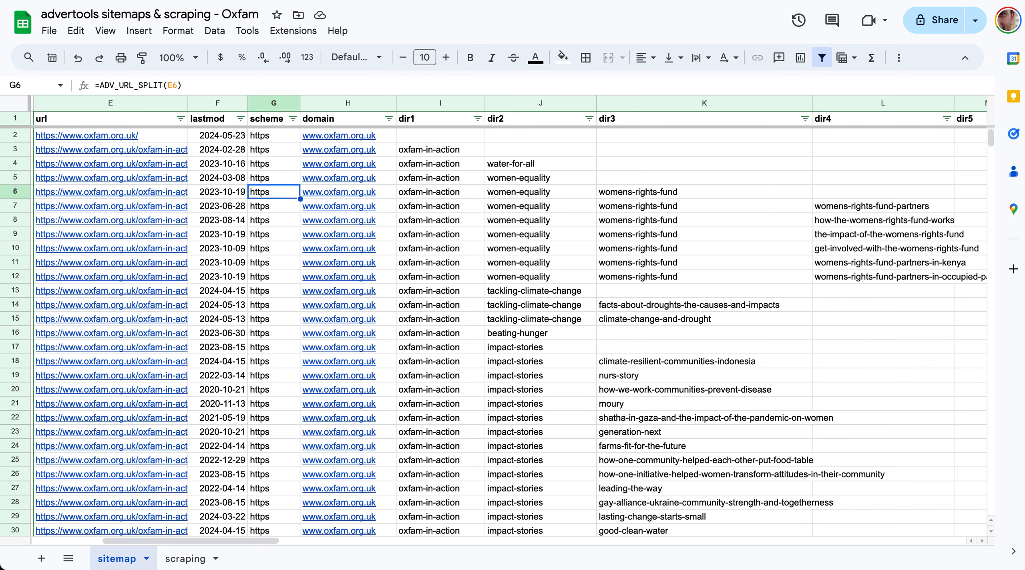
pyautogui.click(440, 135)
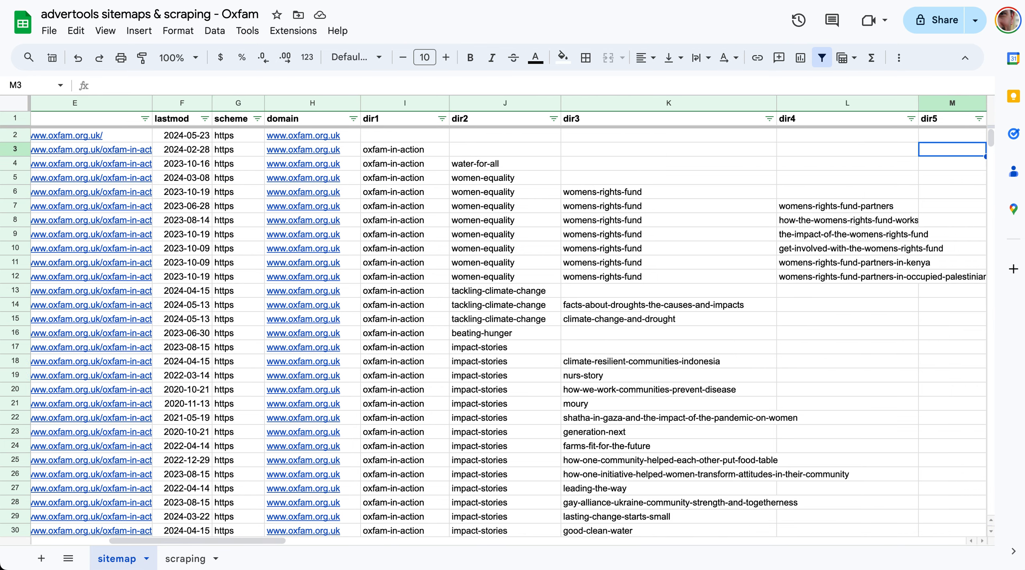
pyautogui.click(505, 206)
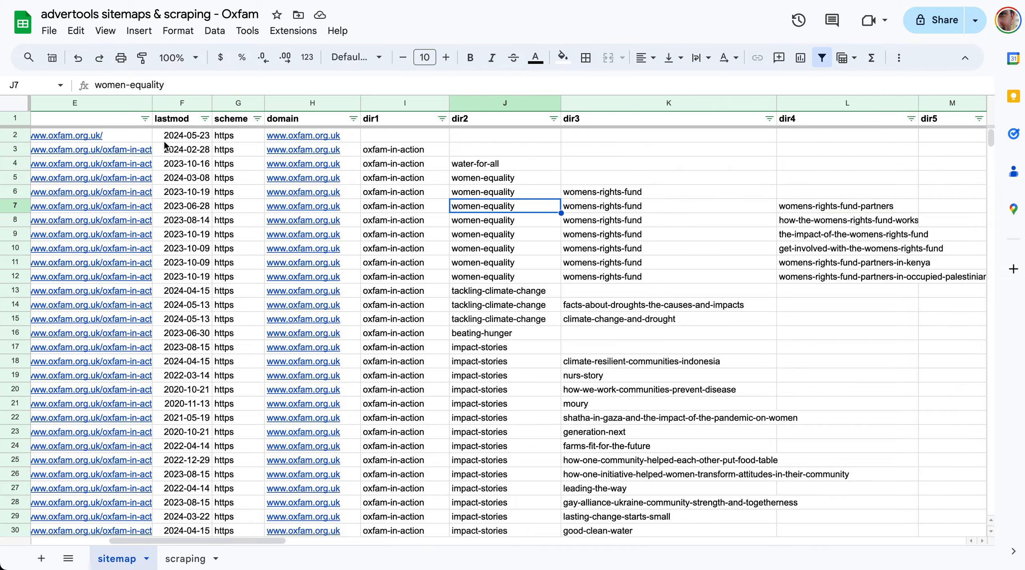
pyautogui.hscroll(3)
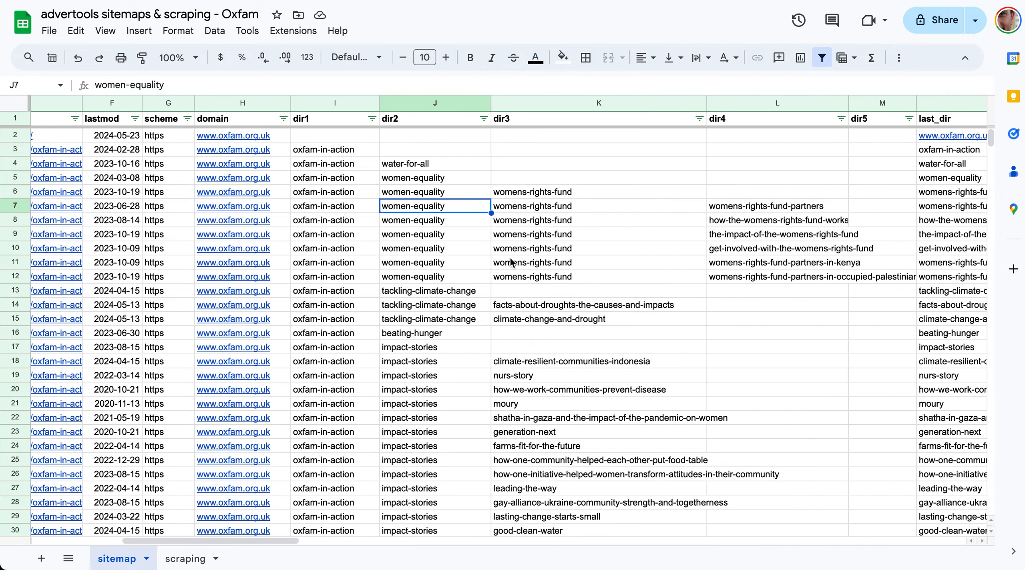
pyautogui.scroll(-3)
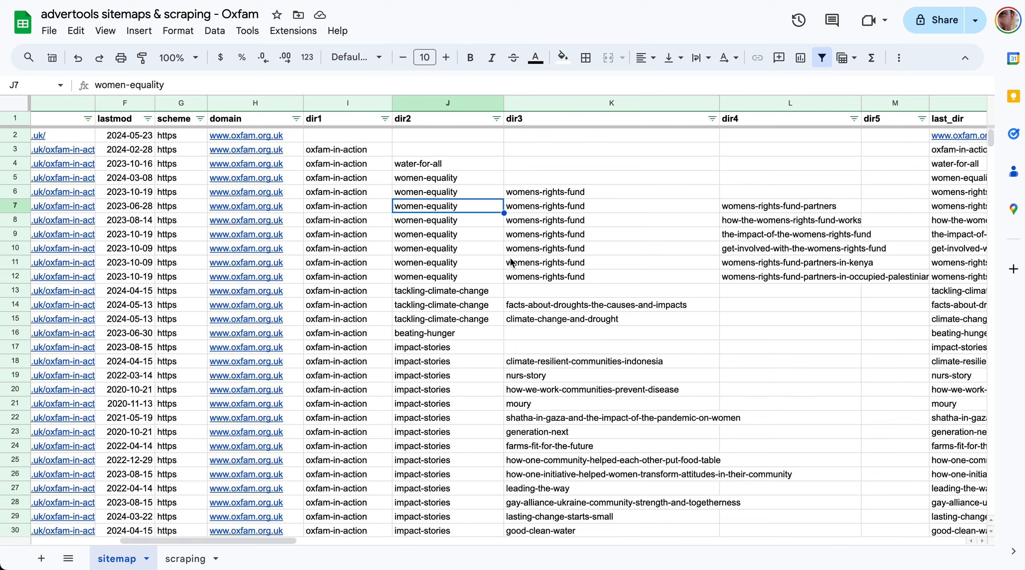
pyautogui.moveTo(349, 144)
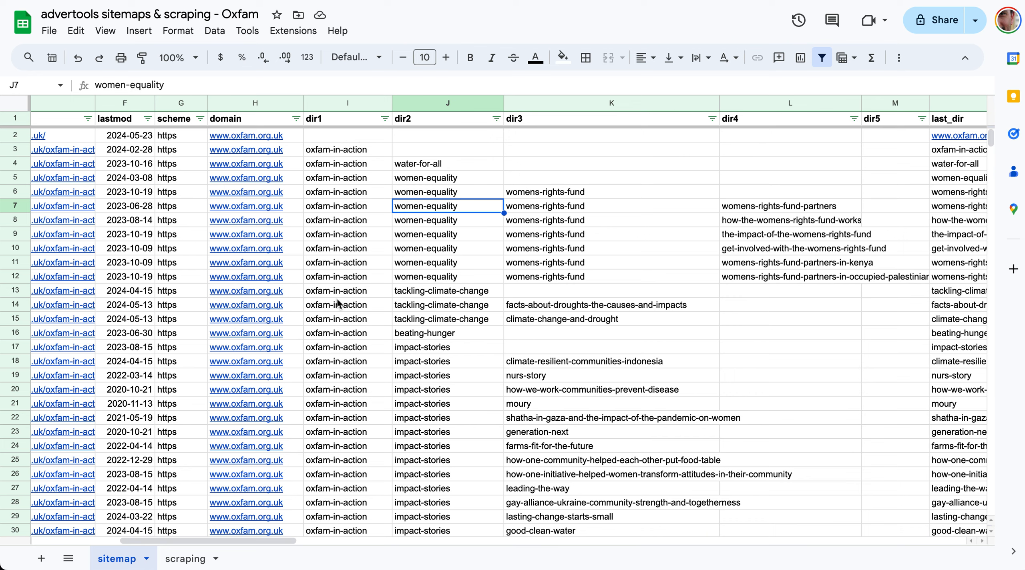
pyautogui.moveTo(832, 204)
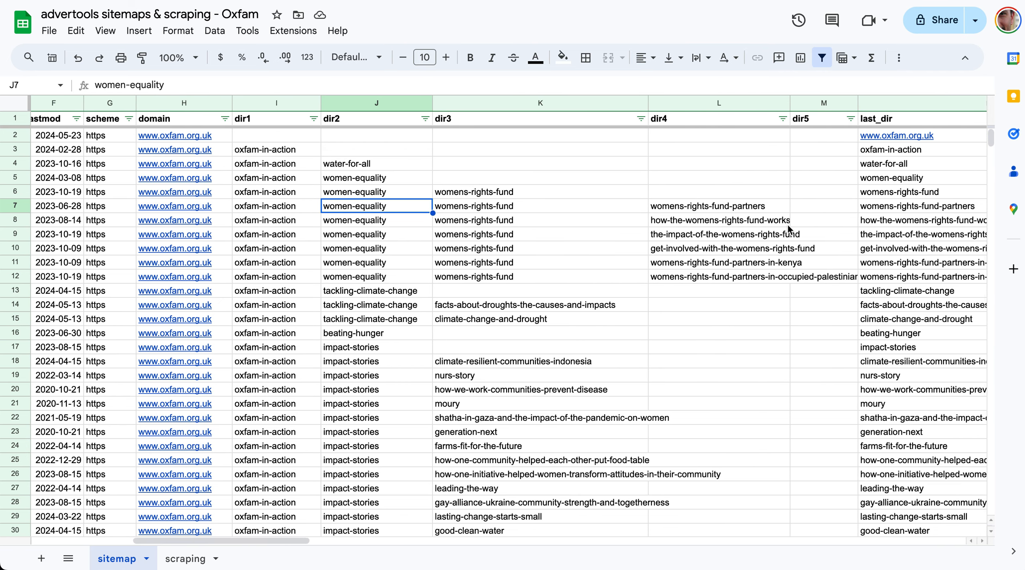
pyautogui.hscroll(3)
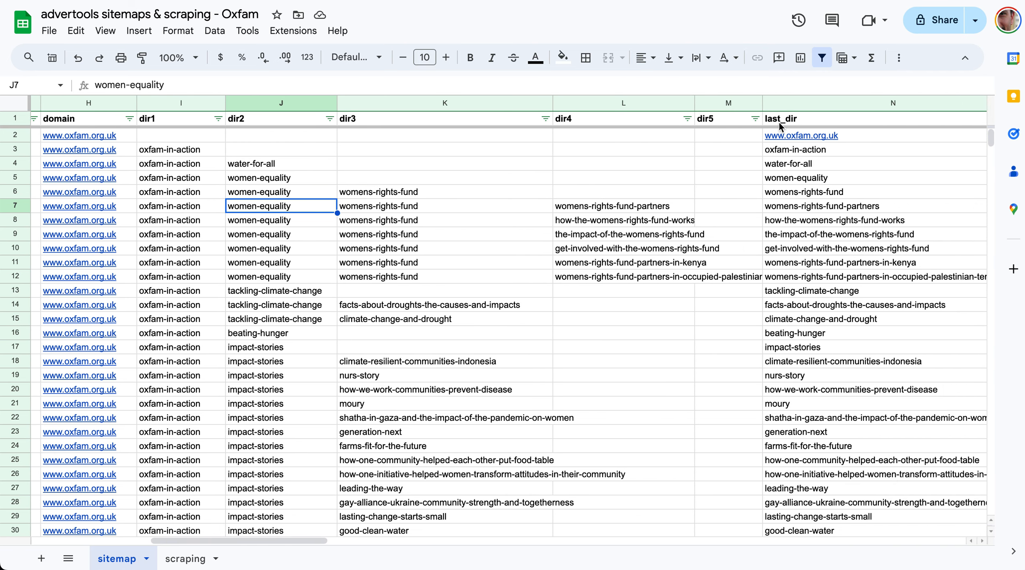
pyautogui.moveTo(552, 252)
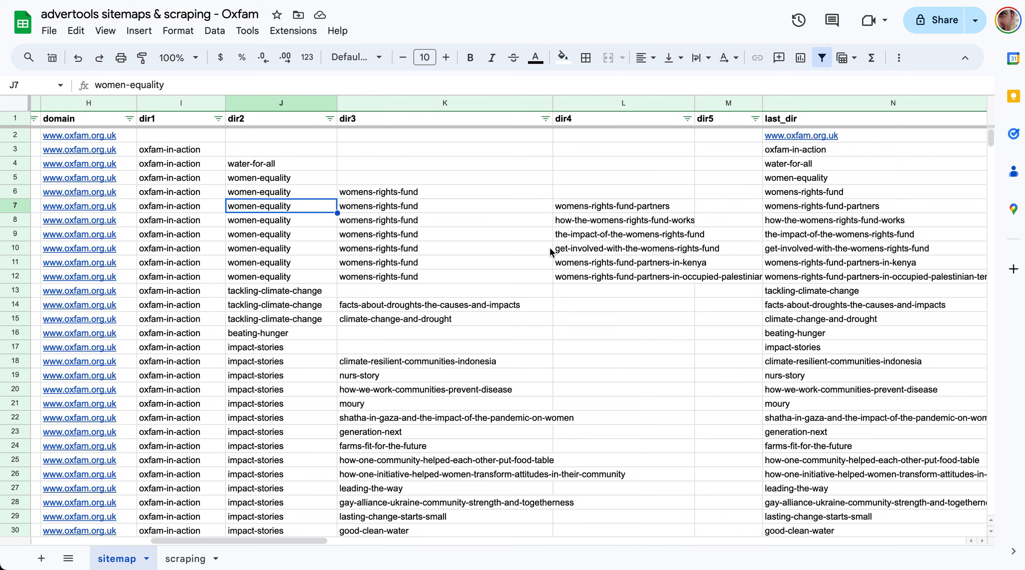
pyautogui.moveTo(600, 216)
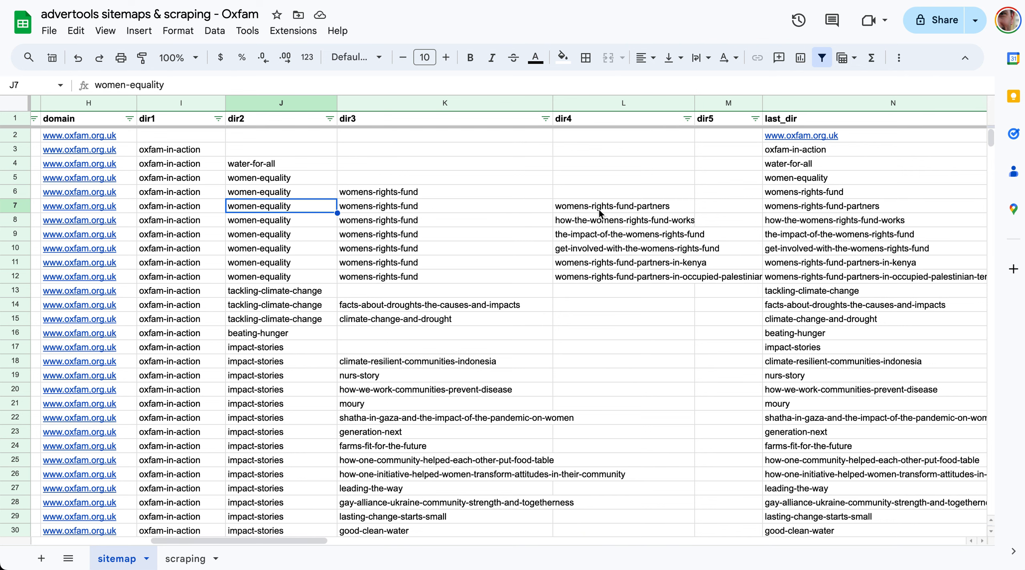
pyautogui.moveTo(671, 223)
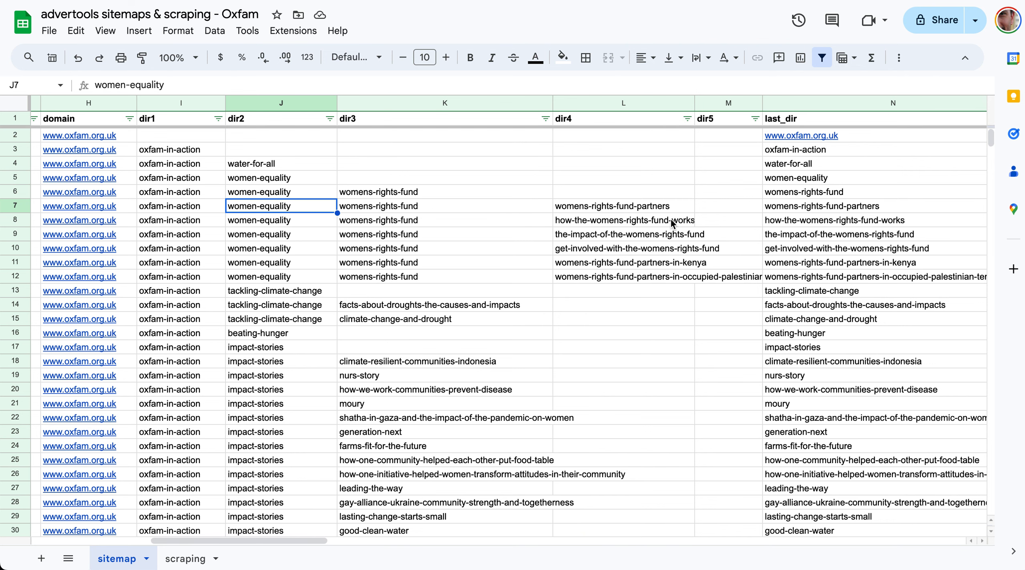
pyautogui.hscroll(3)
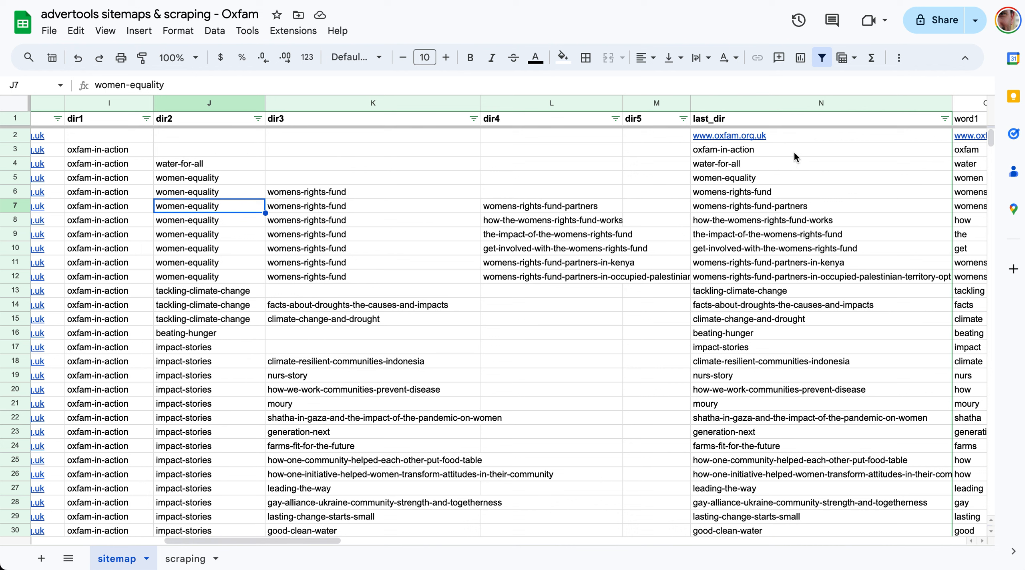
# Inspect the last_dir extraction formula and the formula splitting last_dir into words.
pyautogui.click(796, 149)
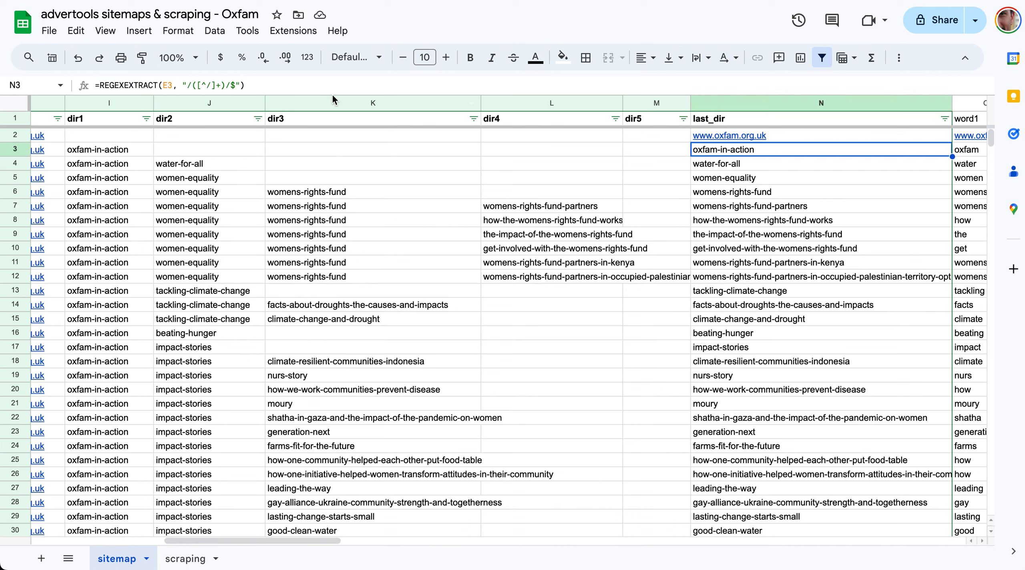
pyautogui.moveTo(60, 149)
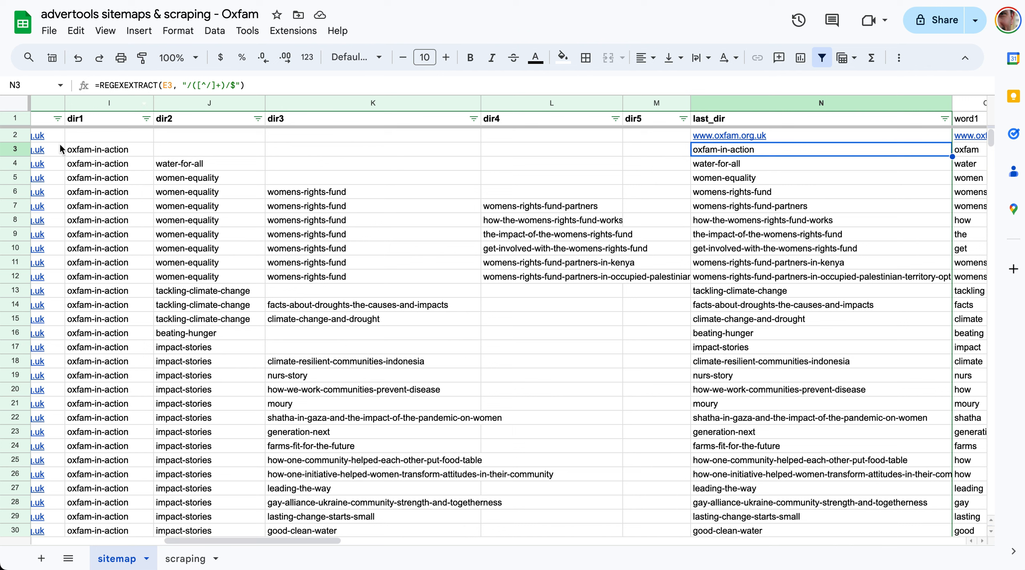
pyautogui.moveTo(197, 113)
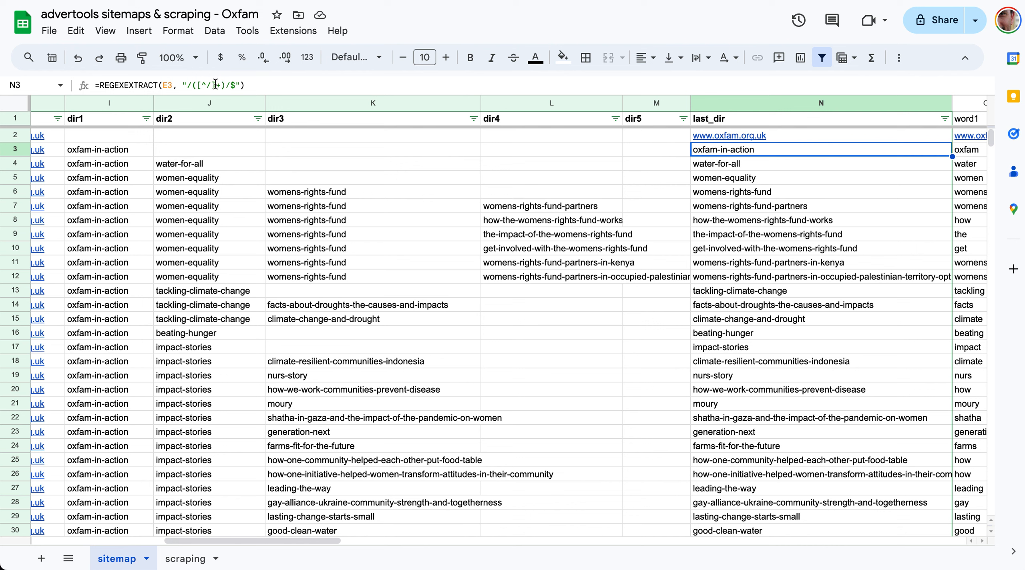
pyautogui.moveTo(389, 275)
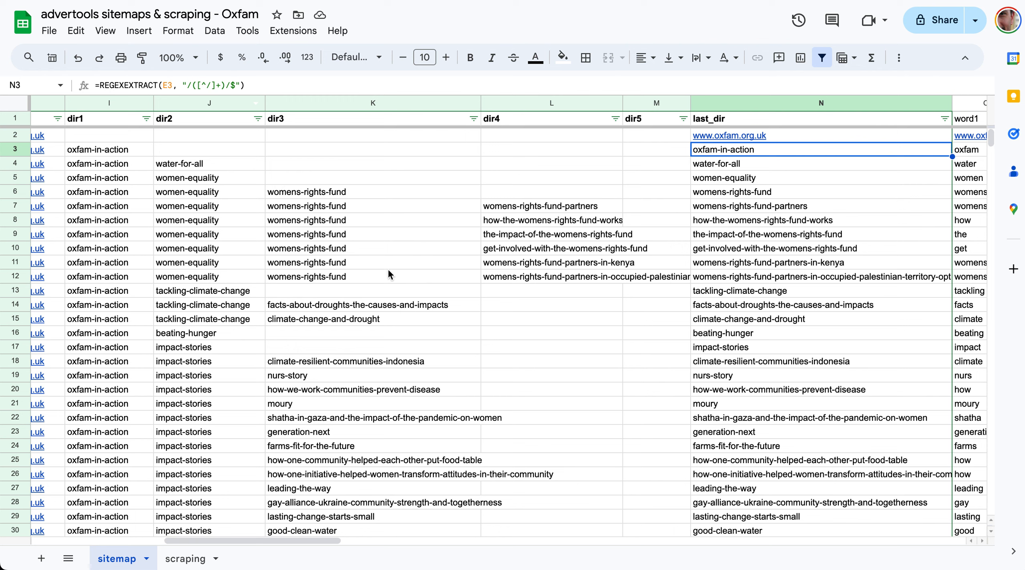
pyautogui.moveTo(592, 381)
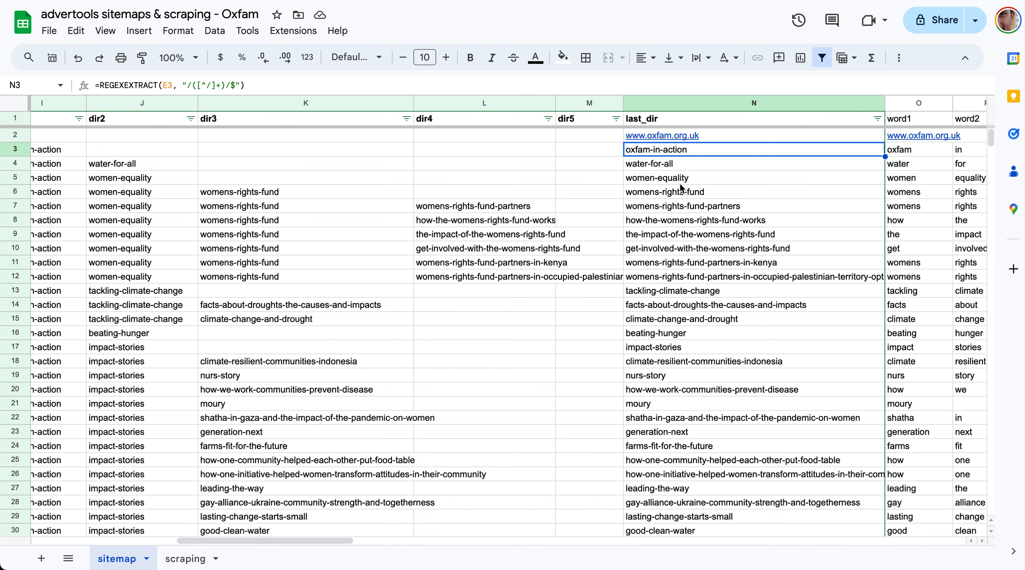
pyautogui.click(729, 206)
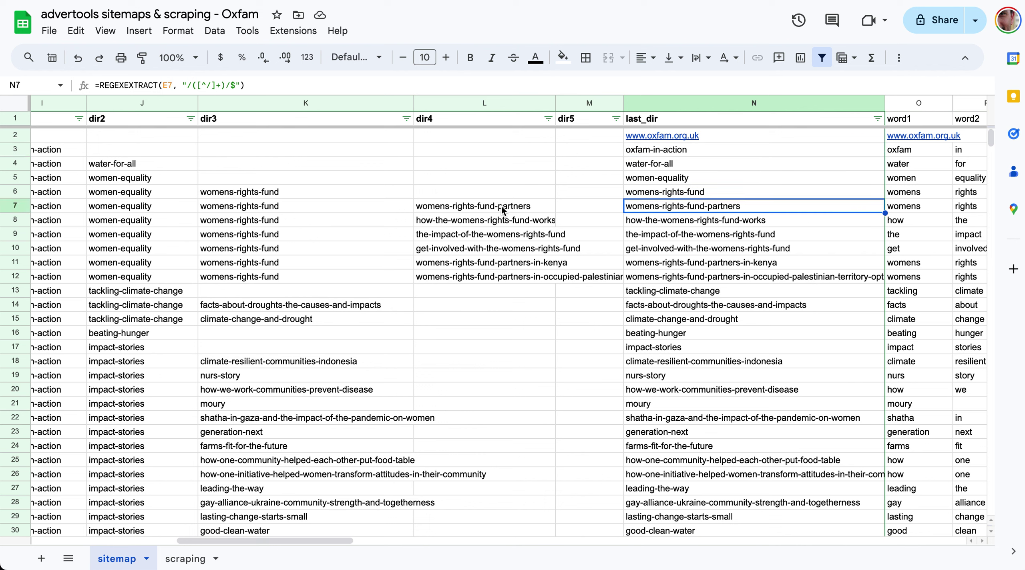
pyautogui.moveTo(488, 192)
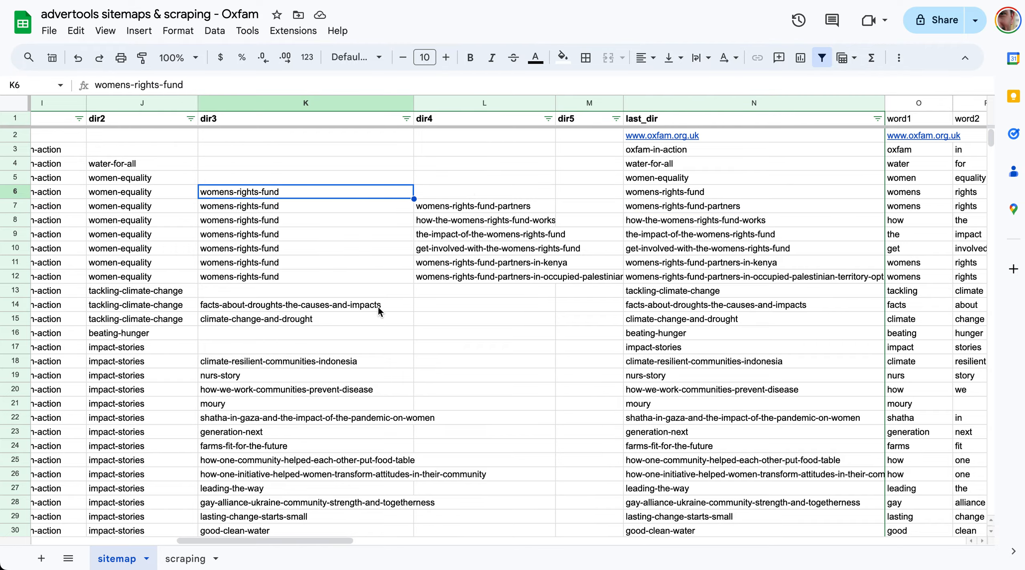
pyautogui.scroll(-3)
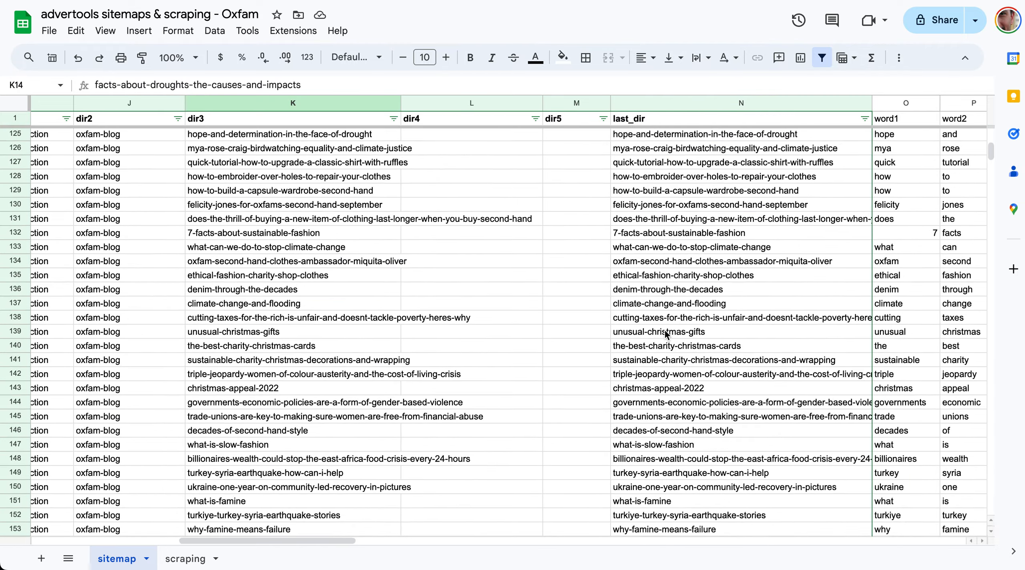
pyautogui.scroll(-3)
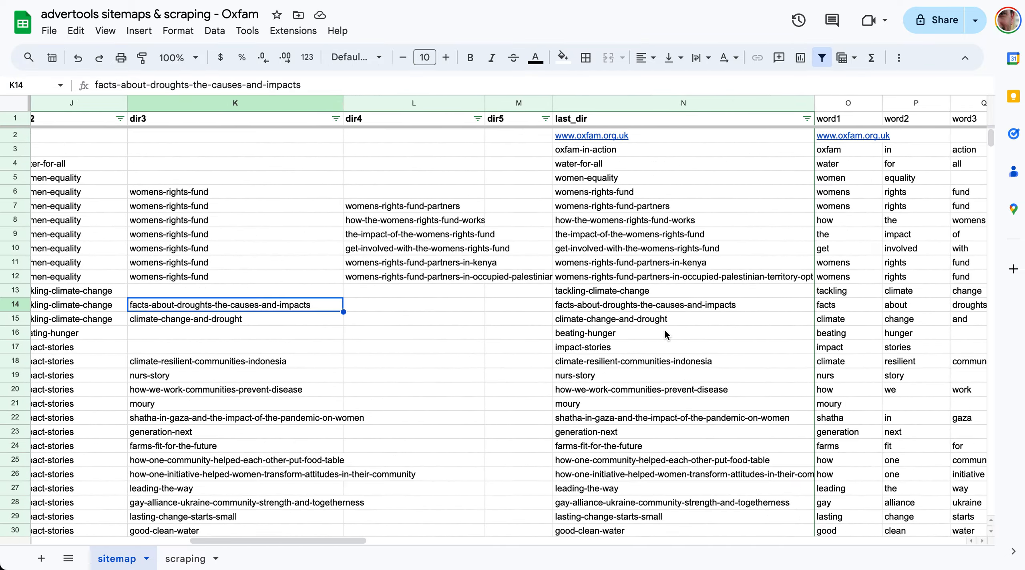
pyautogui.moveTo(583, 201)
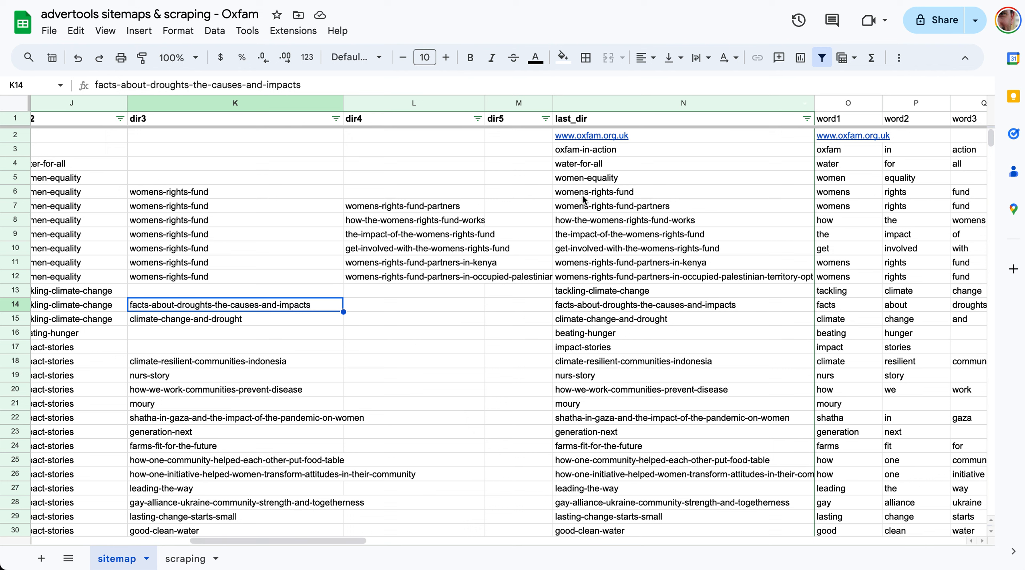
pyautogui.moveTo(632, 213)
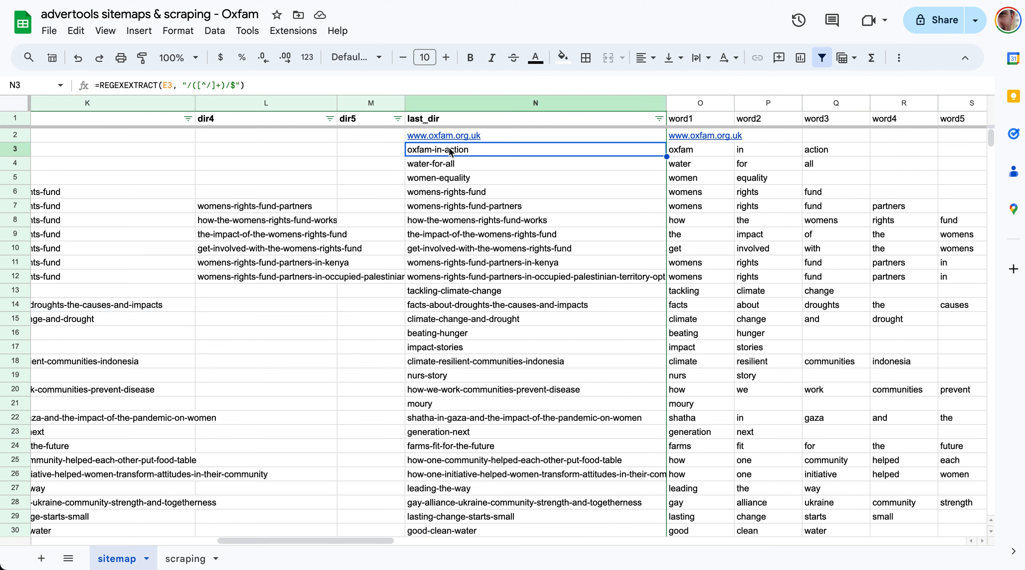
pyautogui.click(691, 150)
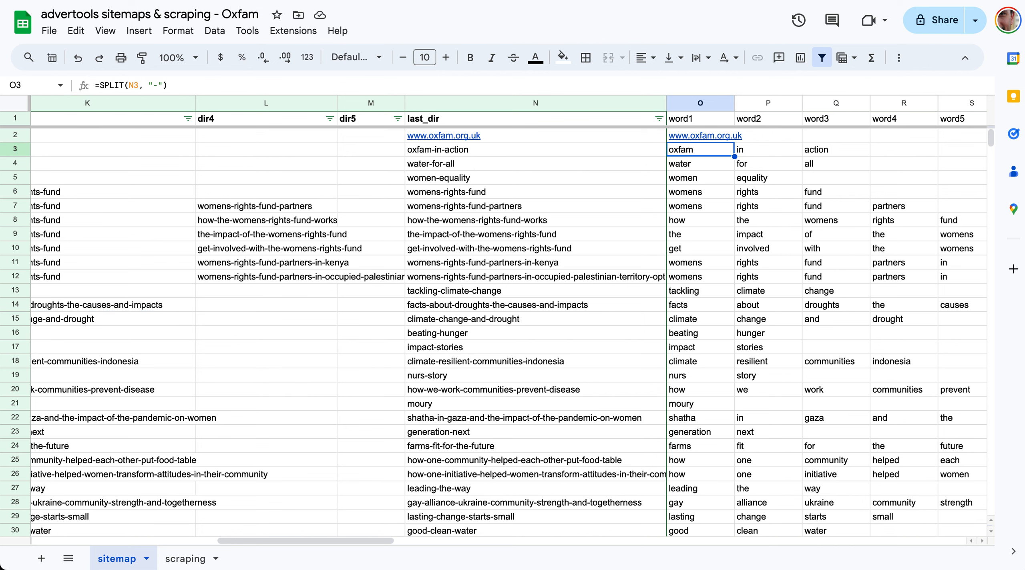
pyautogui.moveTo(136, 66)
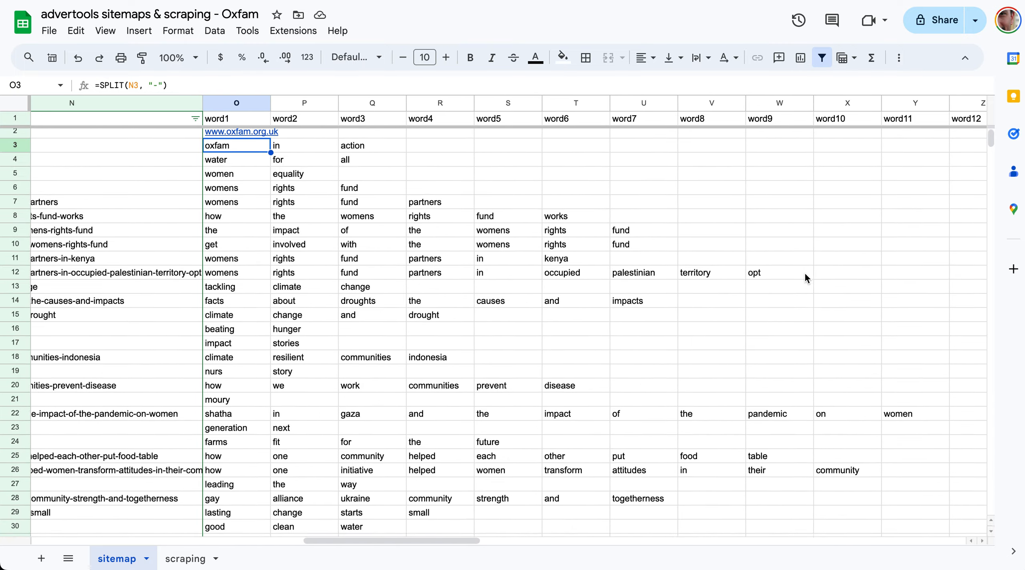
pyautogui.scroll(-3)
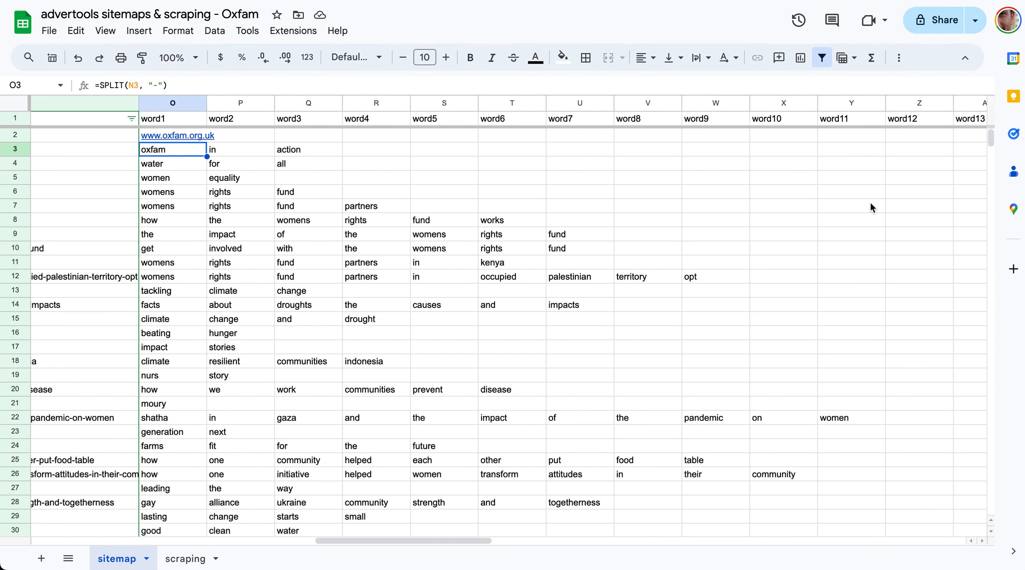
pyautogui.hscroll(3)
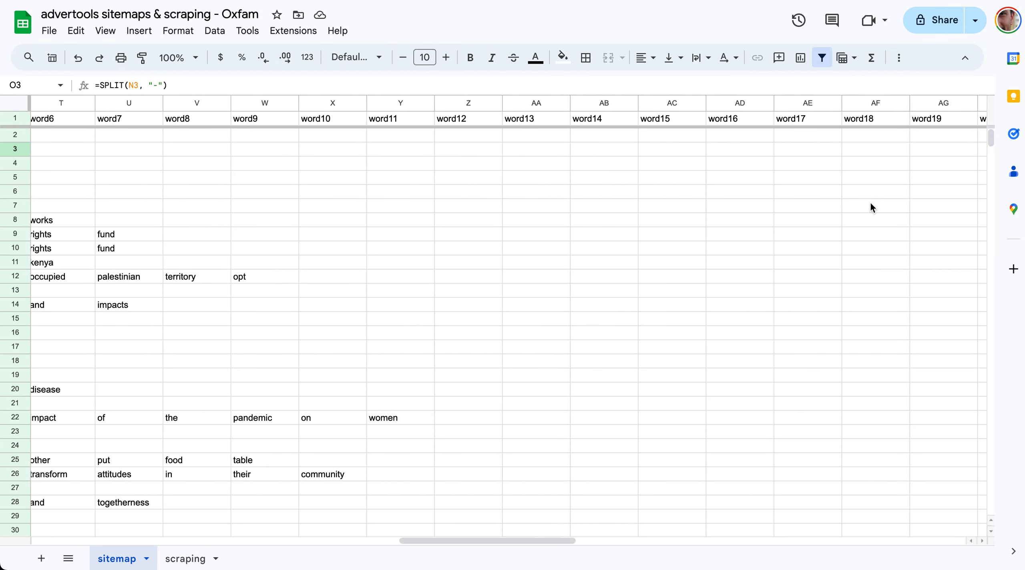
pyautogui.hscroll(3)
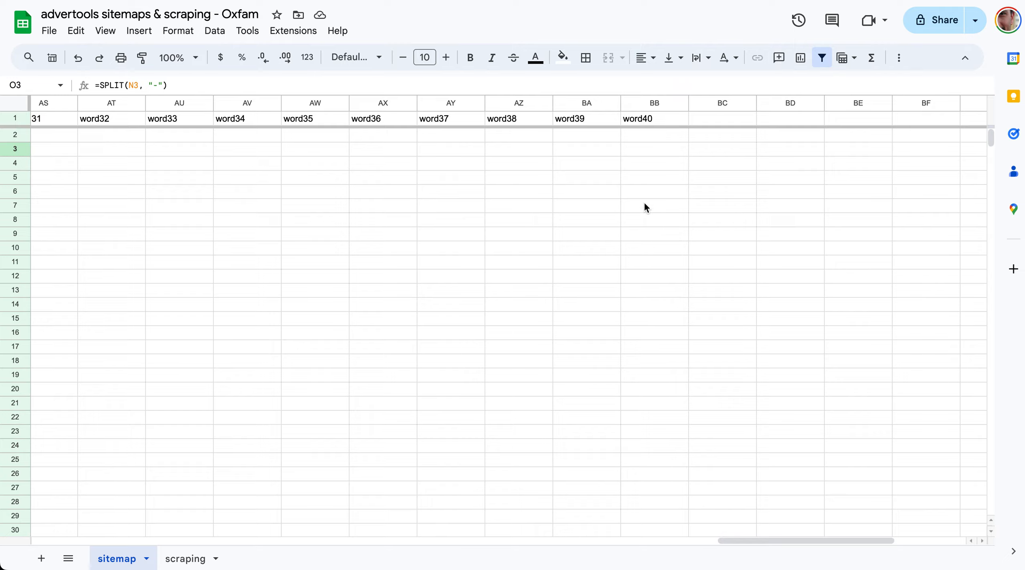
pyautogui.hscroll(-3)
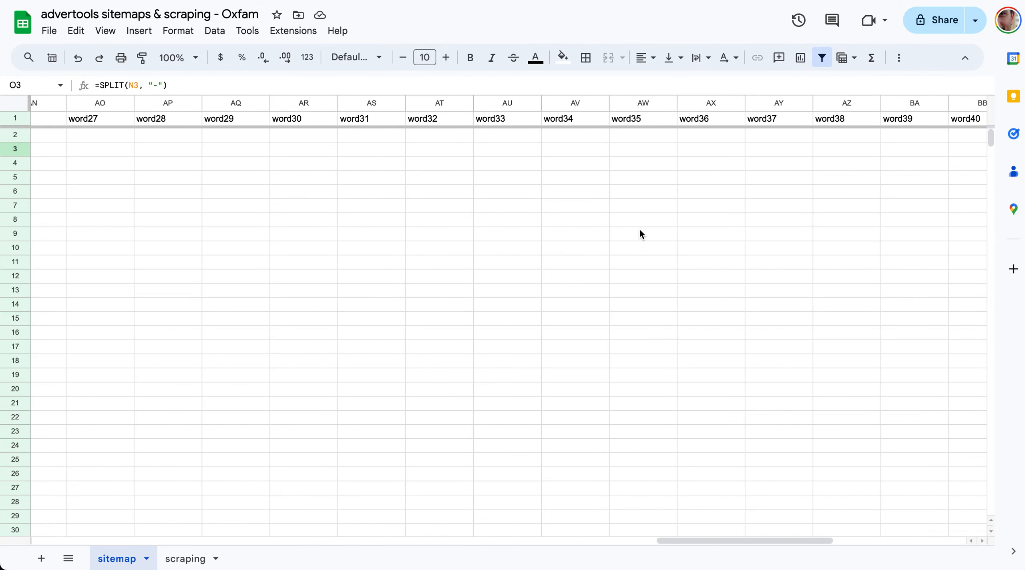
pyautogui.hscroll(-3)
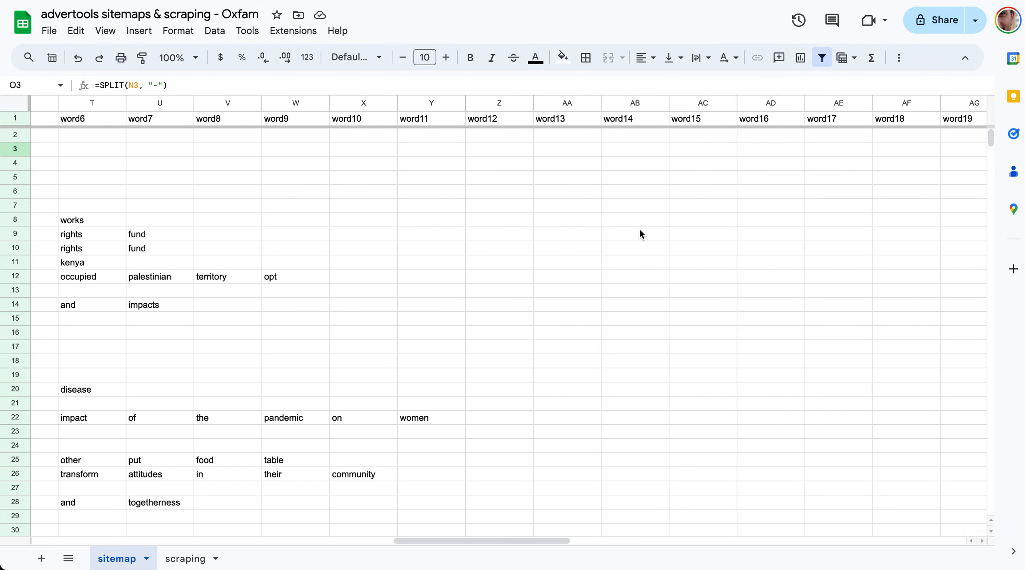
pyautogui.hscroll(-3)
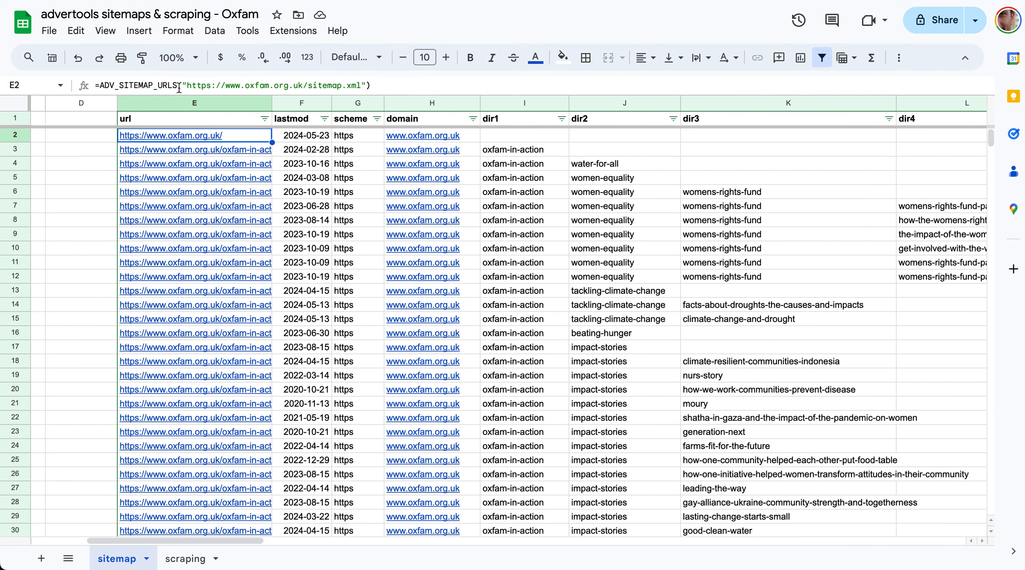
# Review the lastmod date formula and the last_dir result for row 6.
pyautogui.click(301, 135)
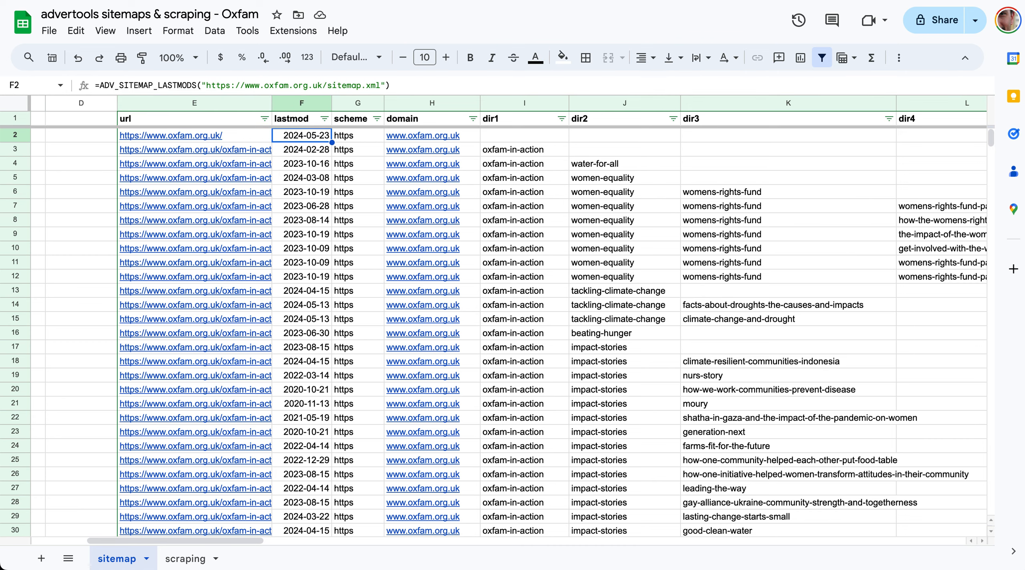
pyautogui.click(357, 136)
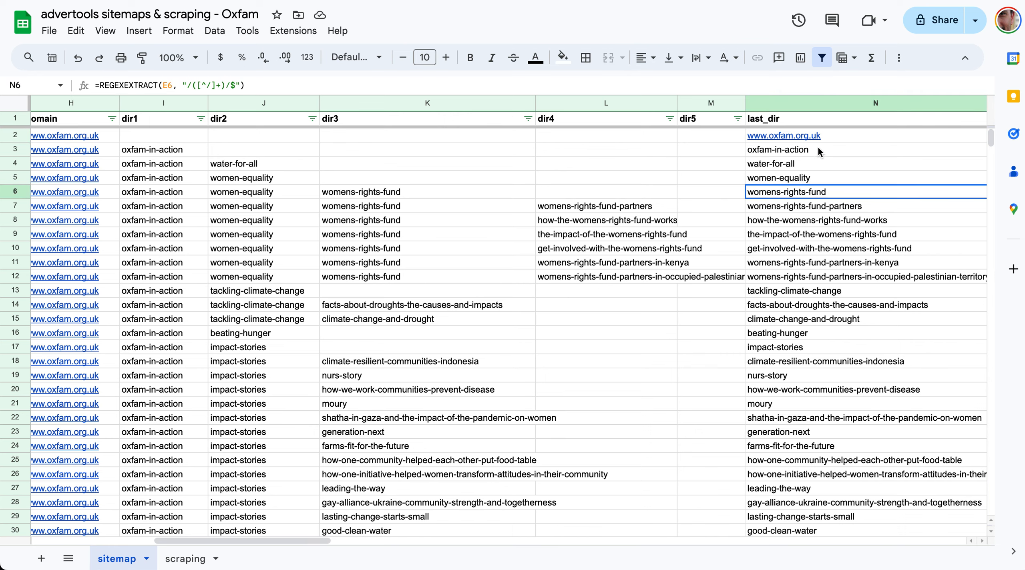
pyautogui.hscroll(3)
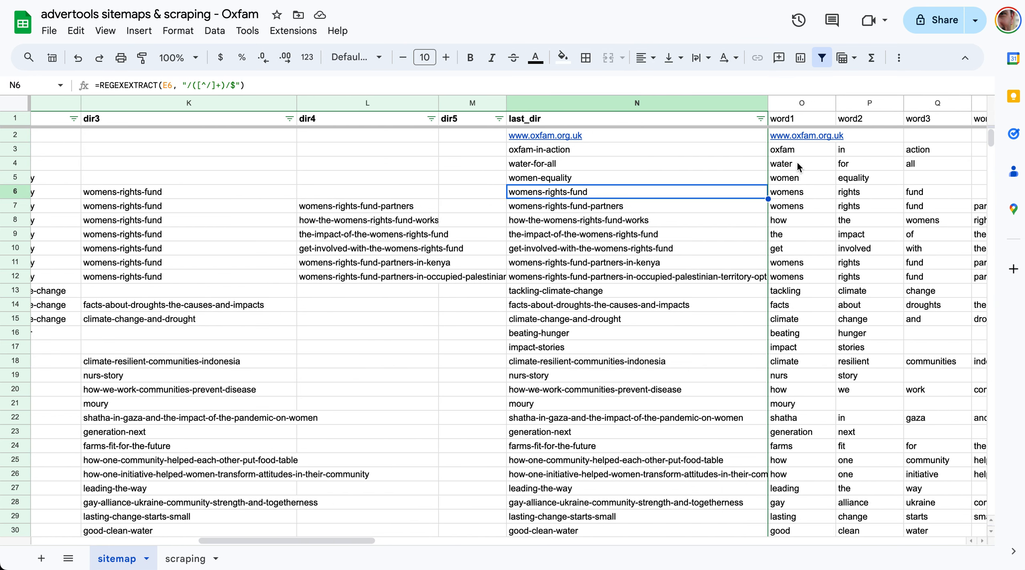
pyautogui.hscroll(3)
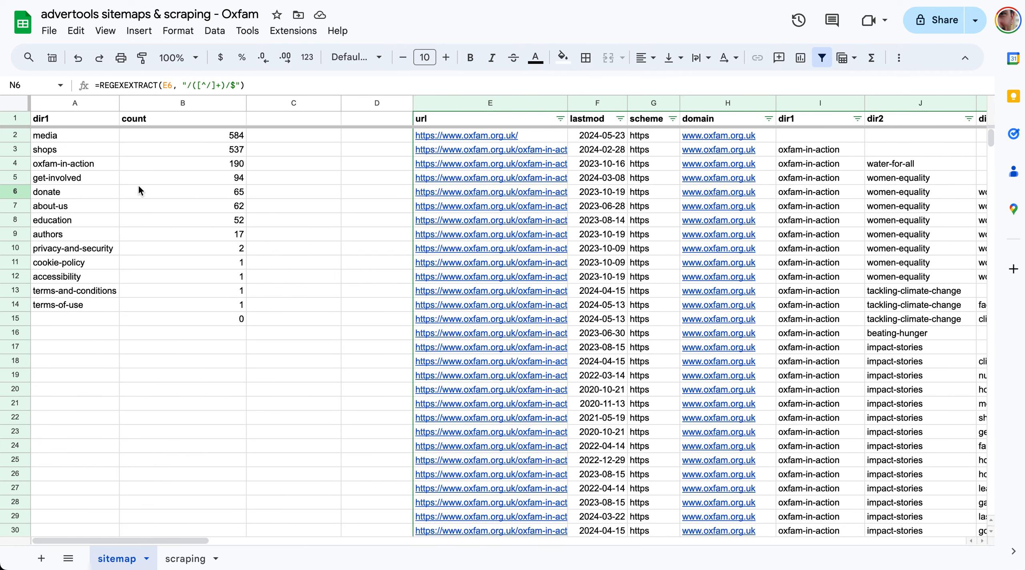
pyautogui.moveTo(127, 170)
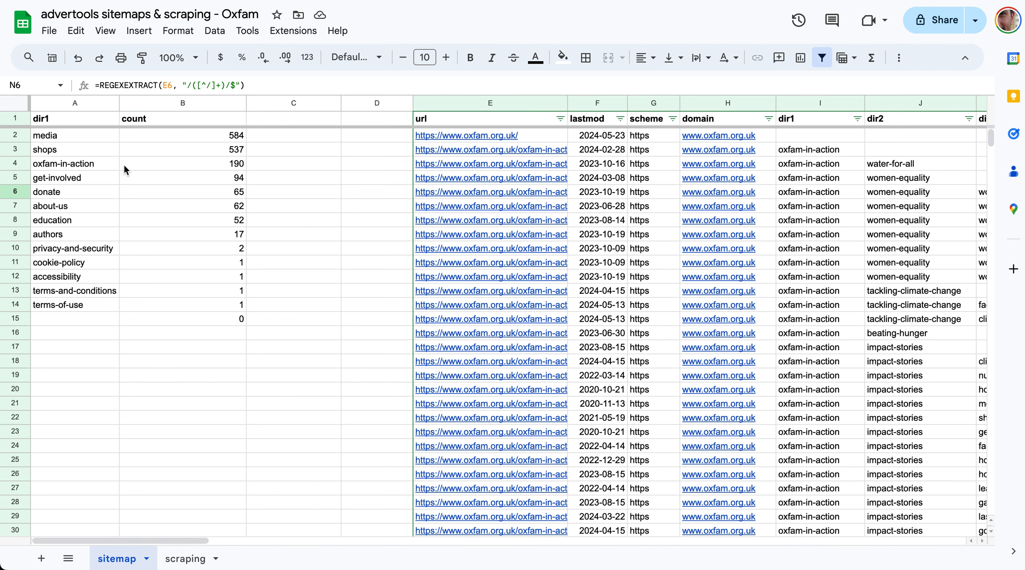
# Inspect the dir1 count formula, its counted range and the media and shops counts.
pyautogui.click(68, 135)
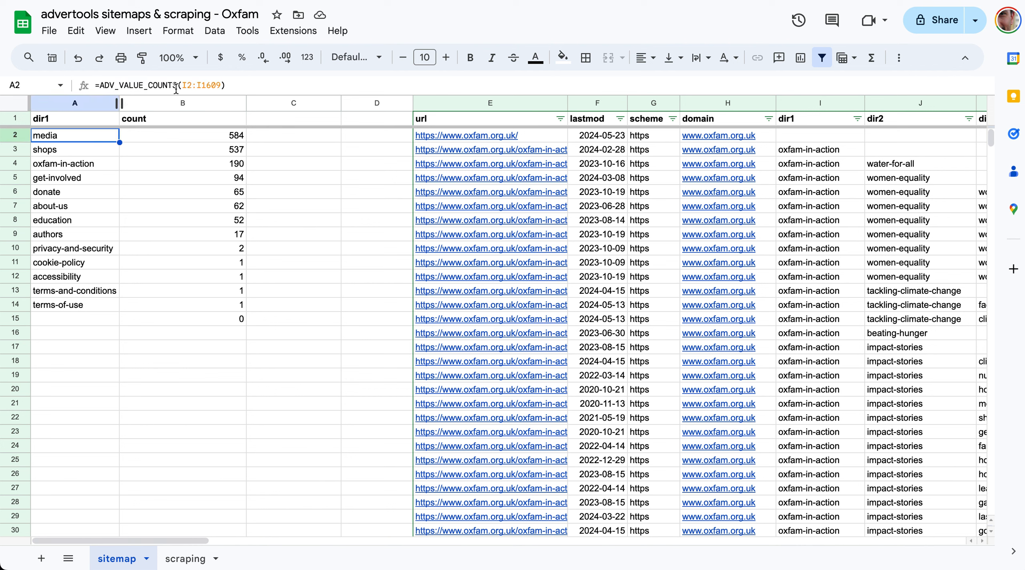
pyautogui.doubleClick(75, 135)
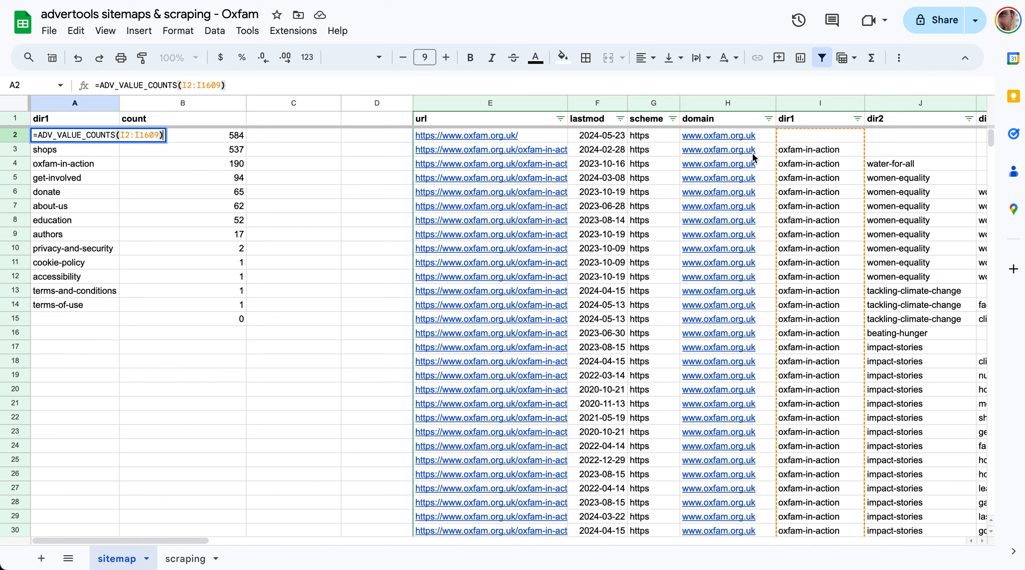
pyautogui.moveTo(803, 296)
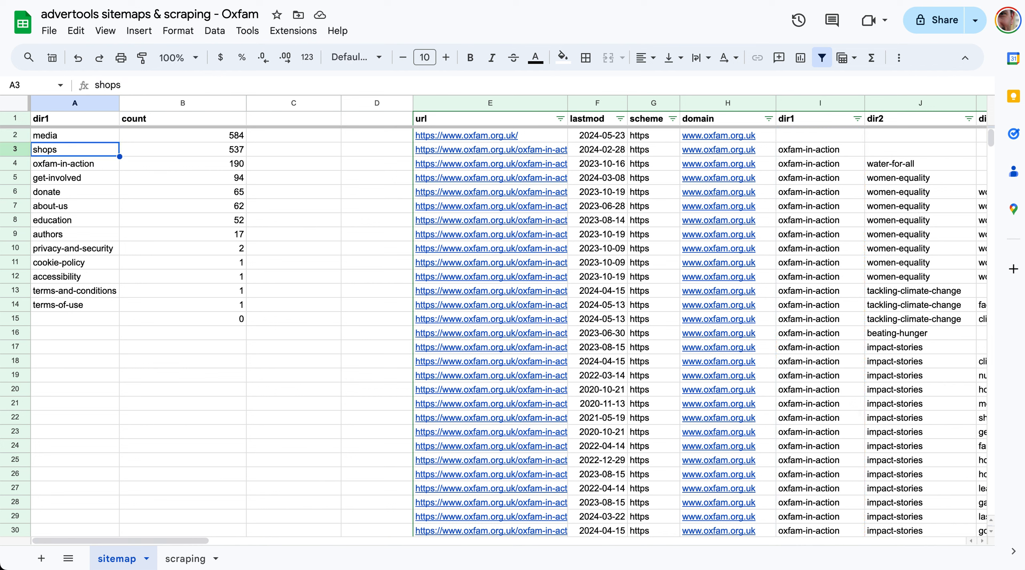
pyautogui.click(64, 135)
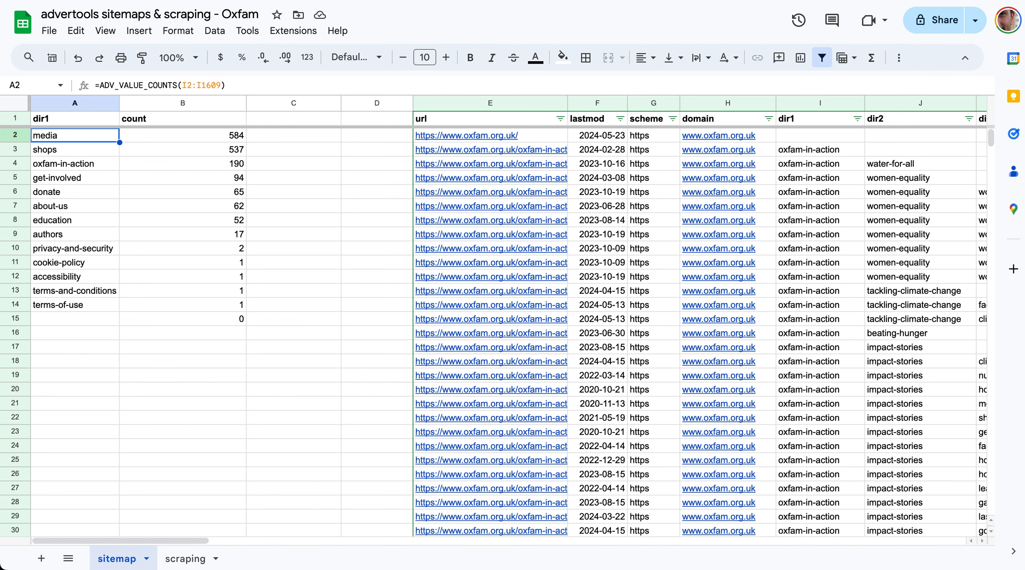
pyautogui.click(183, 135)
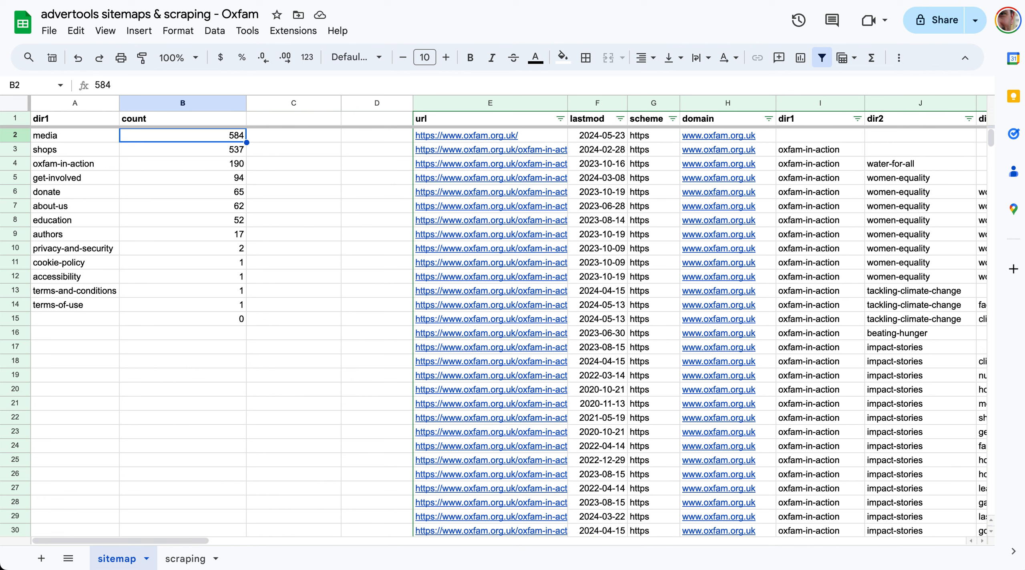
pyautogui.click(182, 150)
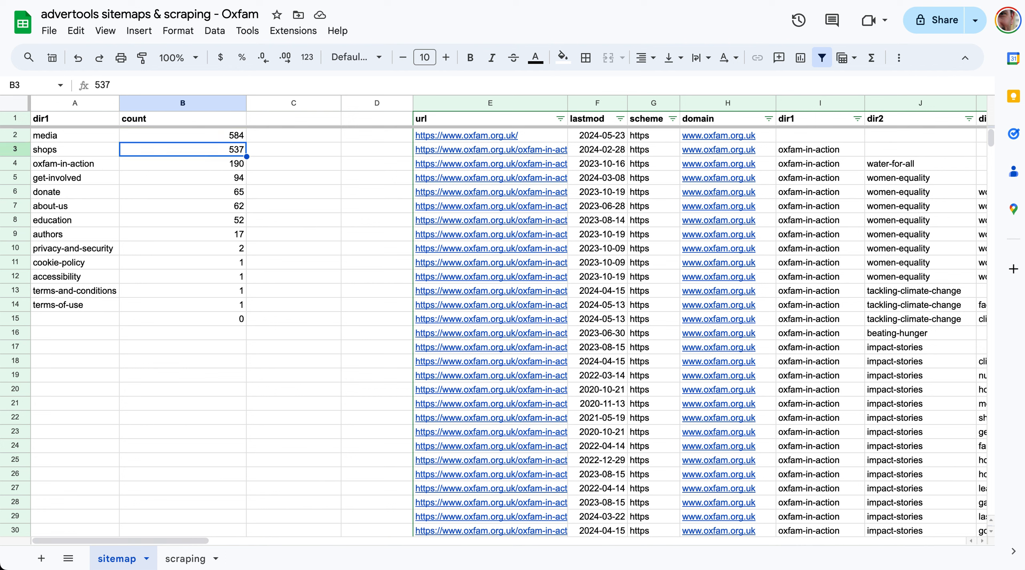
# Reopen the directory counts formula in A2 for editing to count a deeper level.
pyautogui.click(293, 235)
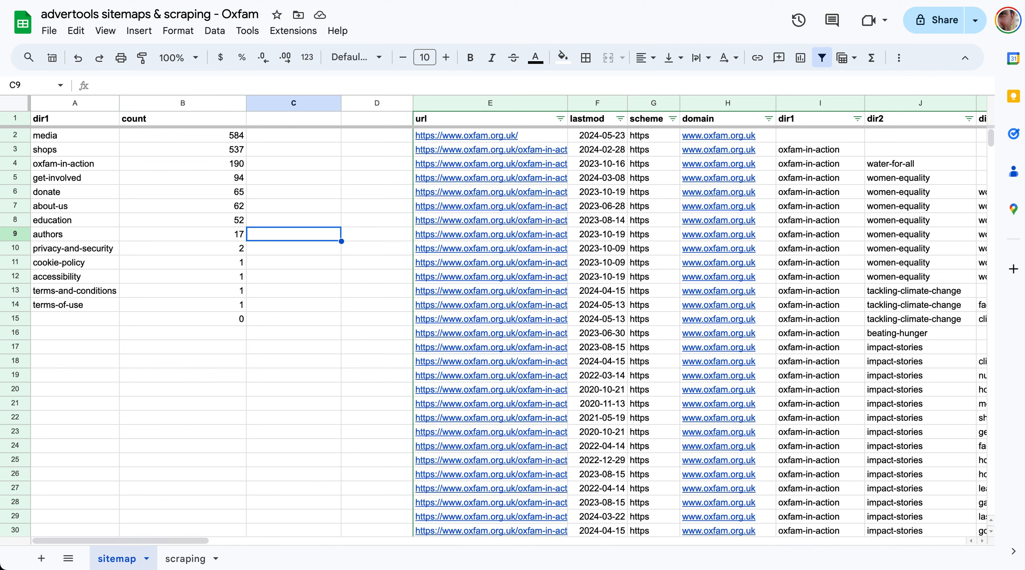
pyautogui.click(294, 220)
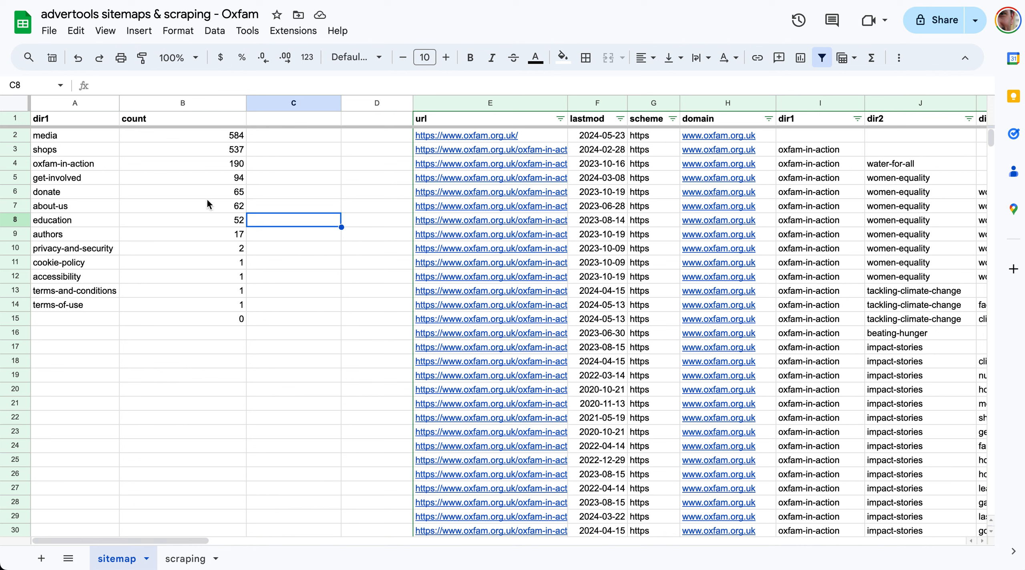
pyautogui.click(56, 135)
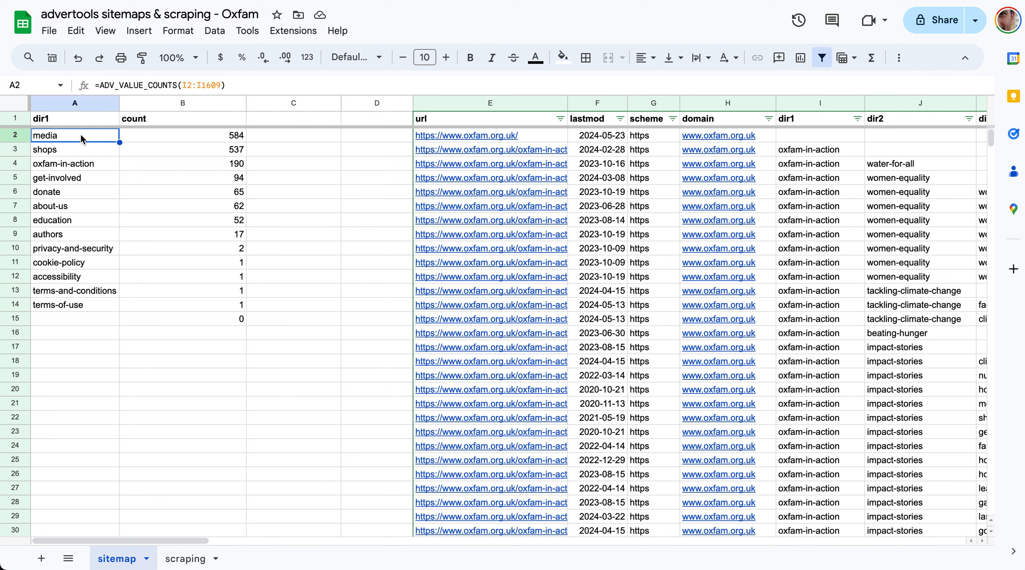
pyautogui.doubleClick(73, 135)
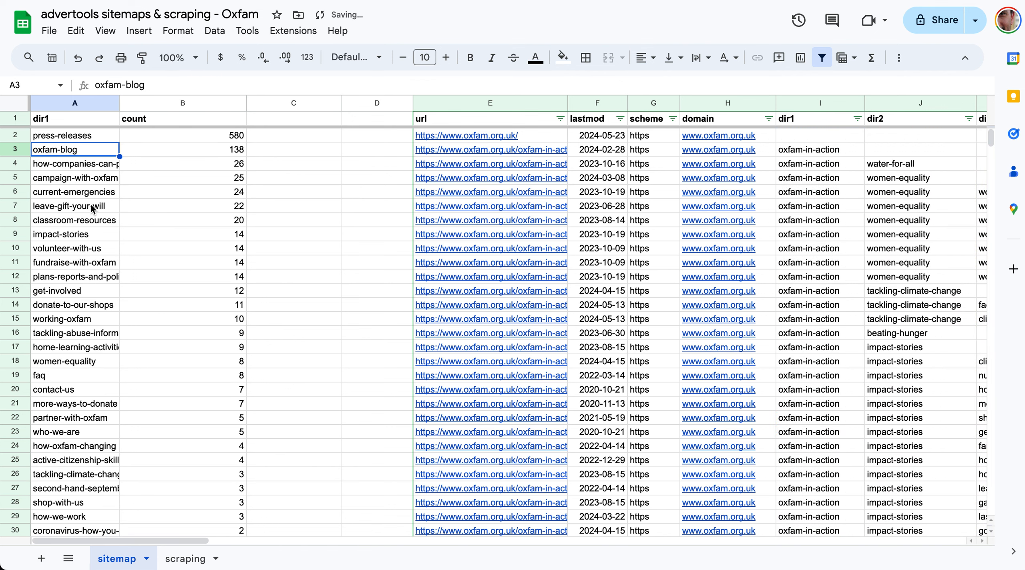
pyautogui.moveTo(168, 214)
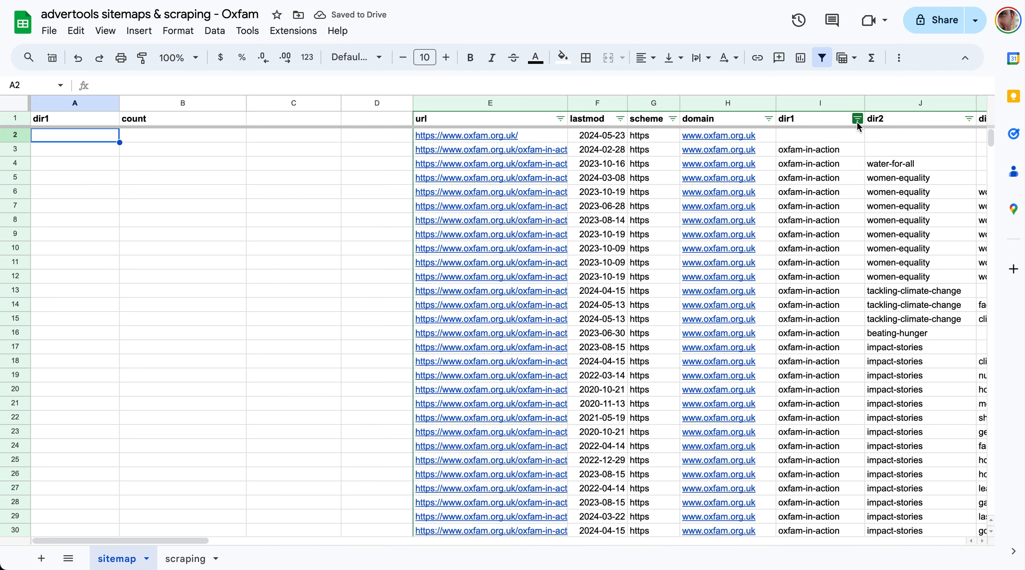
pyautogui.write('=ADV_VALUE_COUNTS(I2:I1609)')
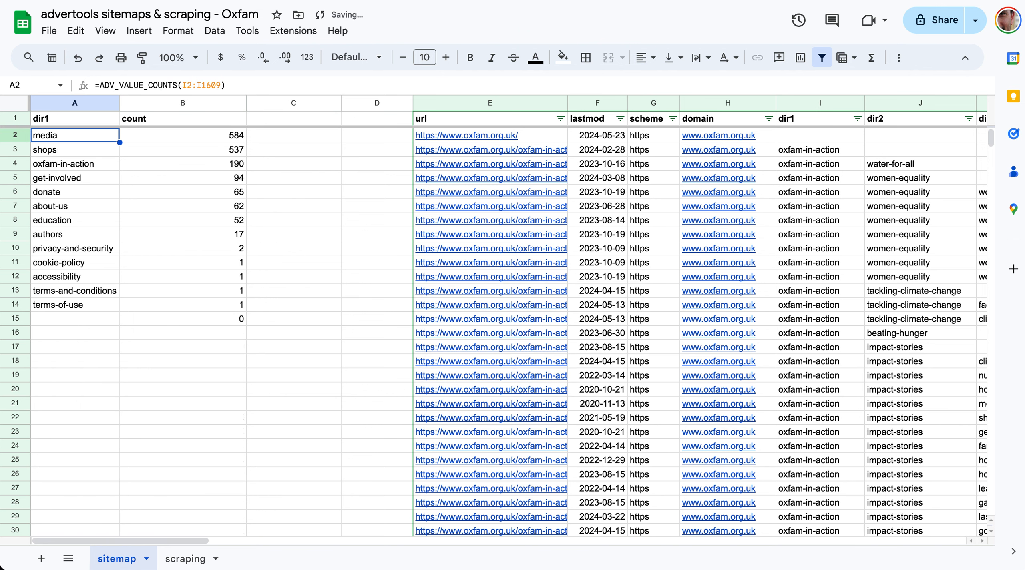
pyautogui.click(183, 136)
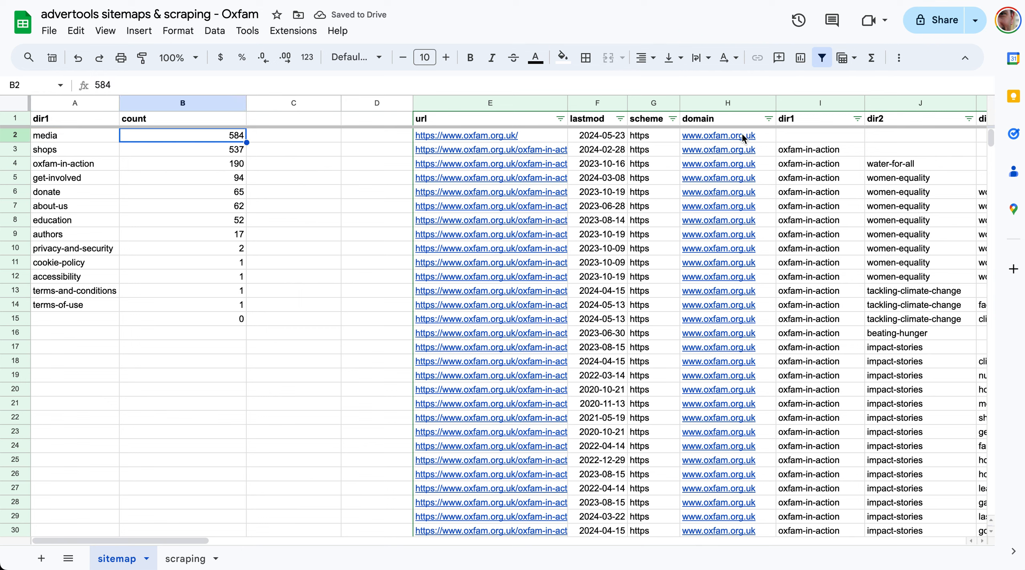
pyautogui.click(74, 135)
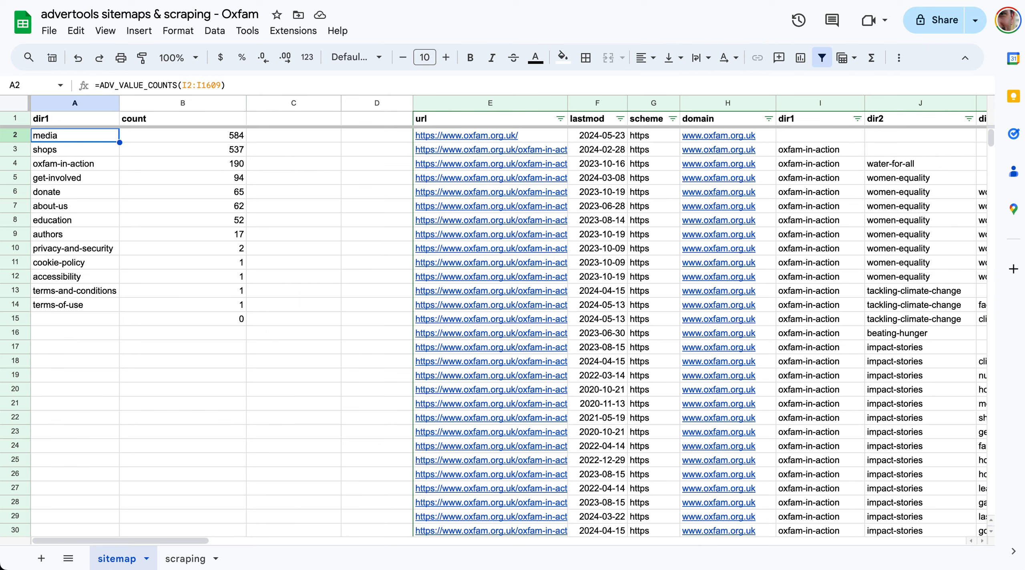
# Filter dir1 to media only, leaving 584 of 1,608 rows, and select the first visible row.
pyautogui.click(857, 118)
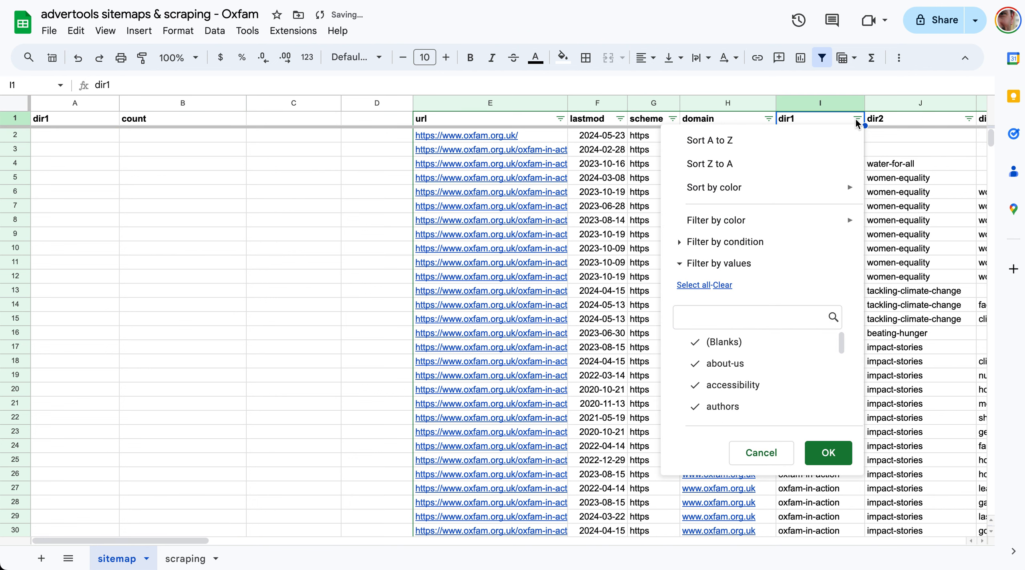
pyautogui.click(722, 285)
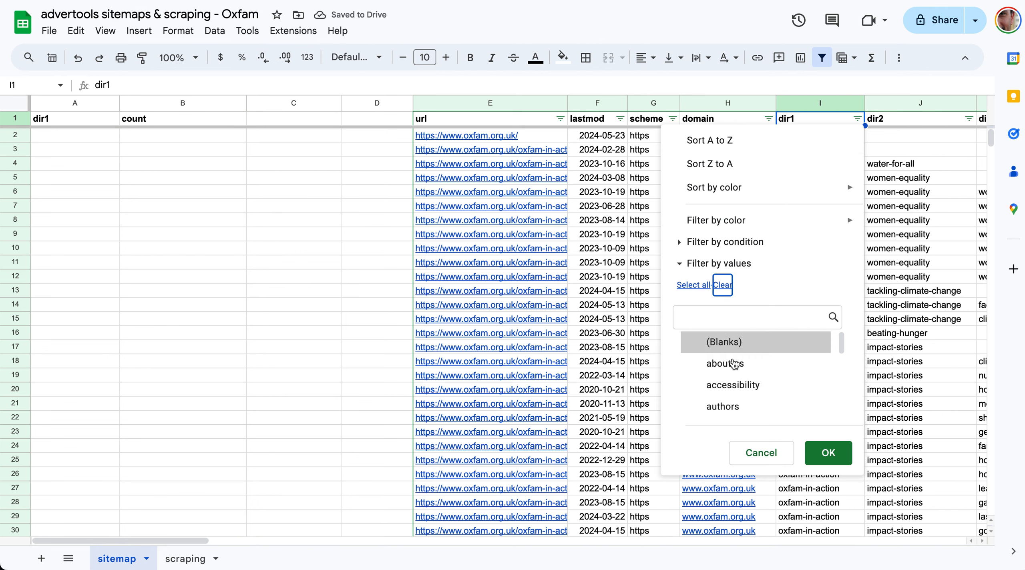
pyautogui.scroll(-3)
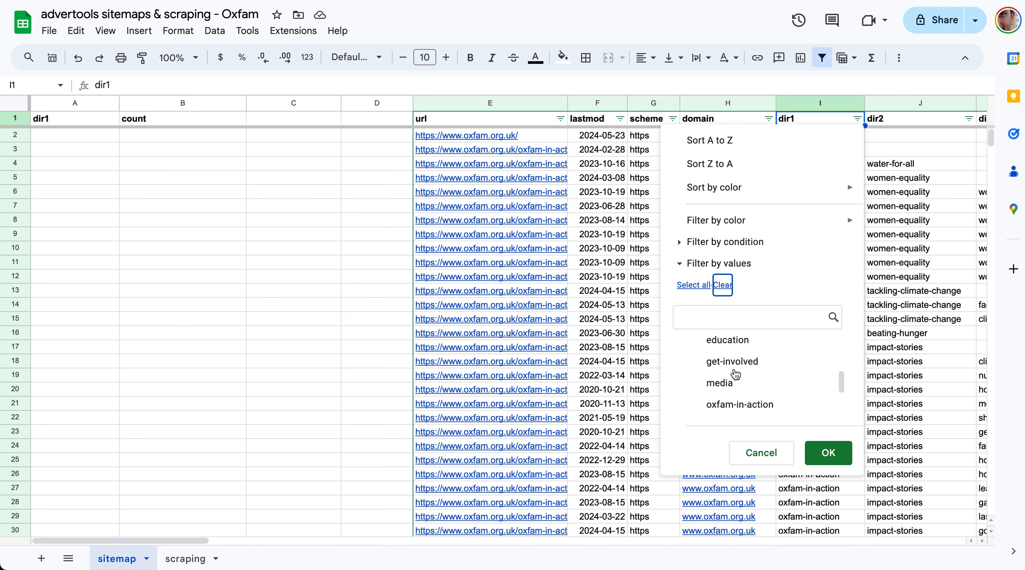
pyautogui.click(719, 382)
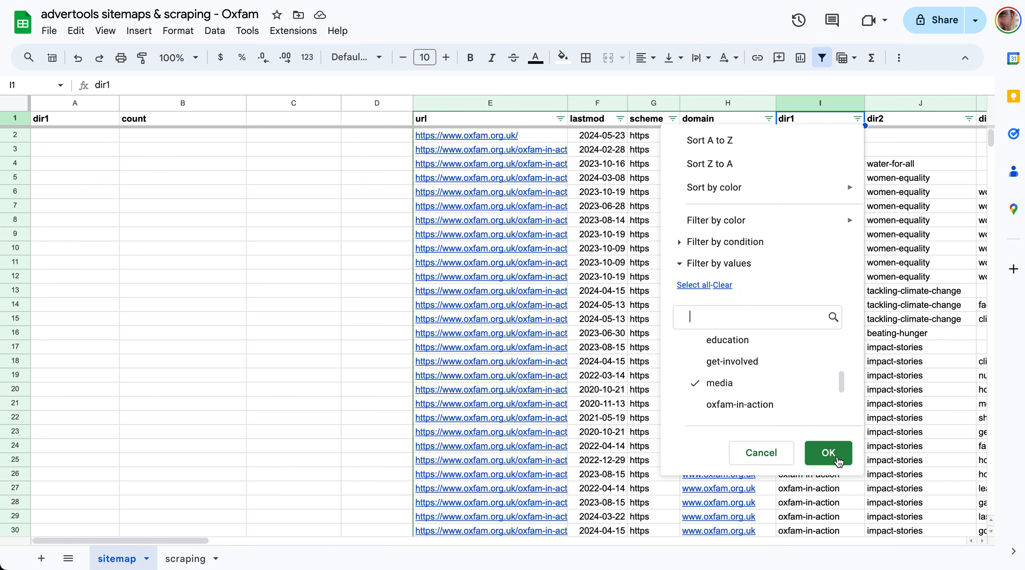
pyautogui.click(828, 453)
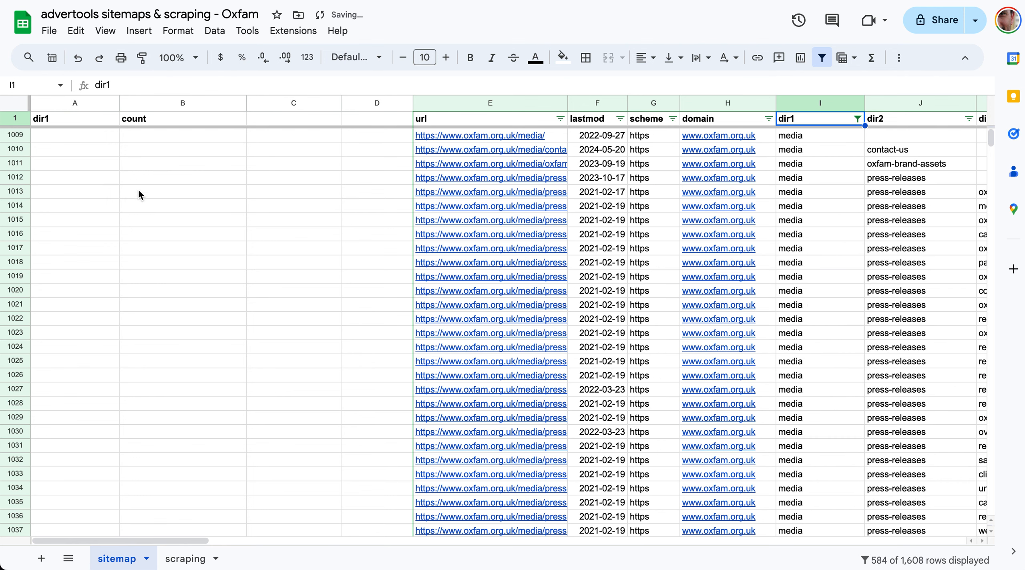
pyautogui.click(75, 136)
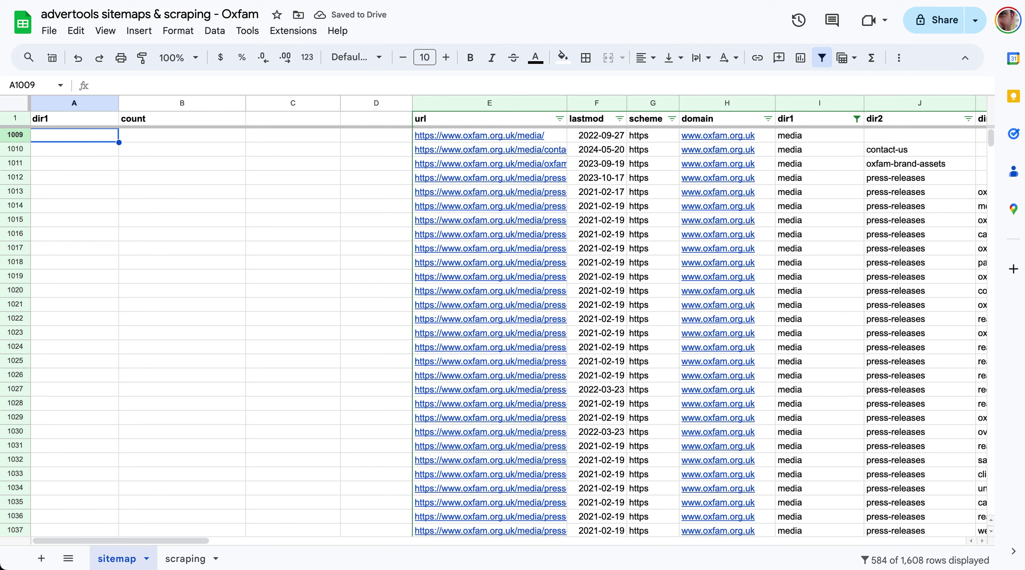
pyautogui.write('=ADV_VALUE_COUNTS(B1009')
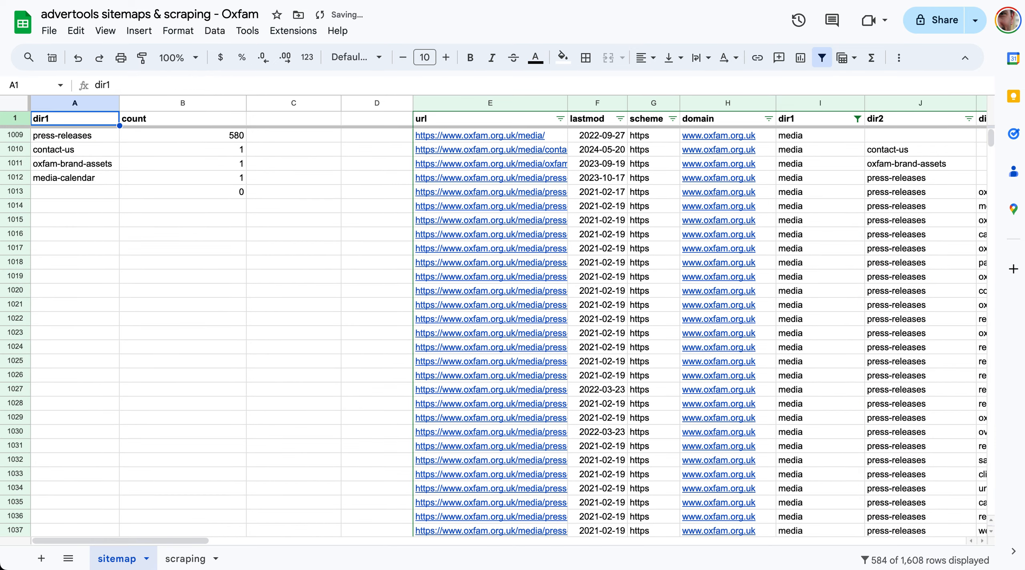
pyautogui.click(64, 135)
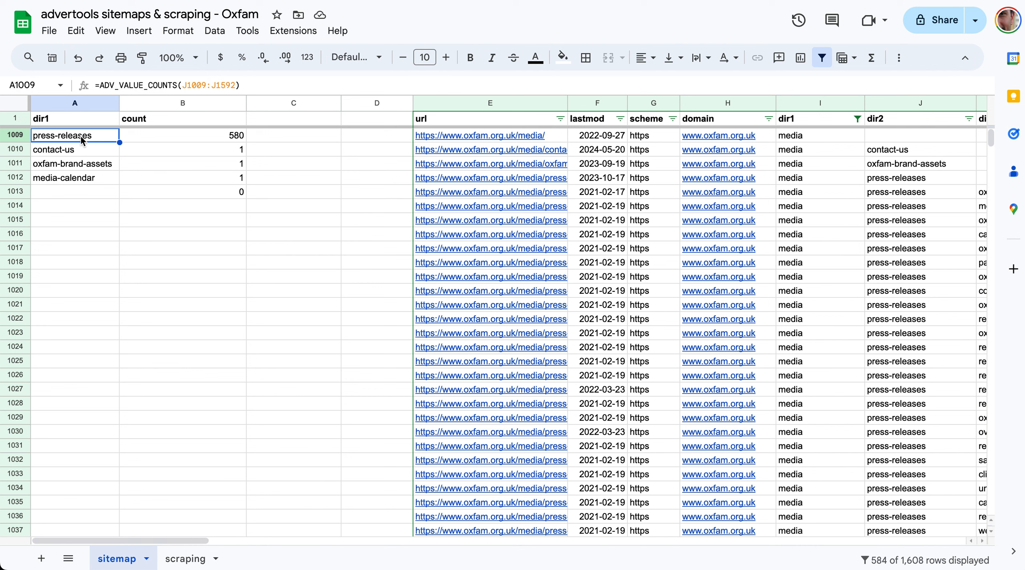
pyautogui.doubleClick(75, 136)
pyautogui.write('K')
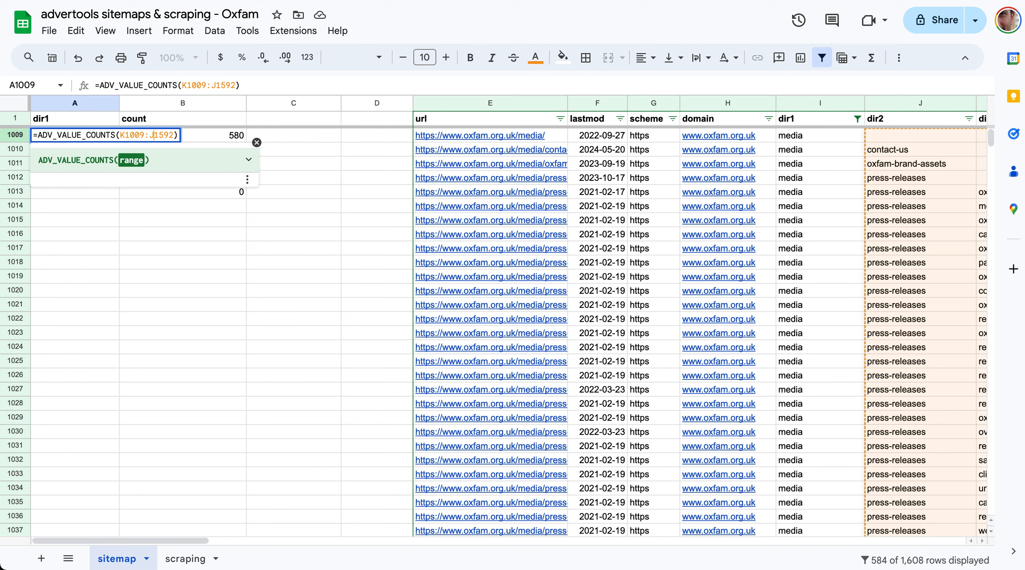
pyautogui.press('Enter')
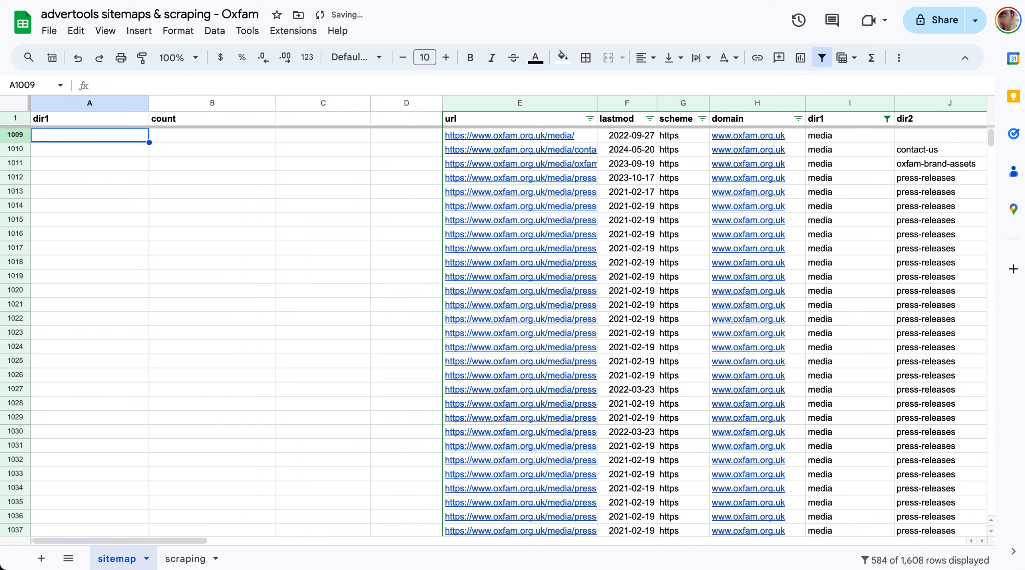
pyautogui.write('=ad')
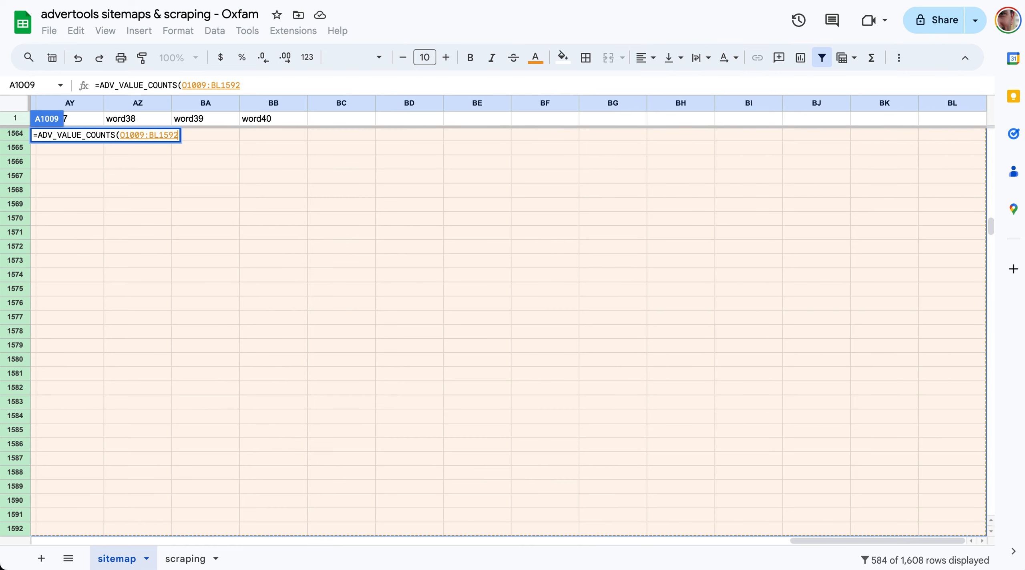
pyautogui.write(')')
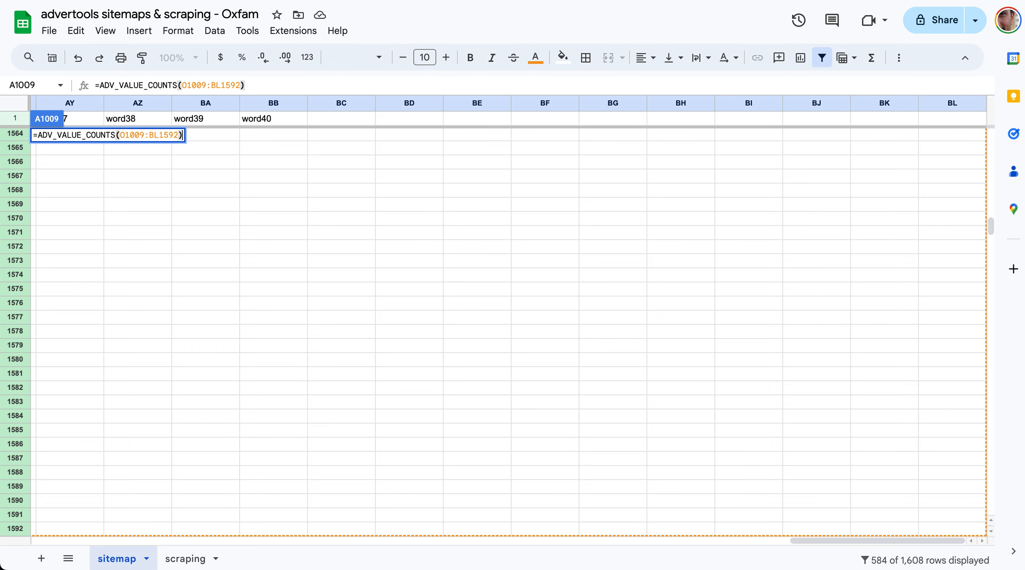
pyautogui.press('Enter')
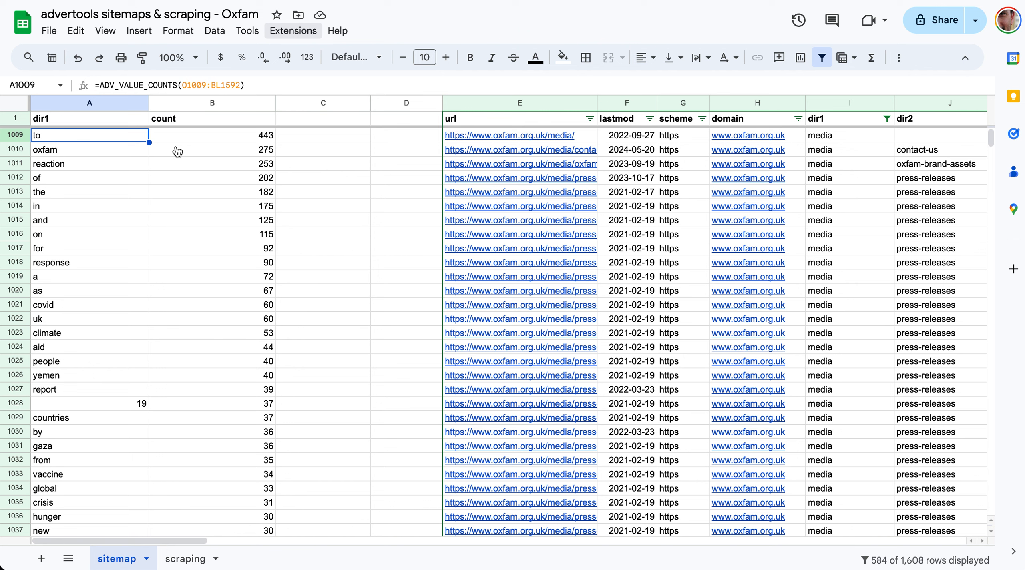
pyautogui.click(89, 150)
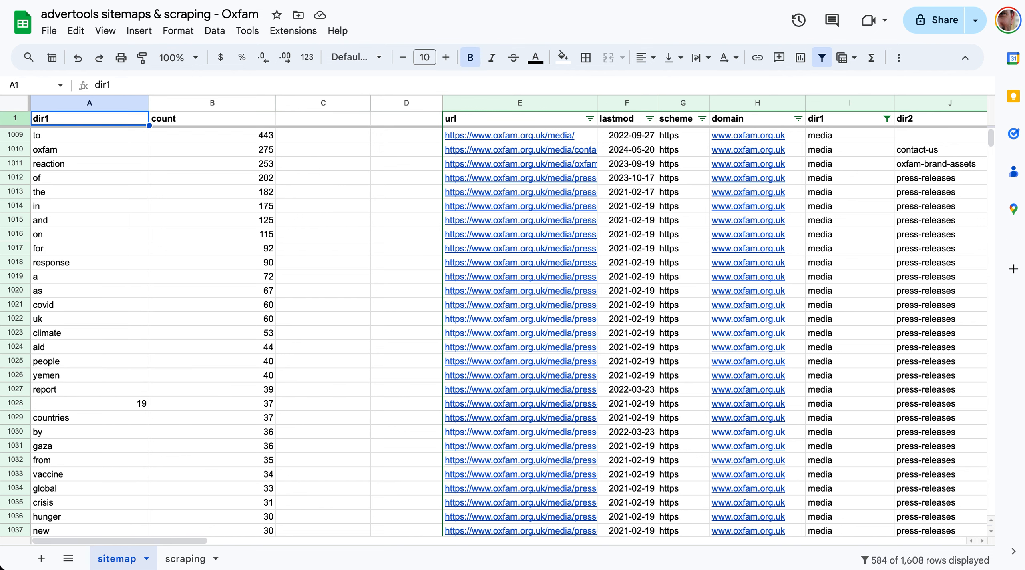
pyautogui.click(72, 136)
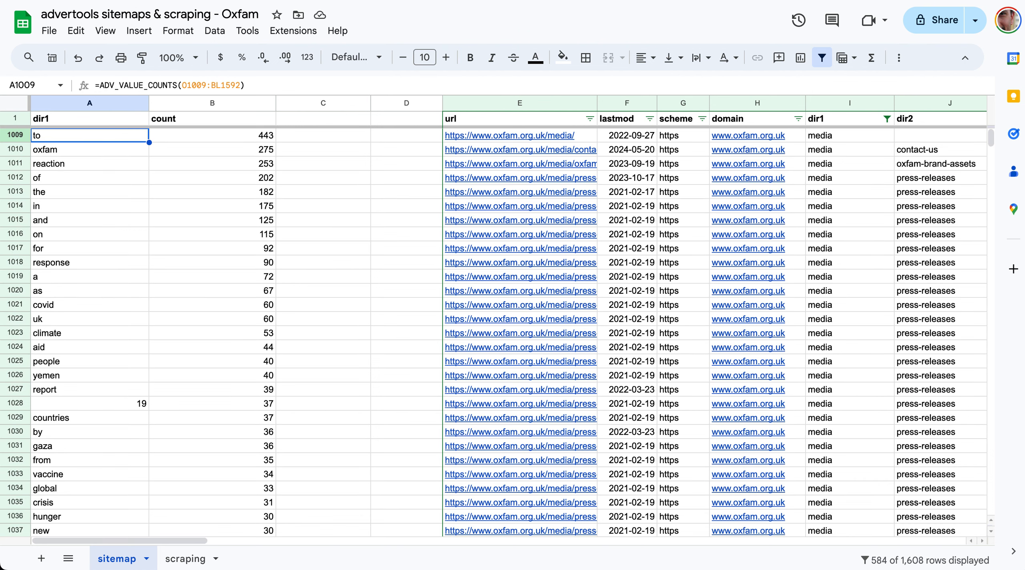
pyautogui.press('Delete')
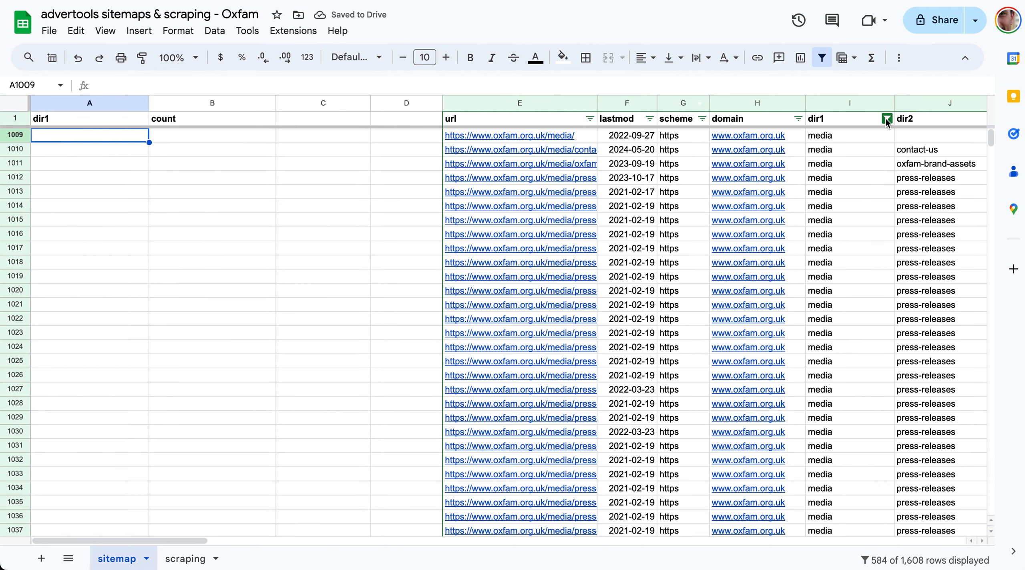
# Clear the dir1 filter and enter =ADV_VALUE_COUNTS over the dir1 data.
pyautogui.click(886, 119)
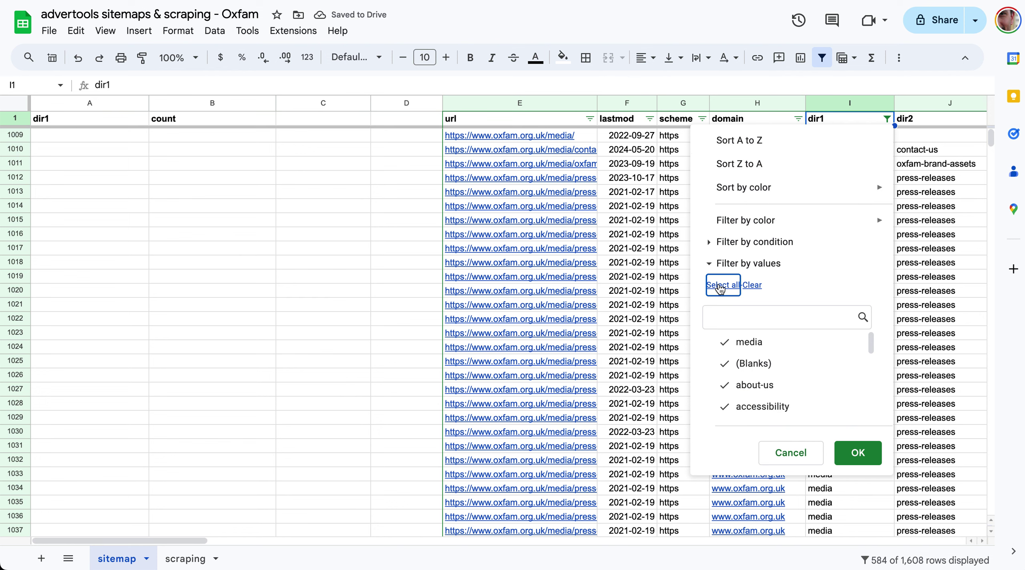
pyautogui.click(858, 453)
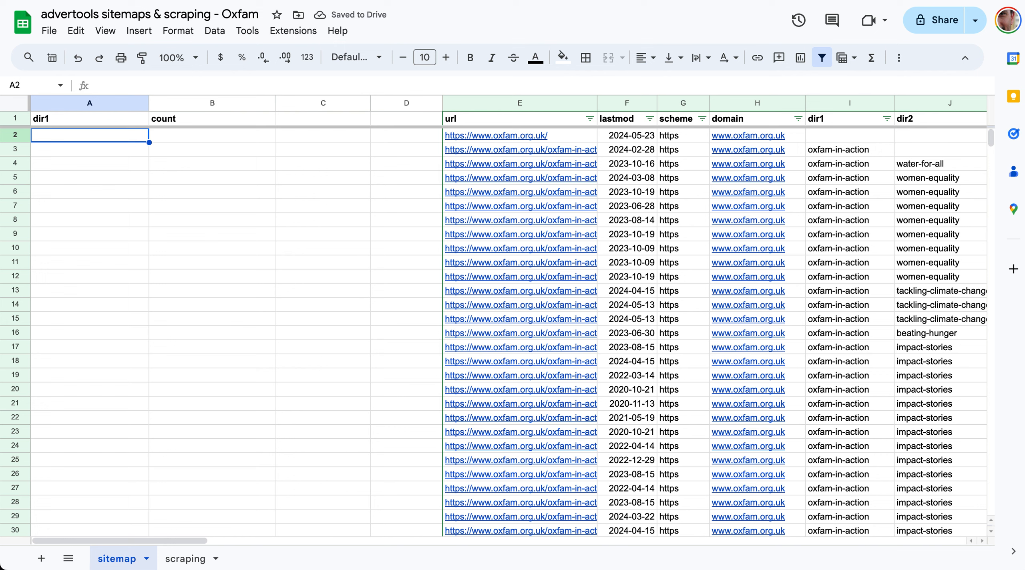
pyautogui.write('=ADV_VALUE_COUNTS(')
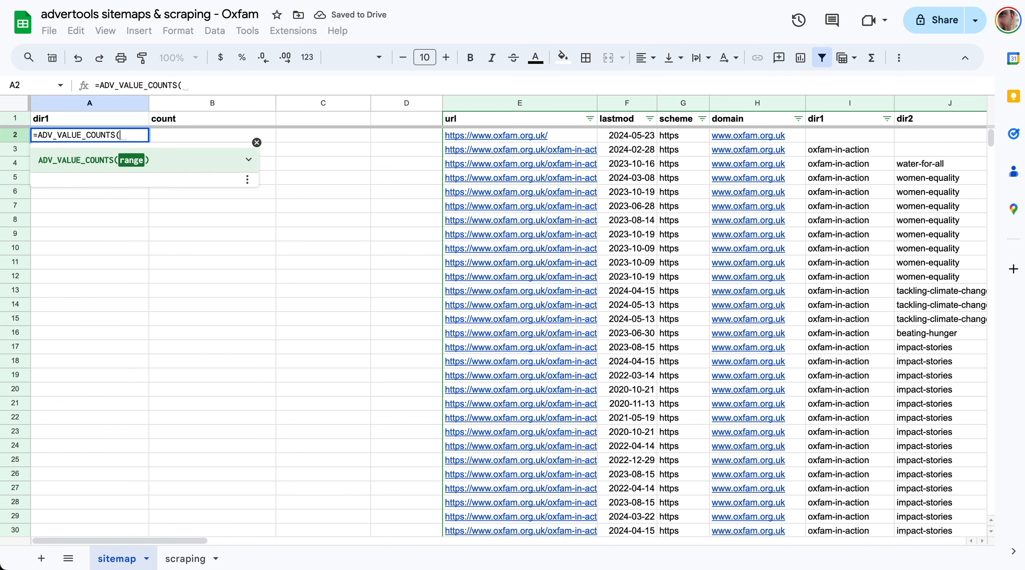
pyautogui.click(850, 149)
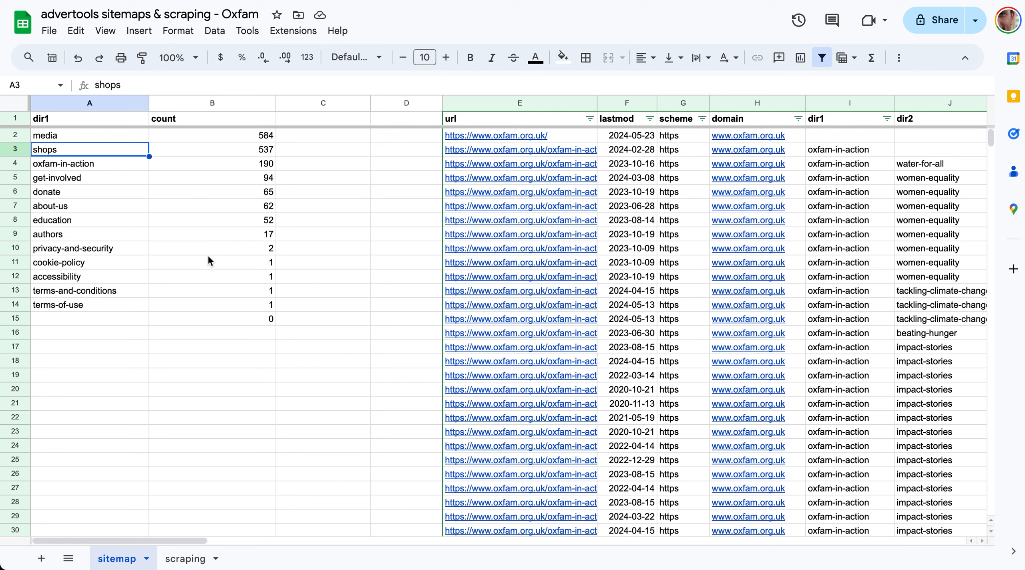
# Check the resulting count cells and move to the scraping sheet.
pyautogui.click(406, 150)
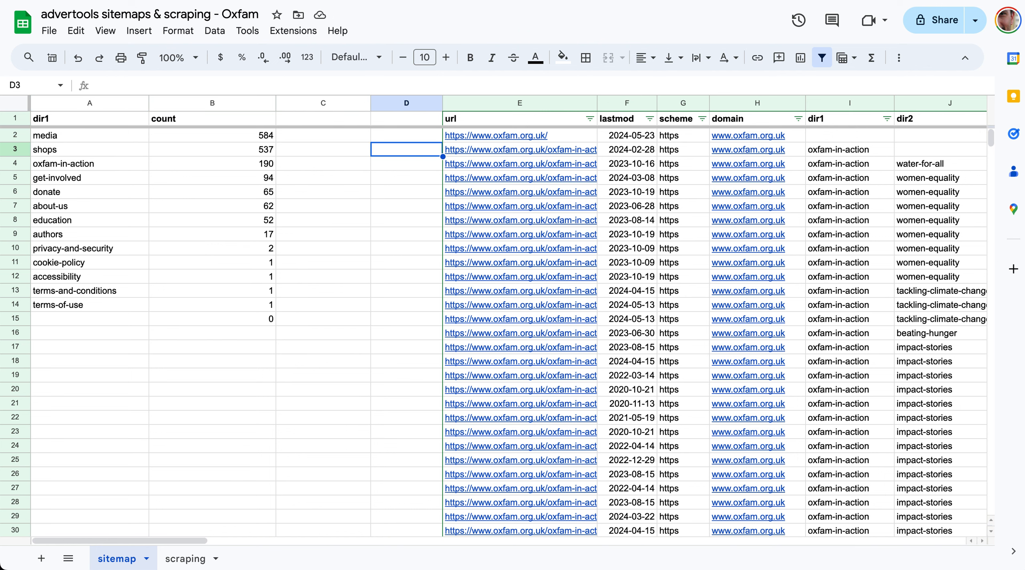
pyautogui.click(323, 149)
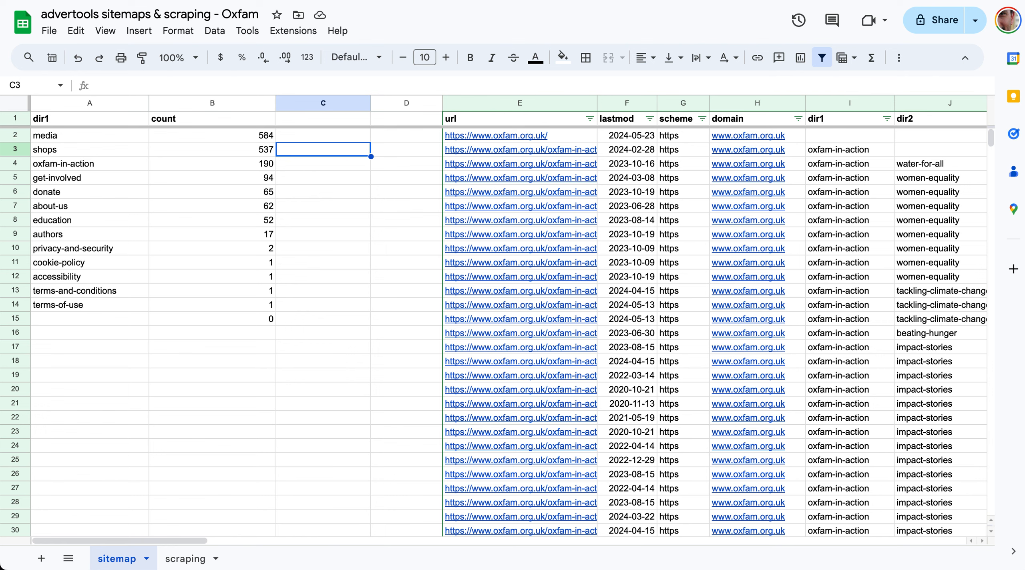
pyautogui.moveTo(503, 120)
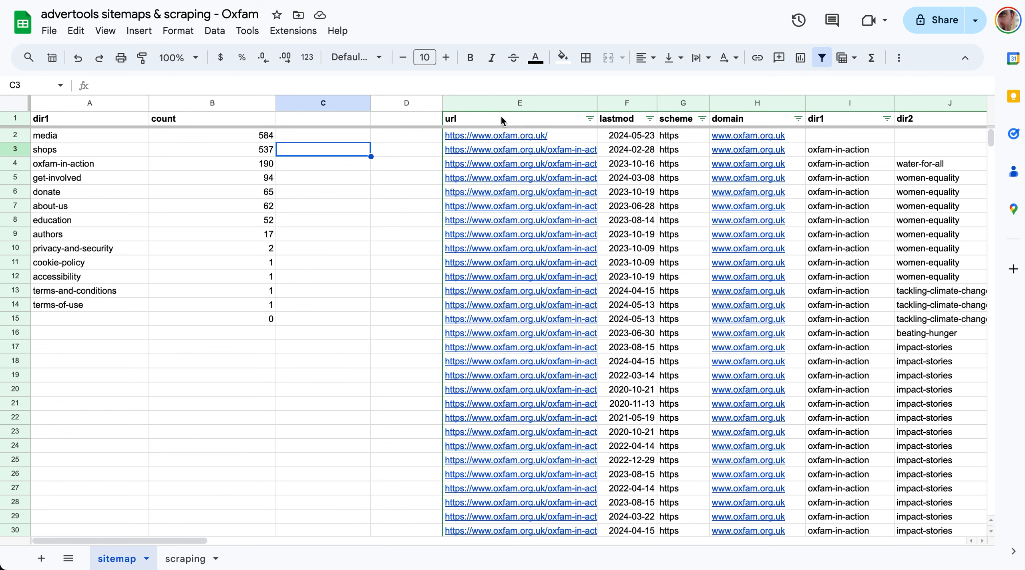
pyautogui.click(186, 559)
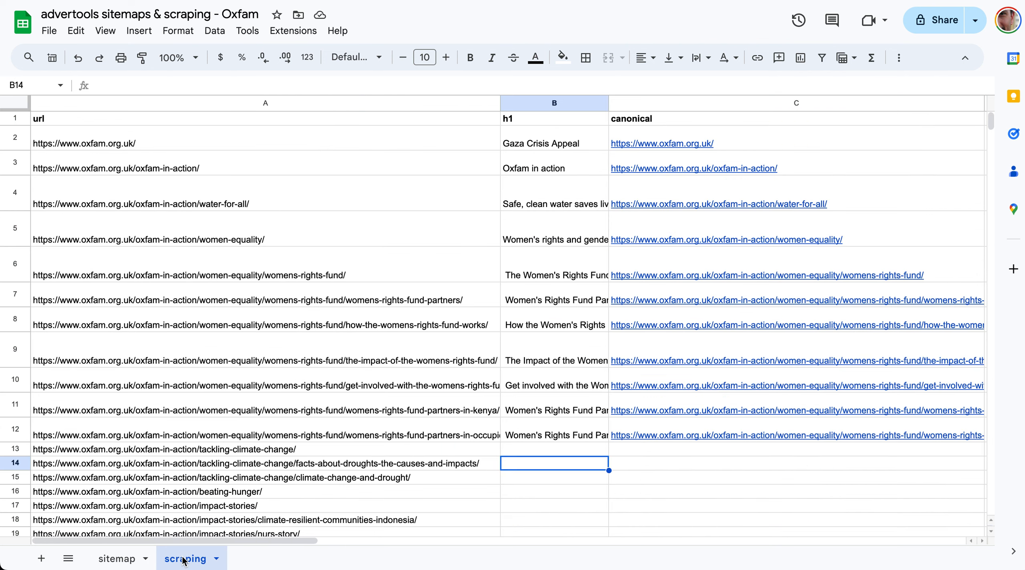
pyautogui.click(156, 142)
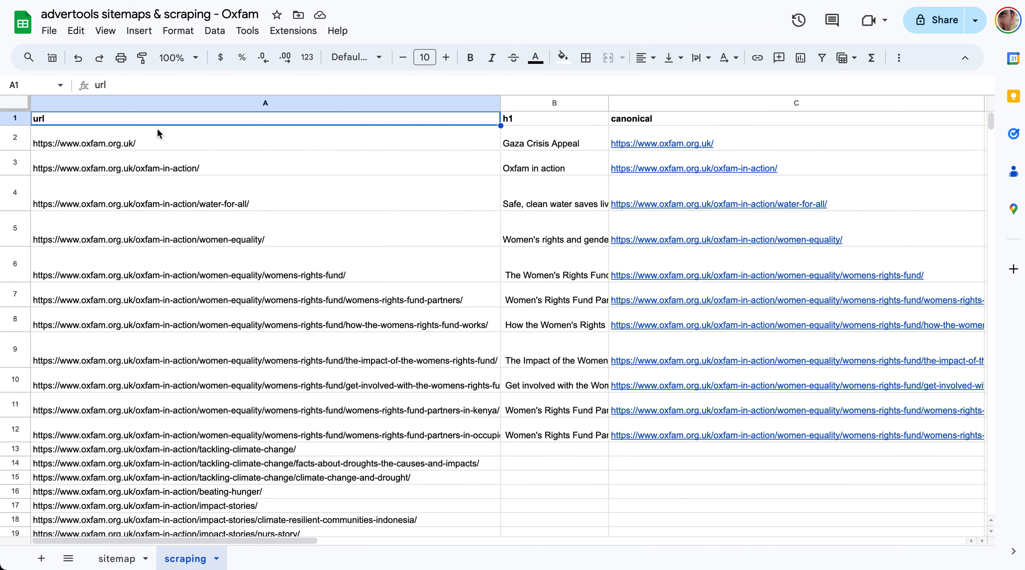
pyautogui.click(554, 119)
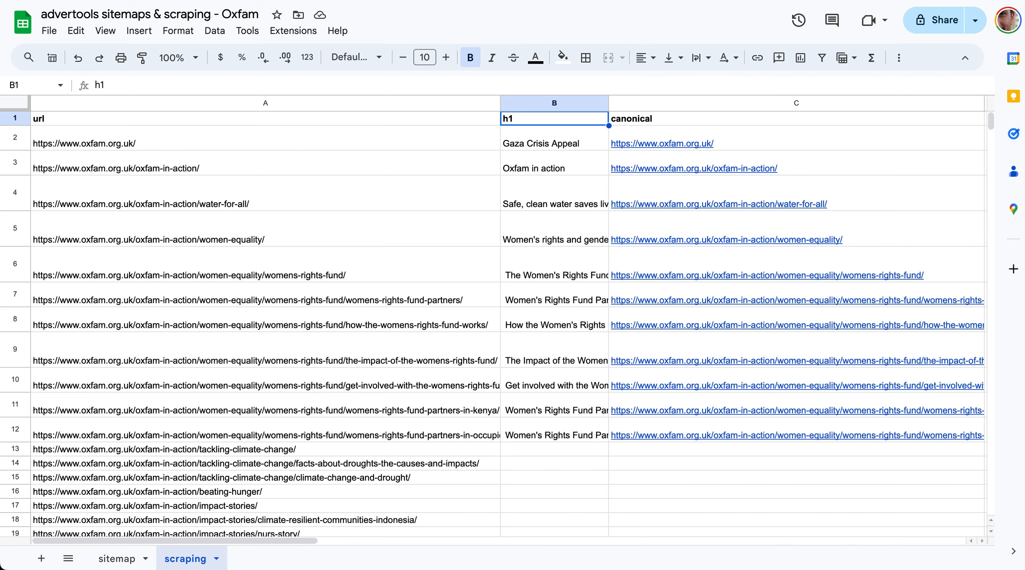
pyautogui.click(556, 386)
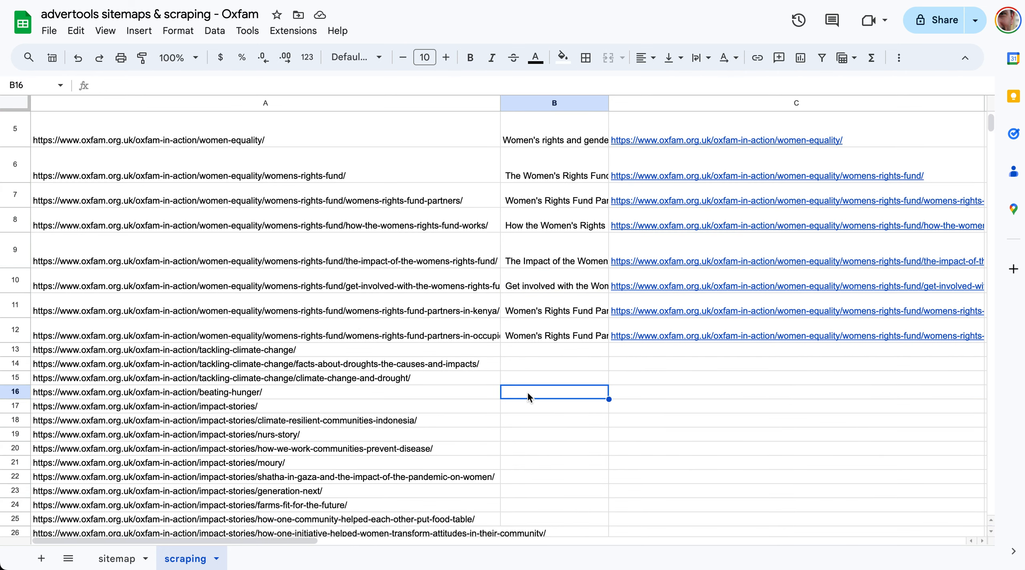
pyautogui.write('=adv_scrap')
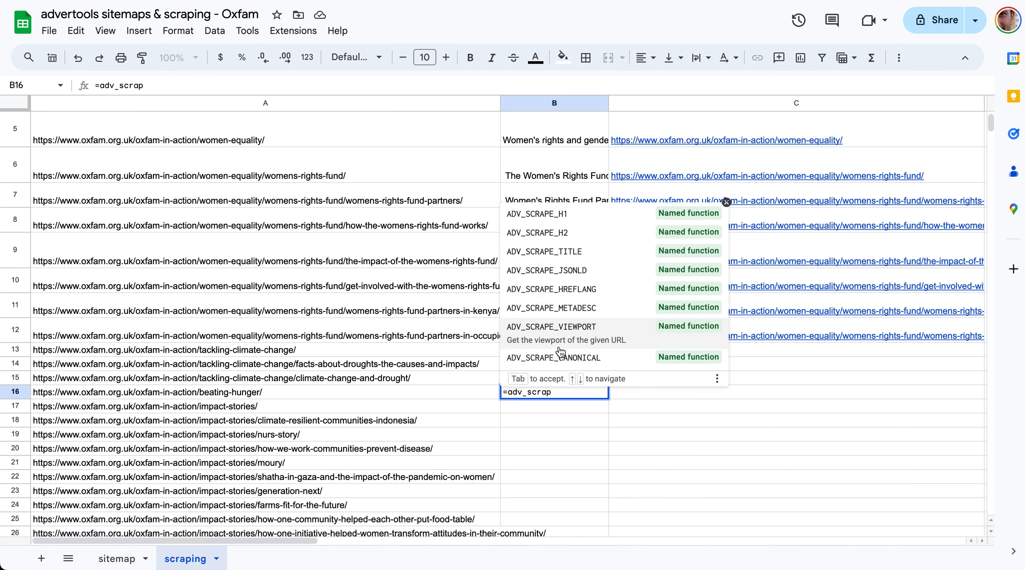
pyautogui.click(535, 214)
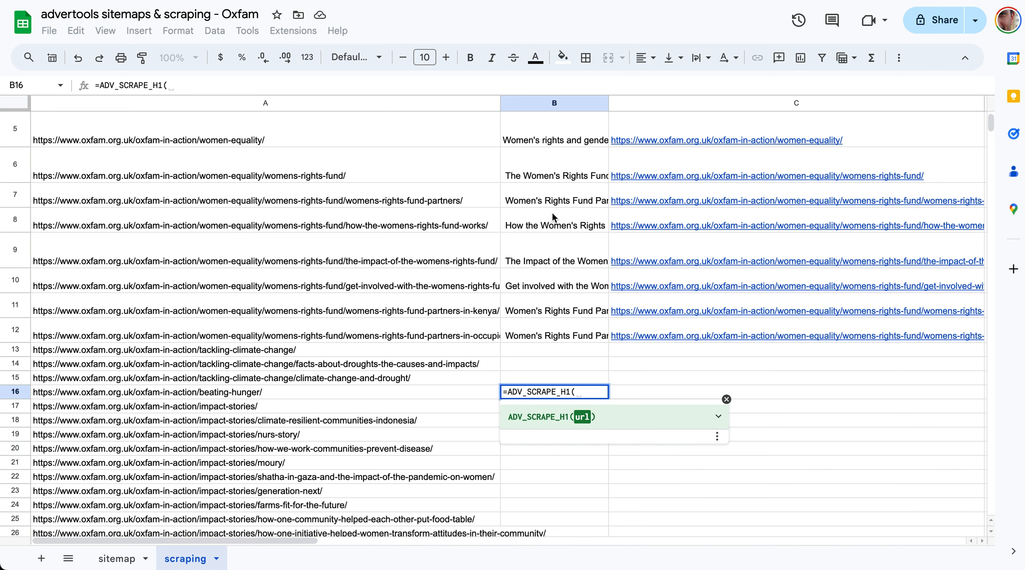
pyautogui.press('Enter')
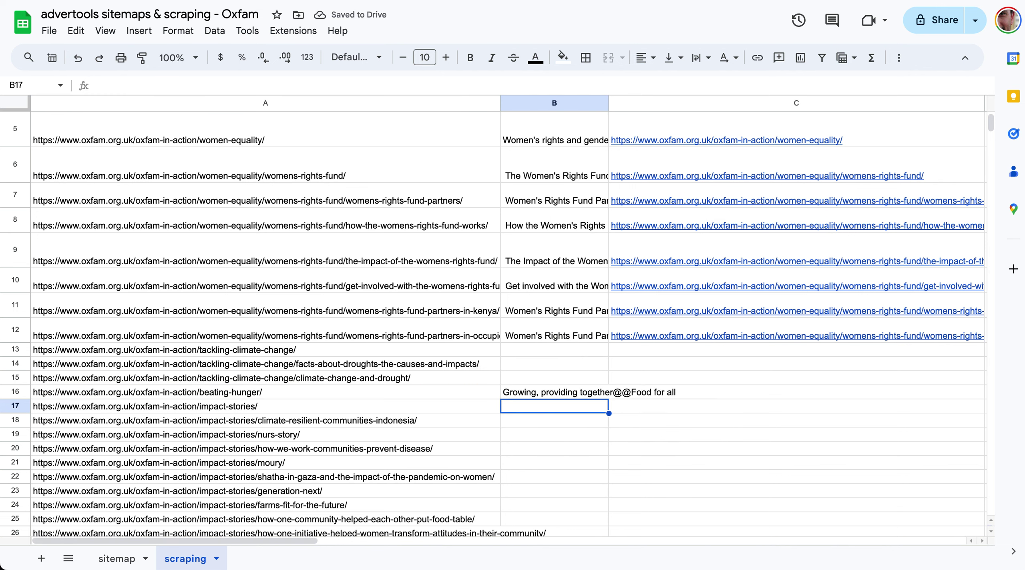
pyautogui.click(553, 392)
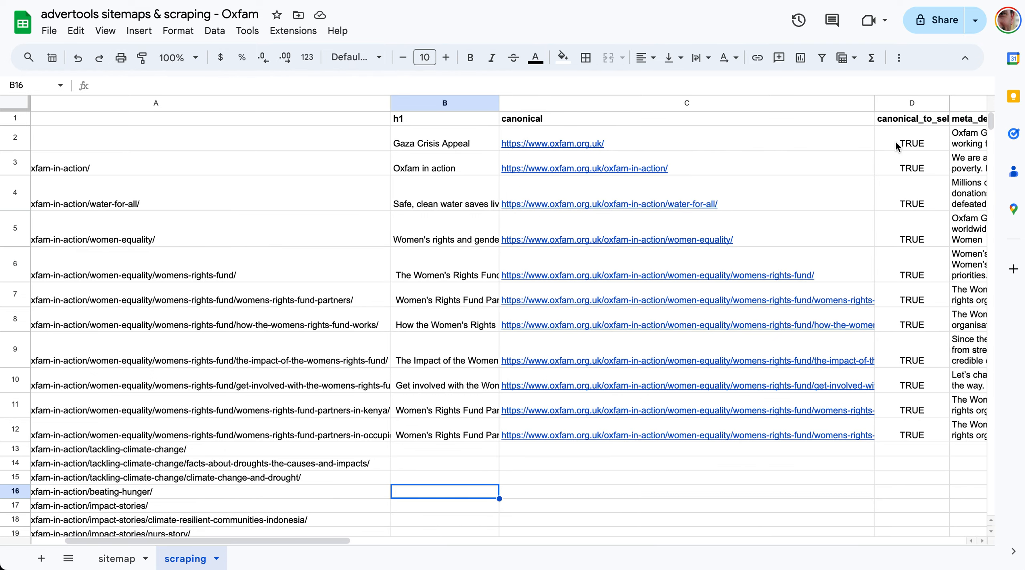
# Scroll past canonical_to_self and meta_desc to the h2, h2-1, h2-2 columns.
pyautogui.click(911, 143)
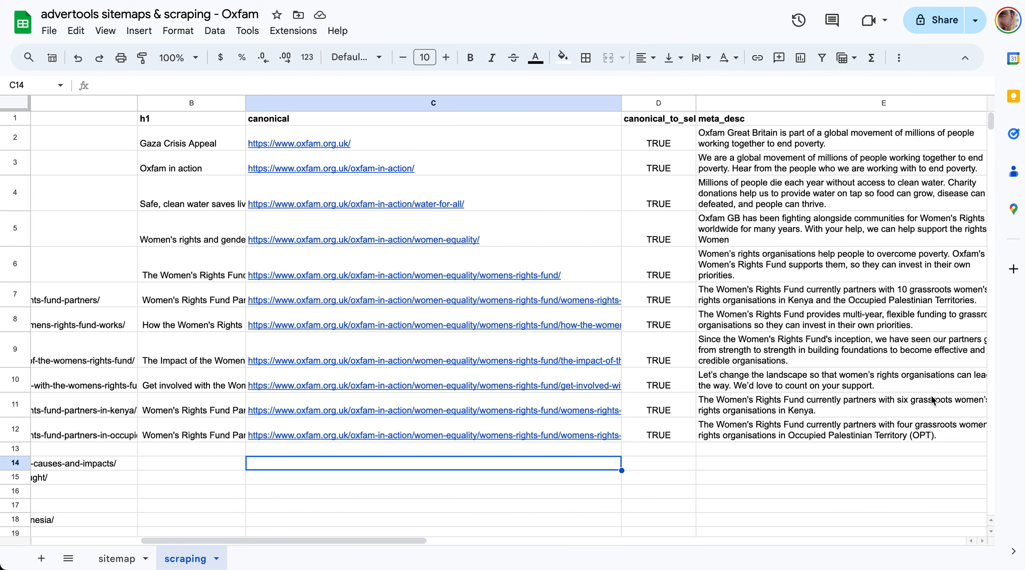
pyautogui.hscroll(3)
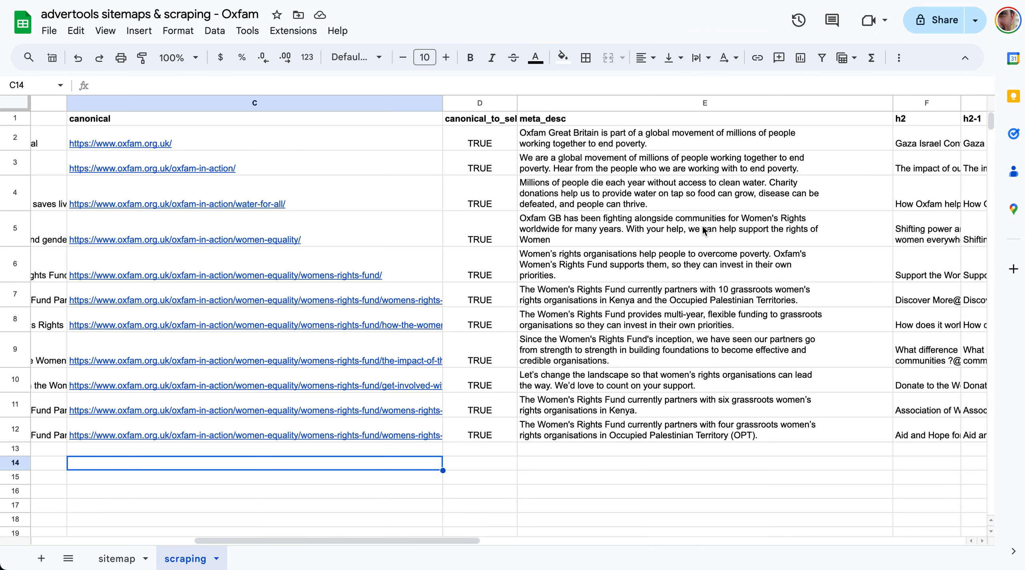
pyautogui.hscroll(3)
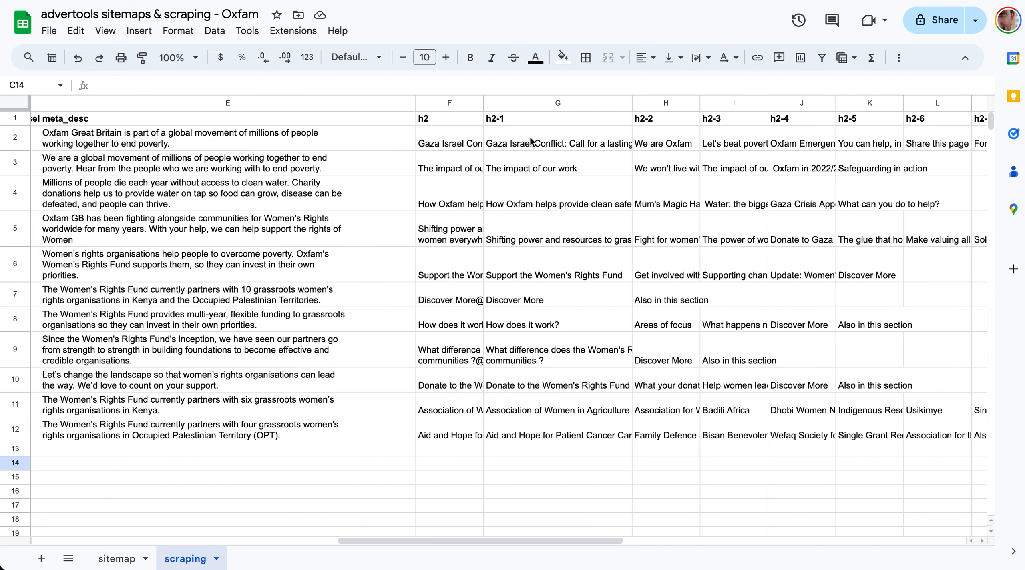
pyautogui.click(449, 143)
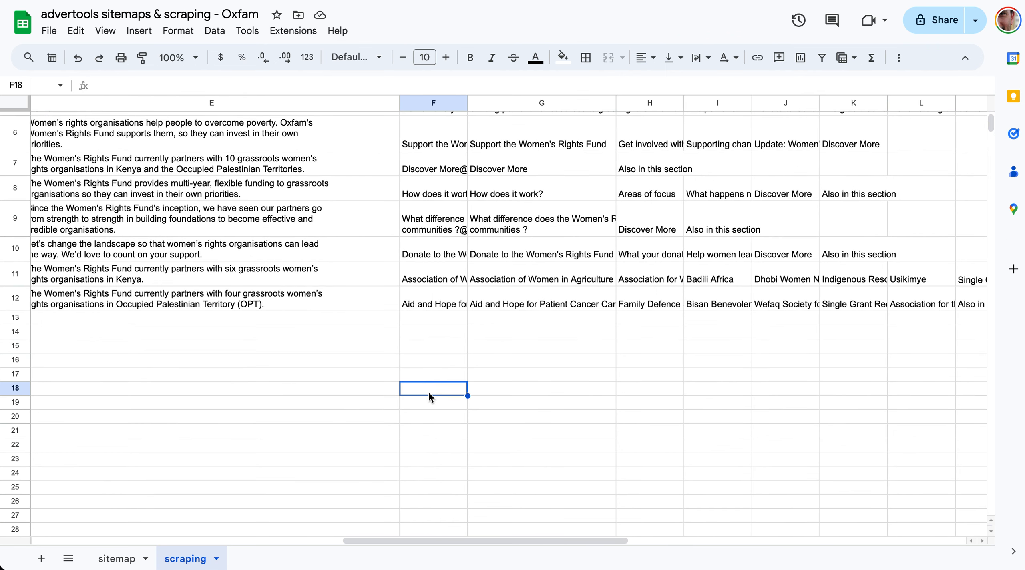
pyautogui.write("The impact of our work@@We won't live with poverty@@The impact of our work@@ Oxfam in 2022/23 @@Safeguarding in action")
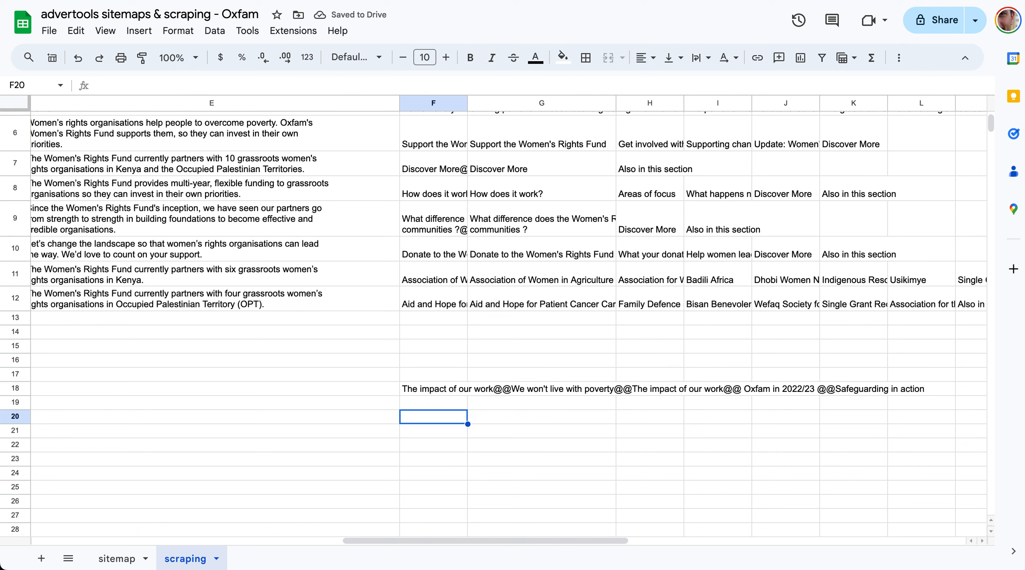
pyautogui.moveTo(642, 401)
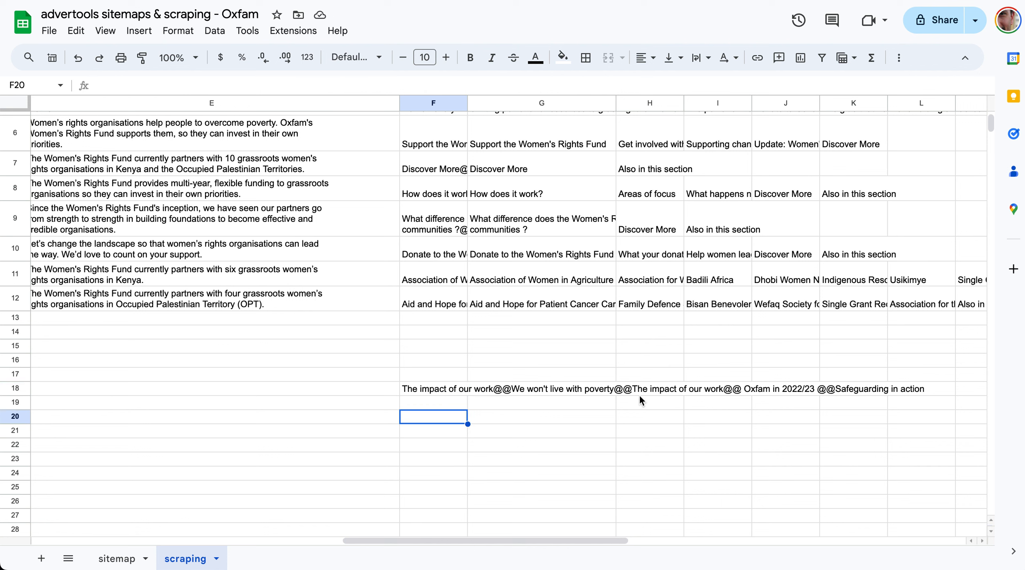
pyautogui.moveTo(570, 378)
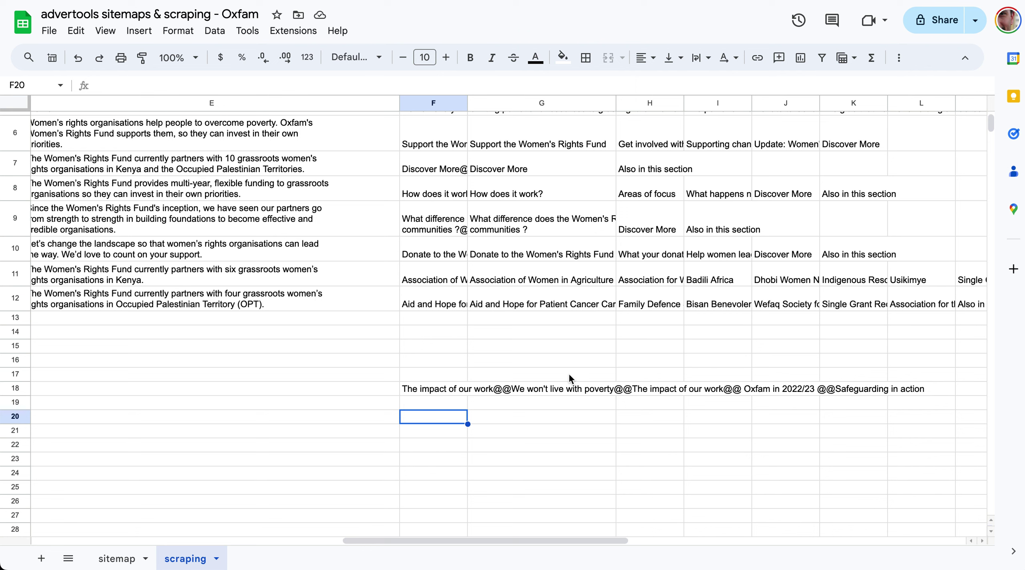
pyautogui.moveTo(565, 379)
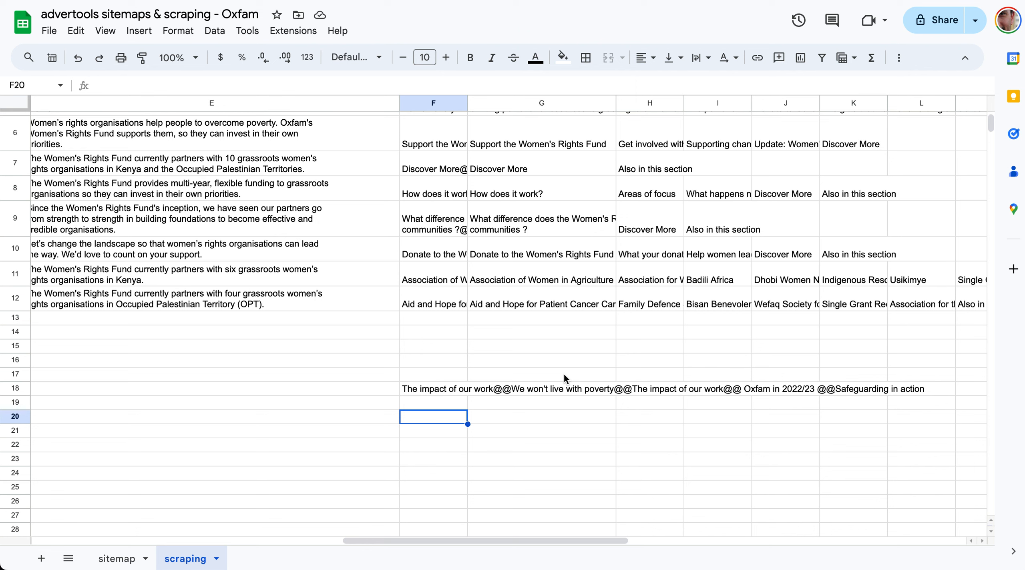
pyautogui.moveTo(516, 394)
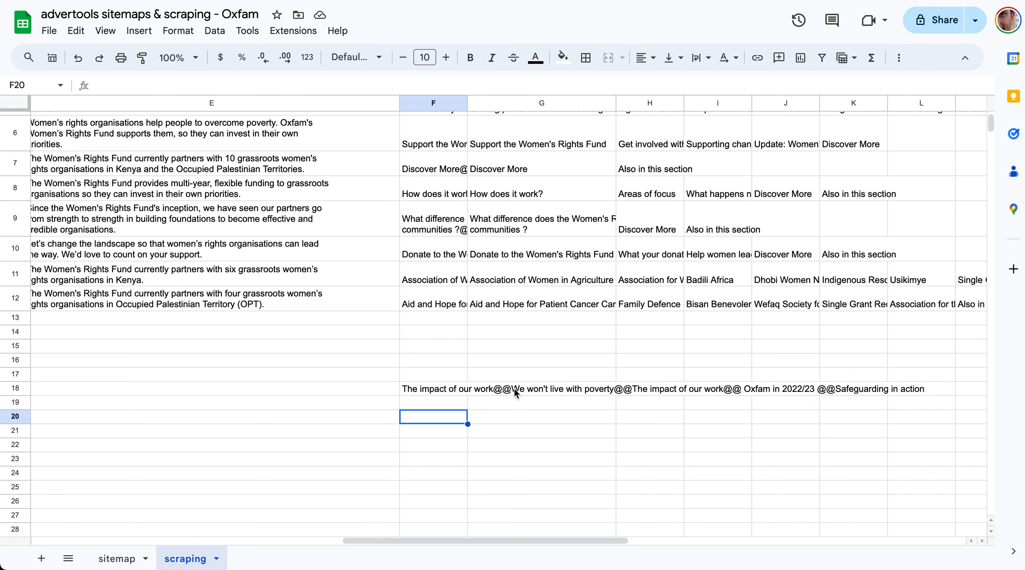
pyautogui.moveTo(478, 393)
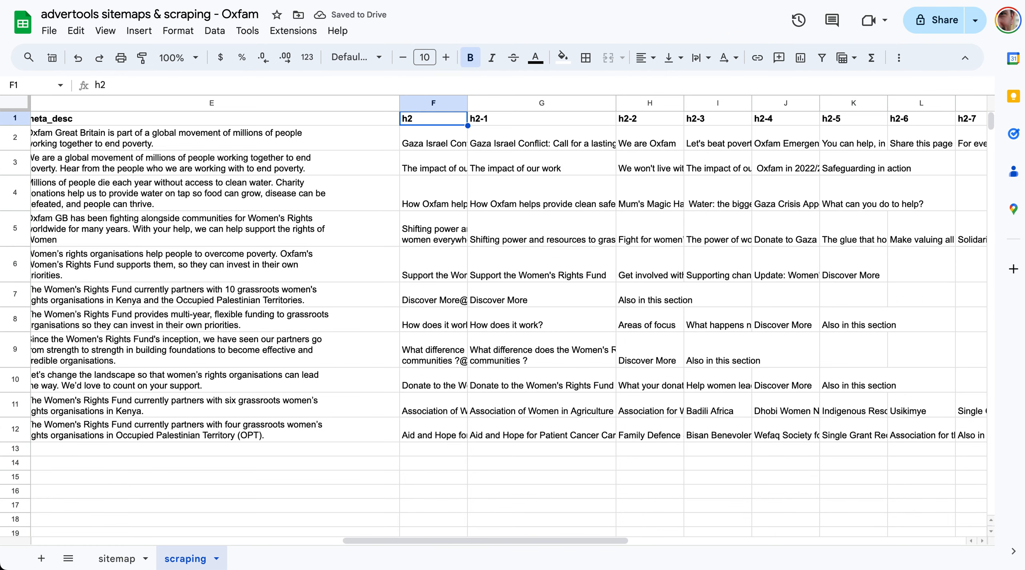
pyautogui.click(541, 144)
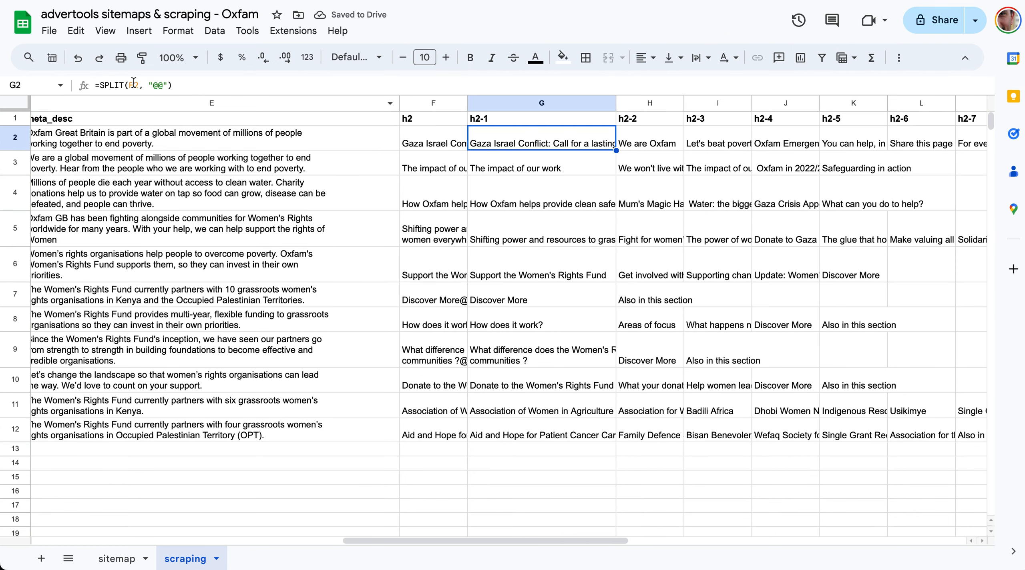
pyautogui.click(541, 276)
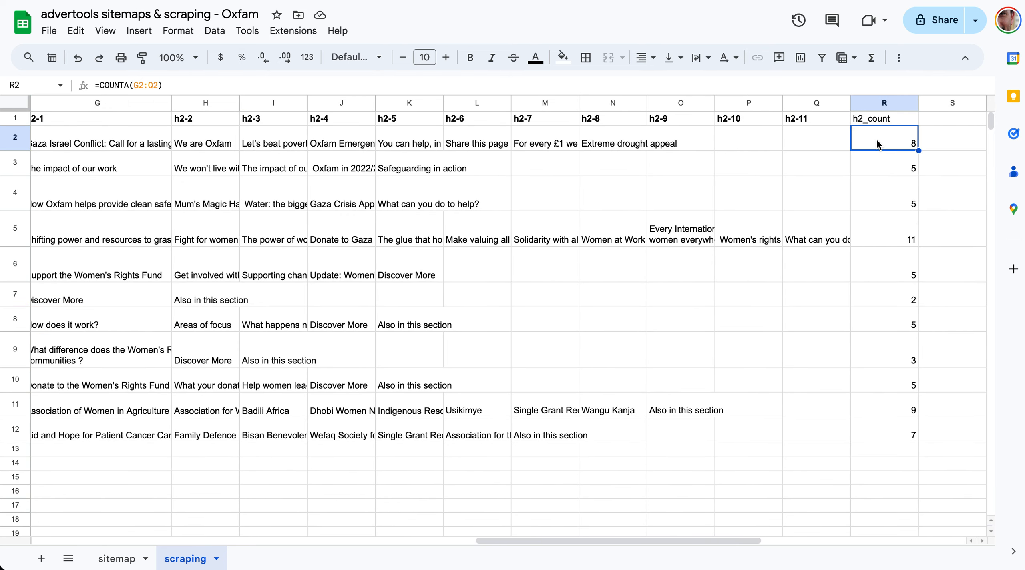
pyautogui.doubleClick(884, 143)
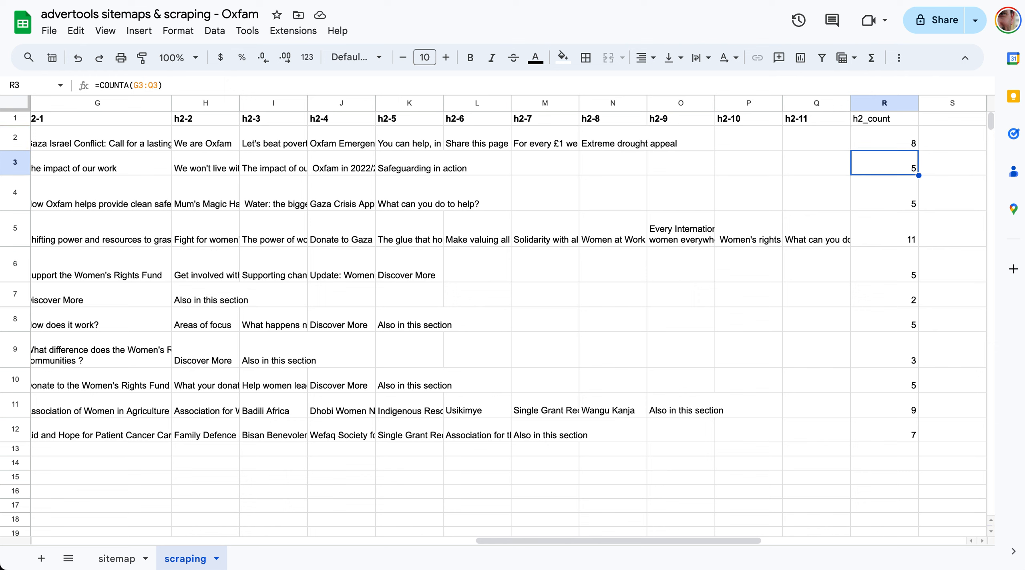
pyautogui.click(885, 405)
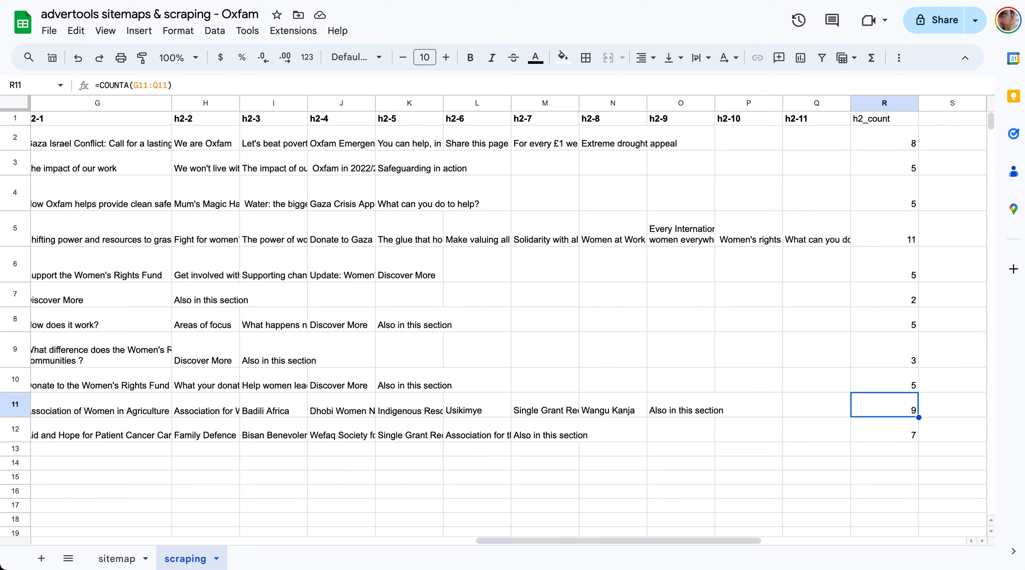
pyautogui.click(884, 163)
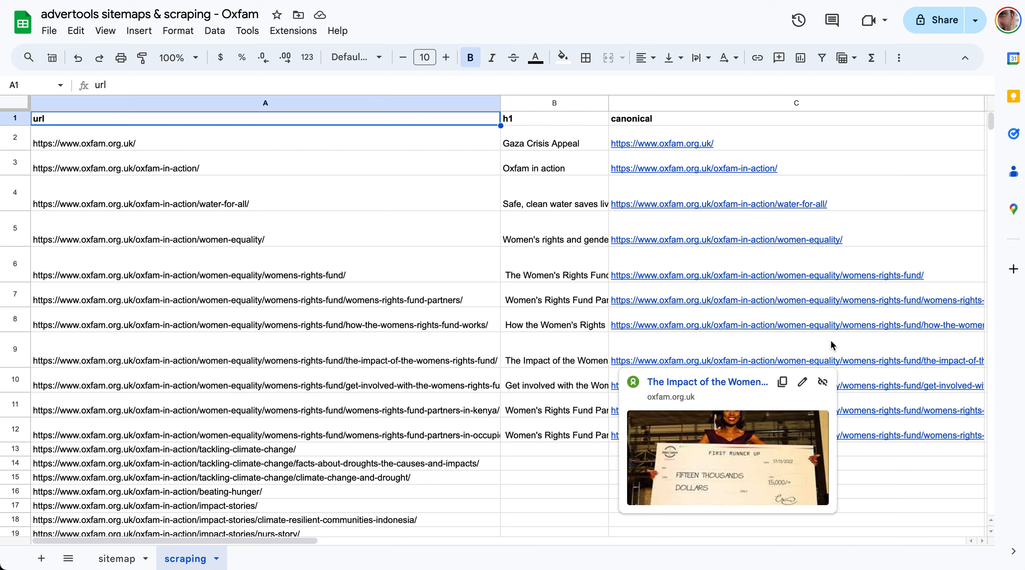
pyautogui.moveTo(573, 464)
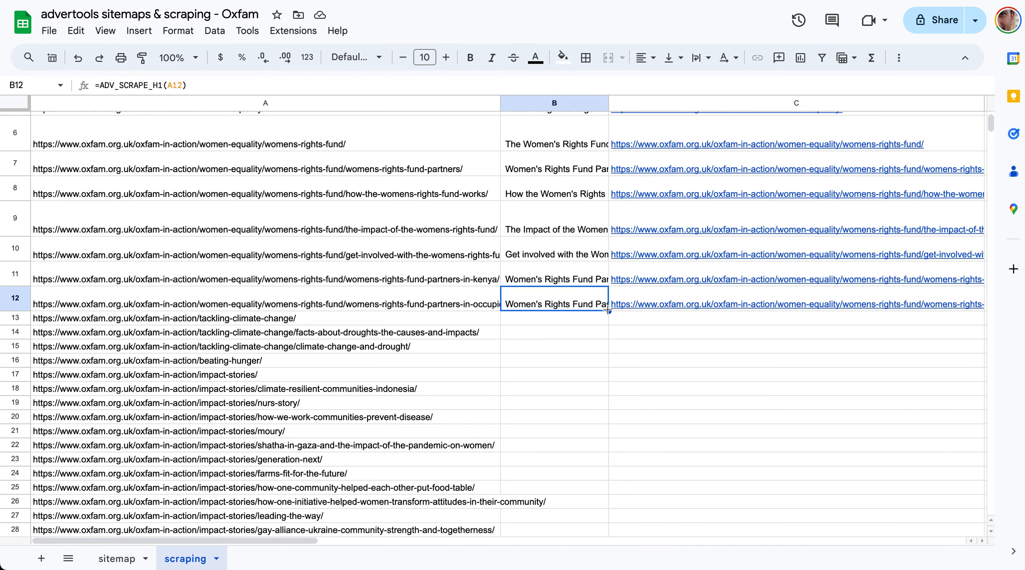
# Glance down the scraping rows and return to the sitemap sheet.
pyautogui.scroll(-3)
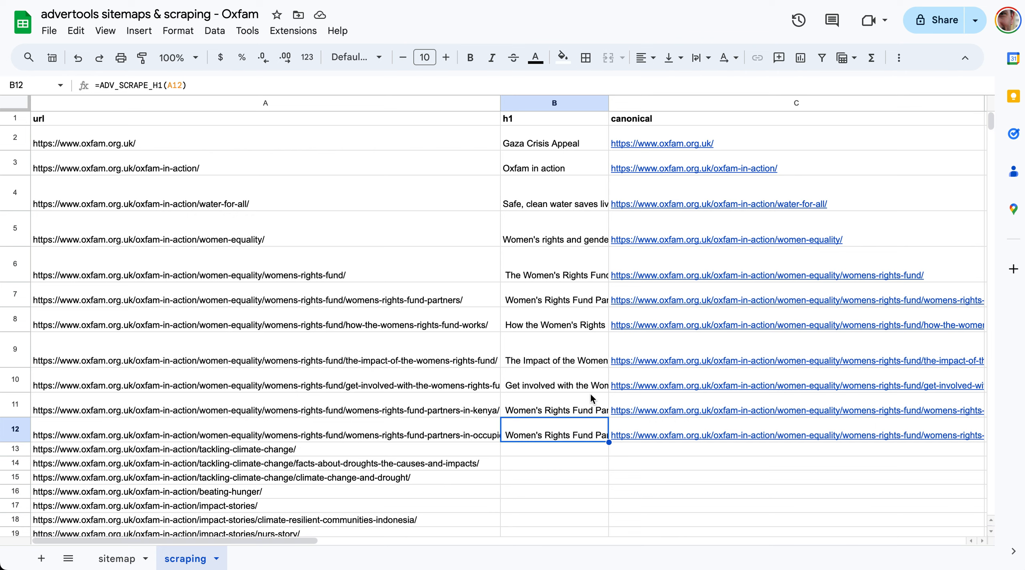
pyautogui.click(117, 559)
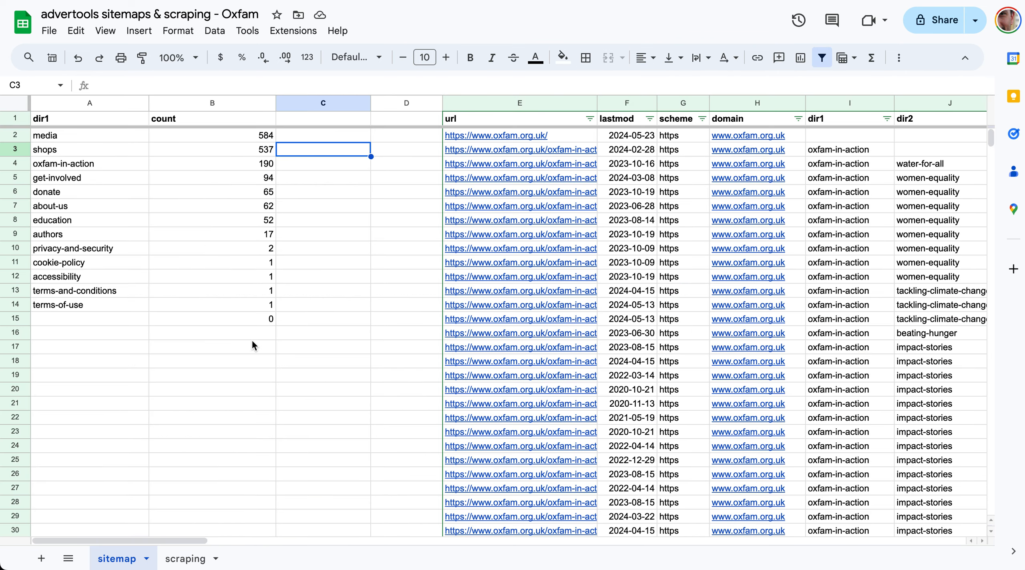